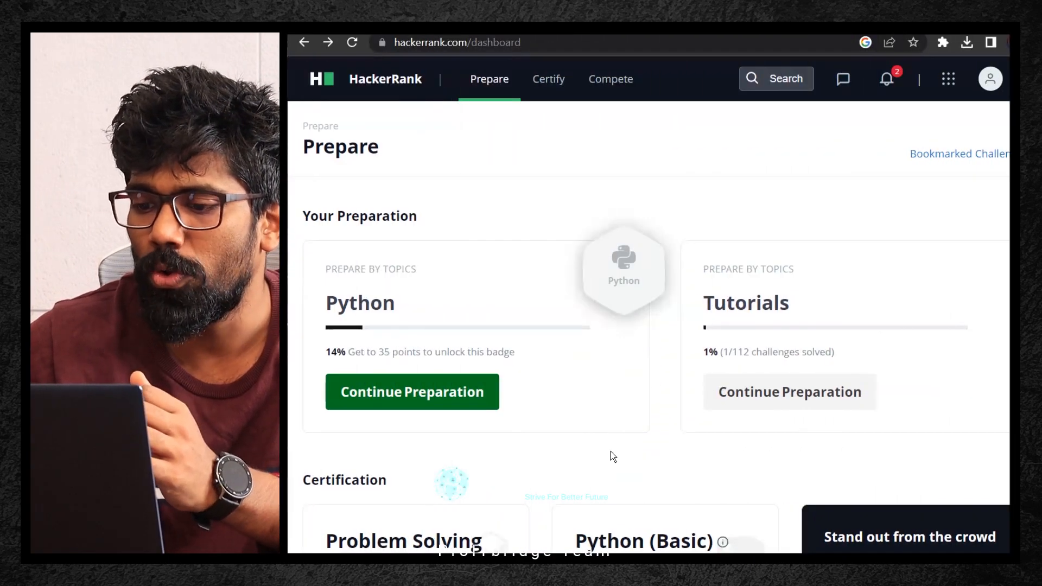
- Open the Python topic from the dashboard's Prepare By Topics section
scroll("down", 3)
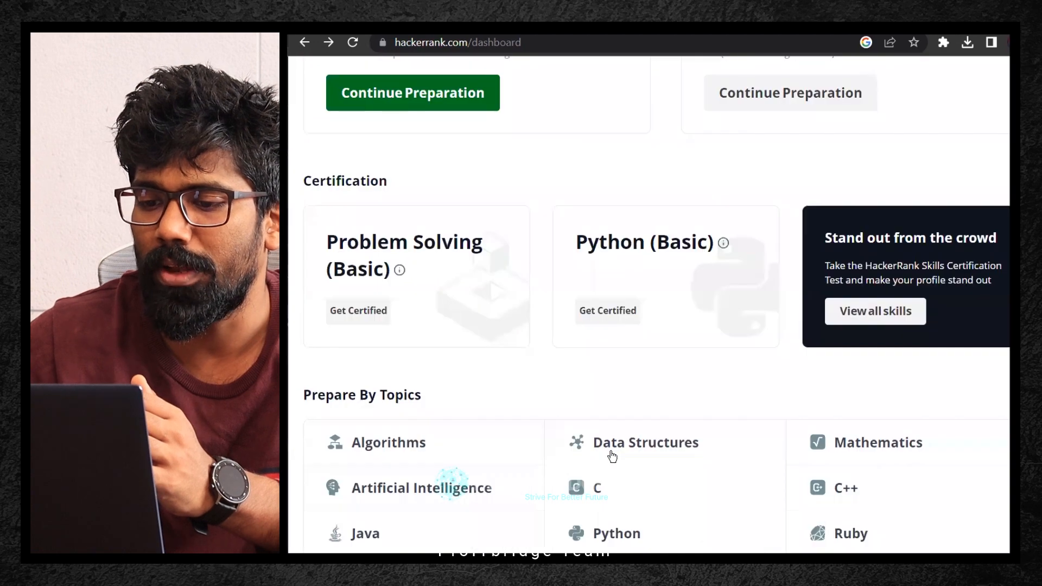
mouse_move(611, 481)
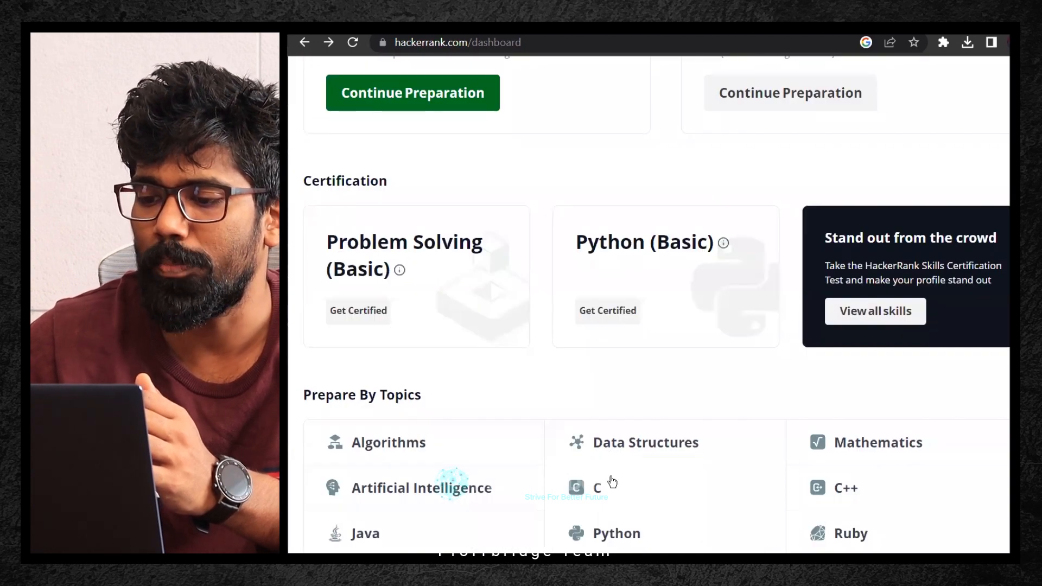
scroll("down", 3)
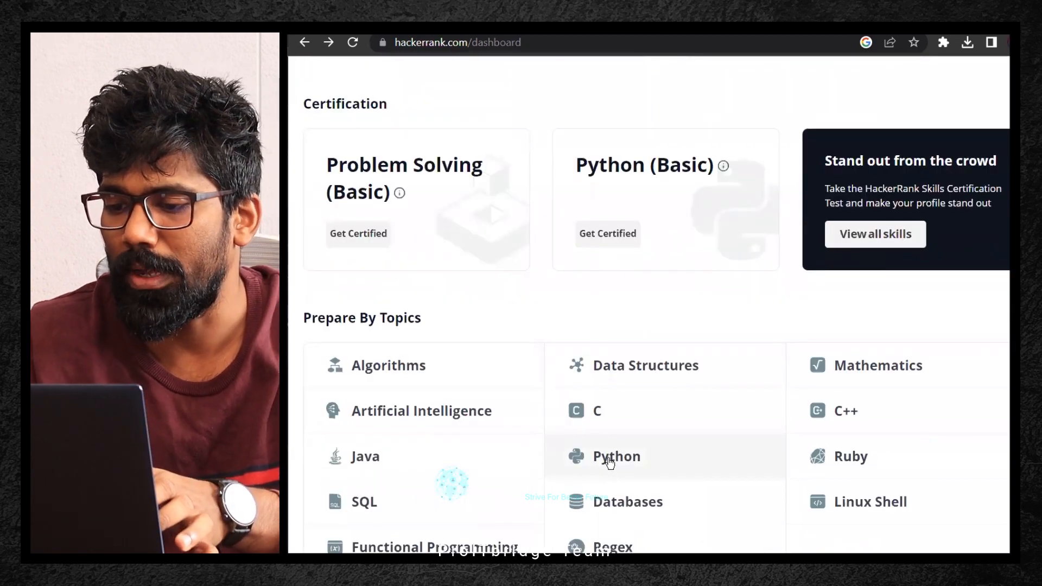
left_click(616, 456)
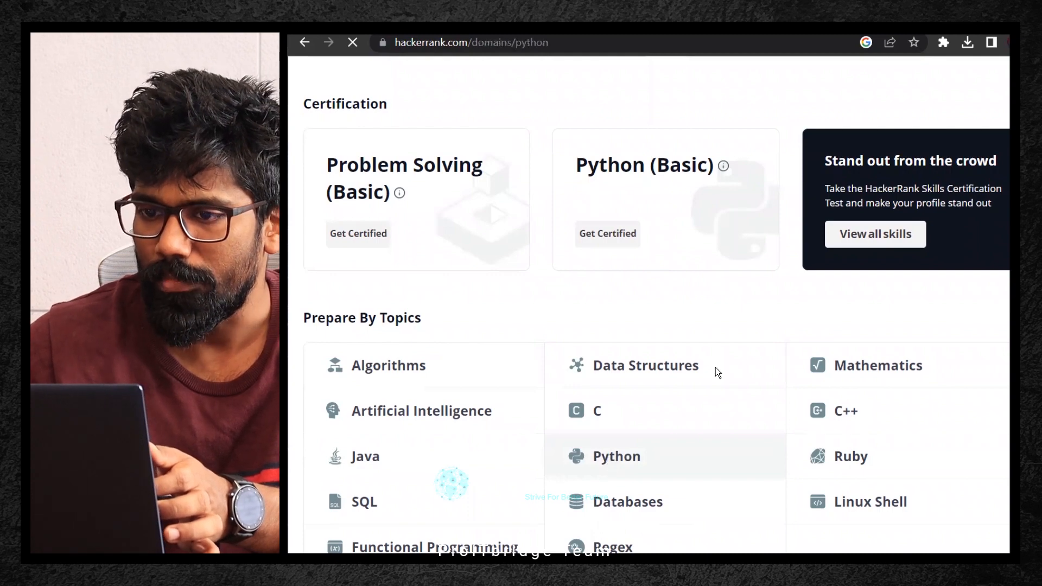
left_click(616, 456)
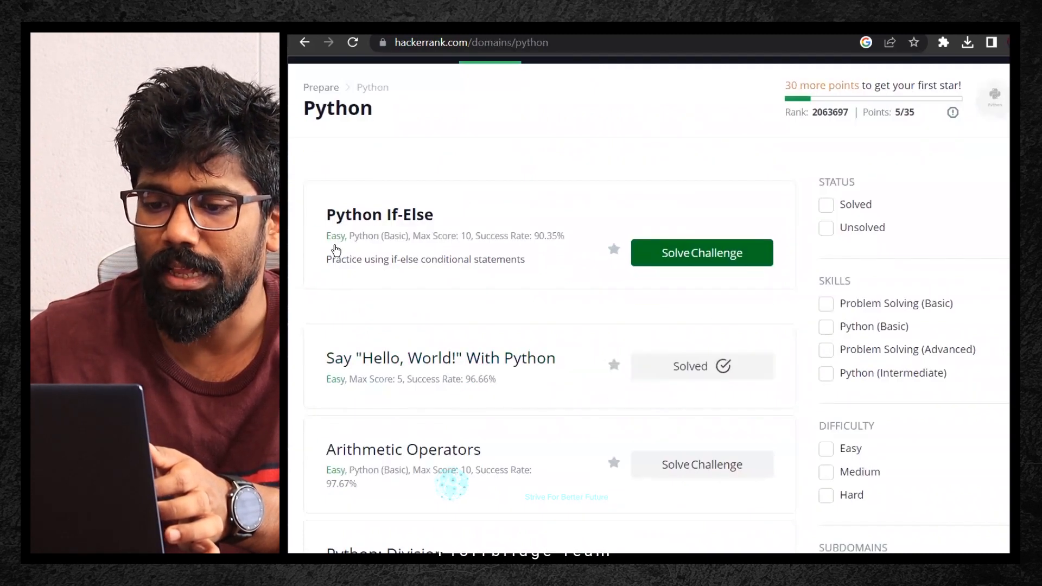
scroll("down", 3)
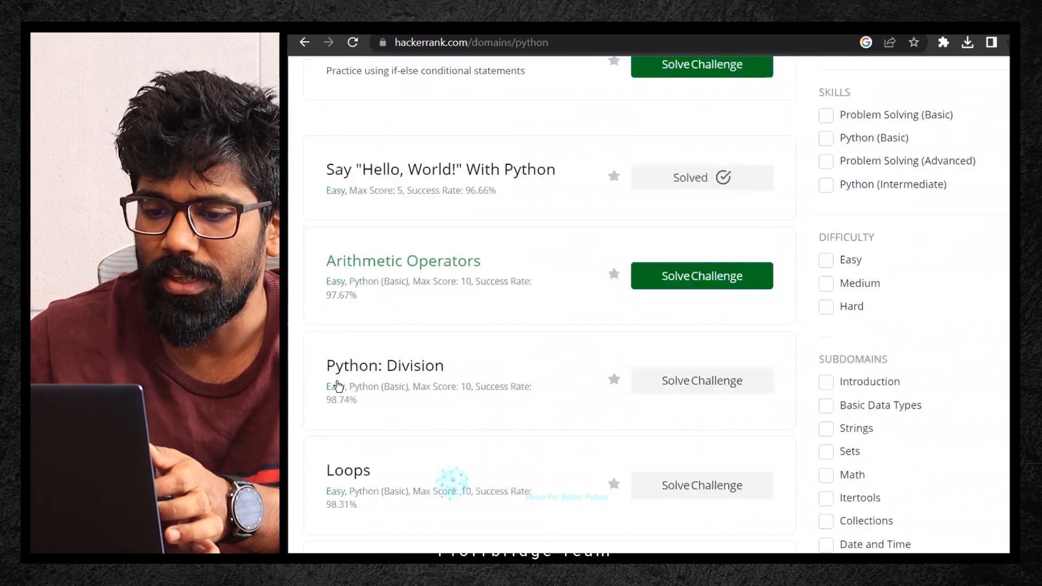
scroll("down", 3)
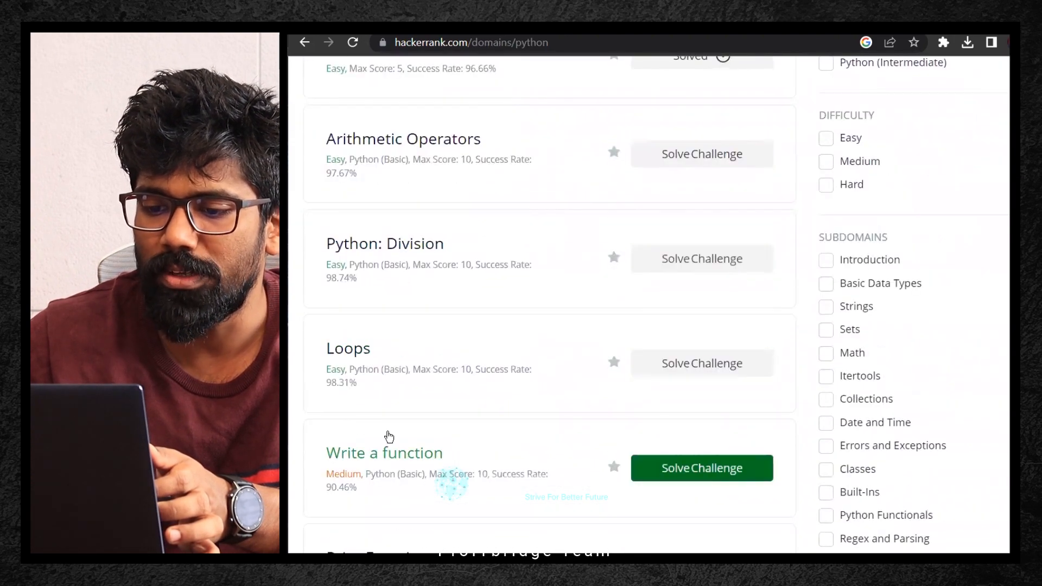
scroll("down", 3)
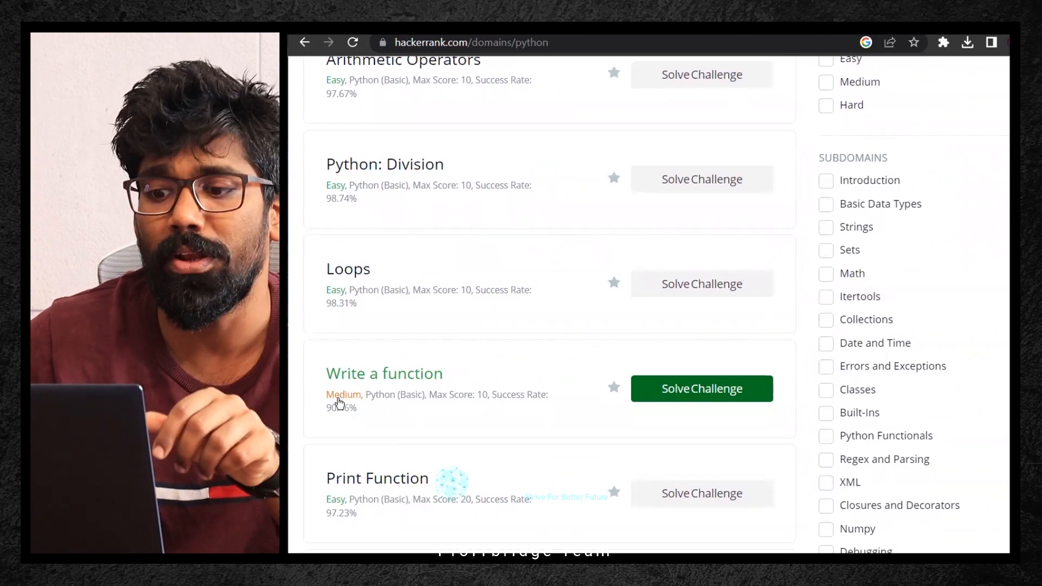
scroll("down", 3)
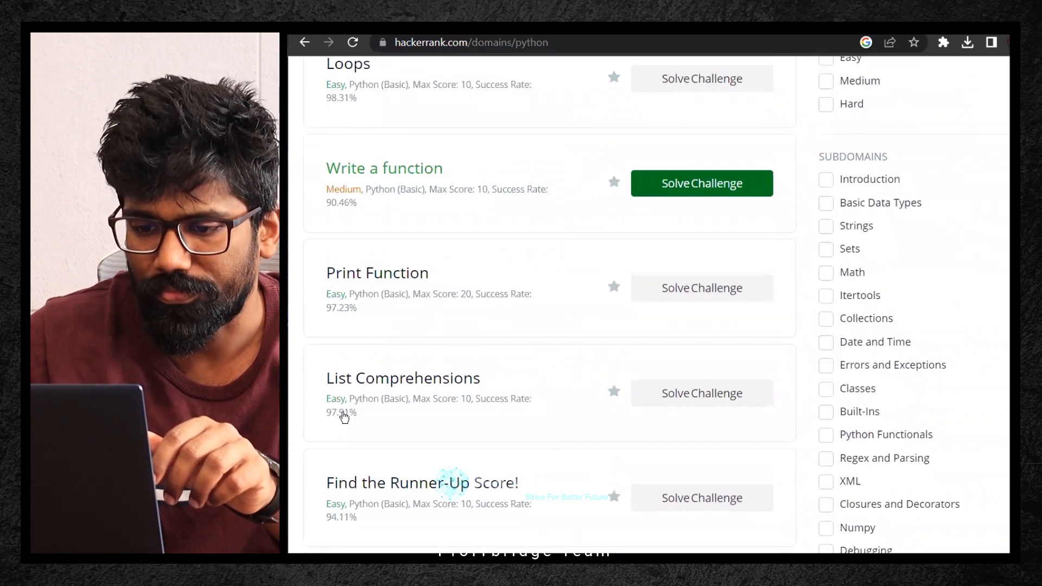
scroll("down", 3)
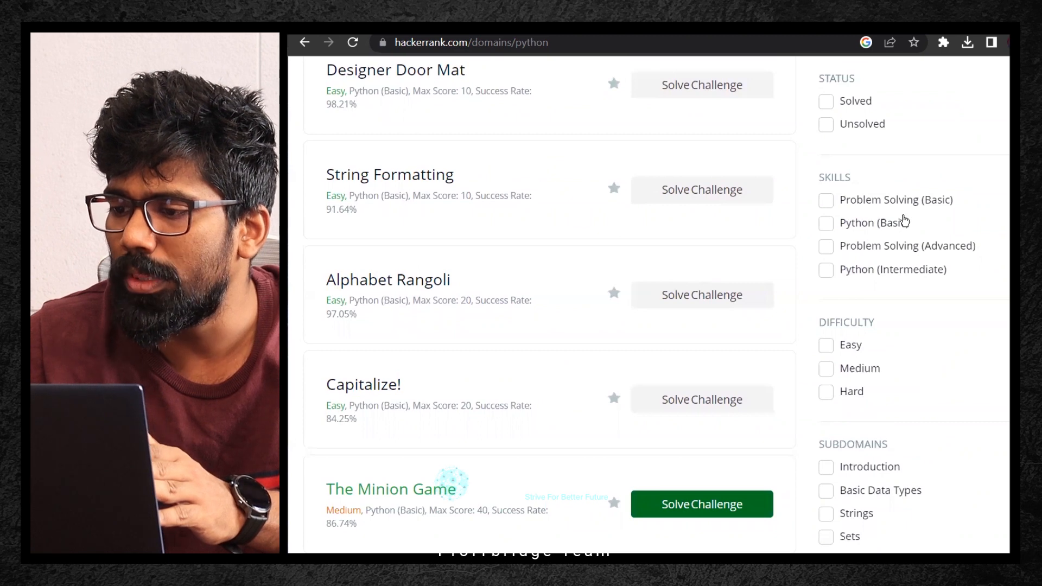
scroll("down", 3)
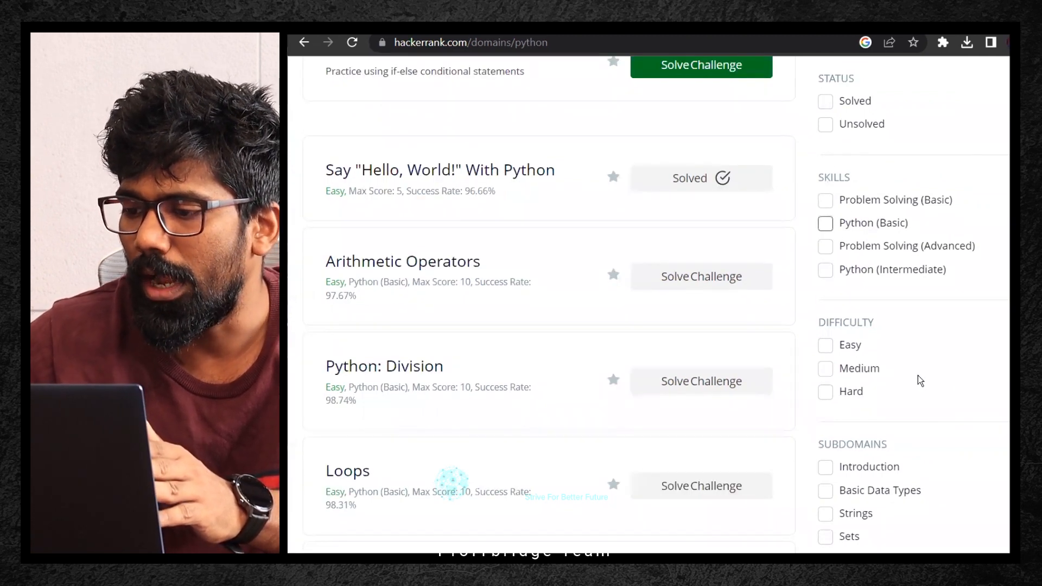
- Filter the challenge list to Python (Basic) skill and Easy difficulty
left_click(825, 222)
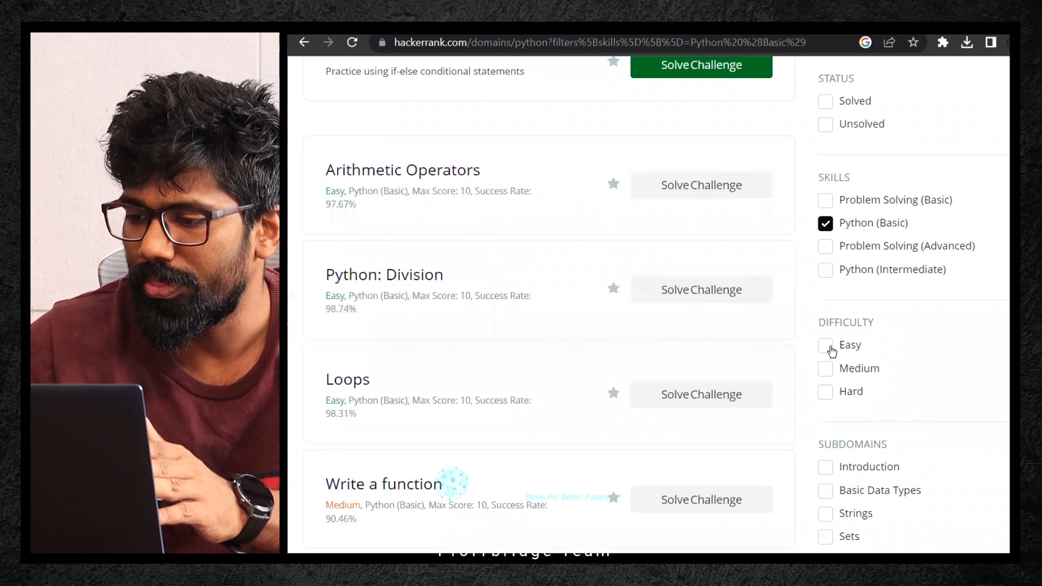
left_click(825, 344)
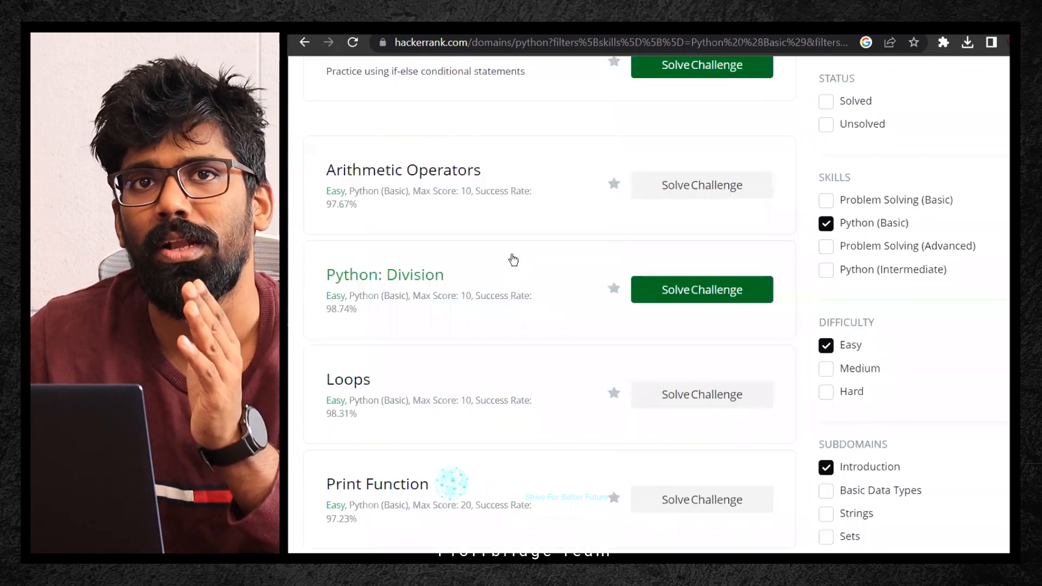
mouse_move(514, 186)
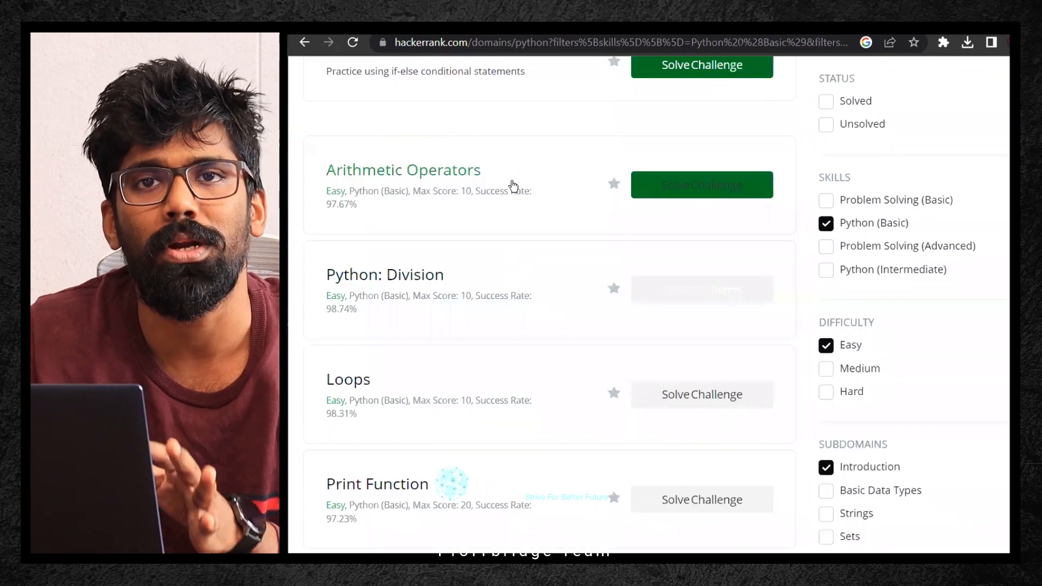
mouse_move(495, 239)
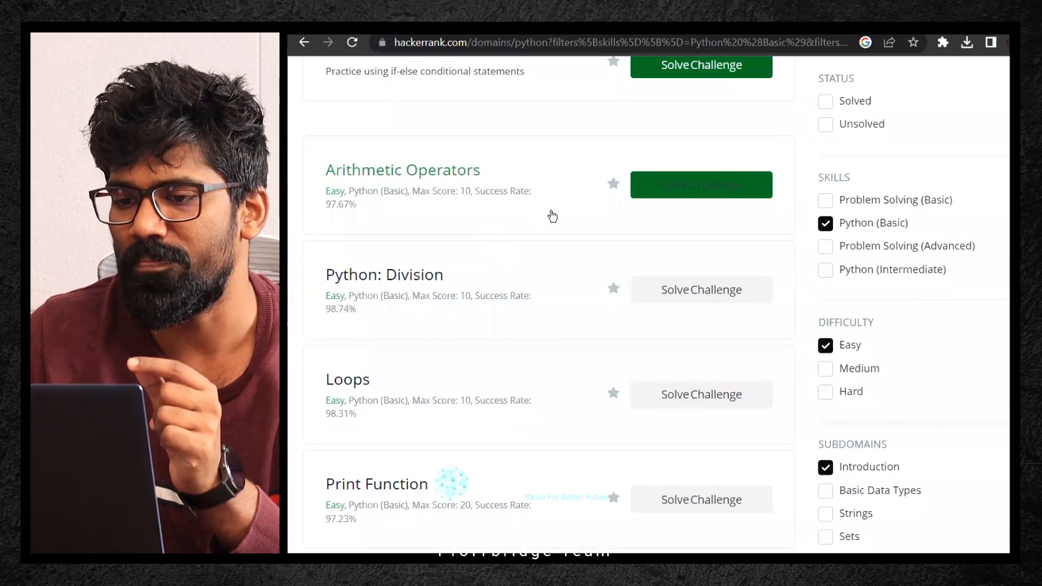
mouse_move(605, 244)
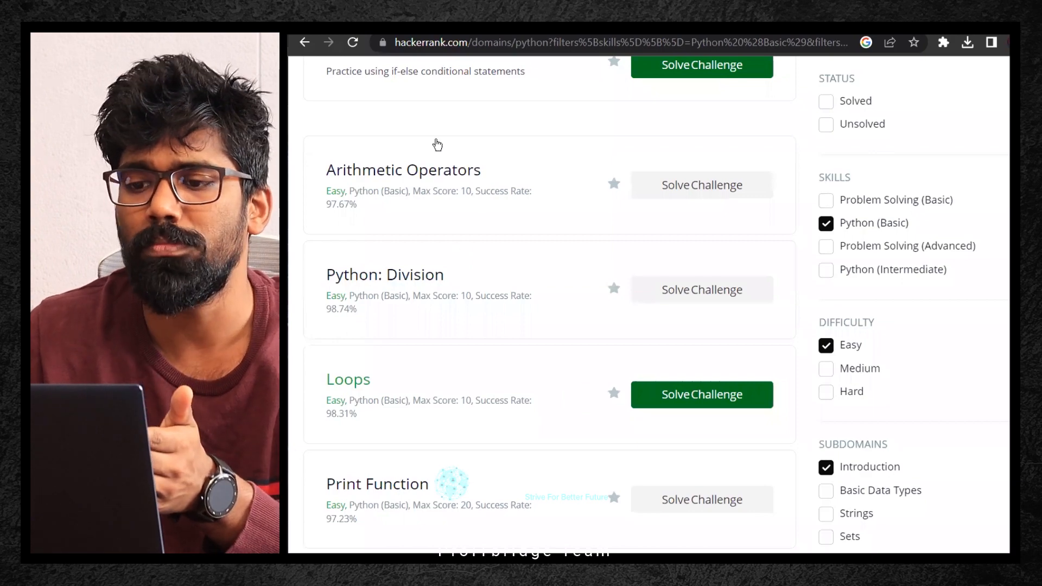
mouse_move(436, 210)
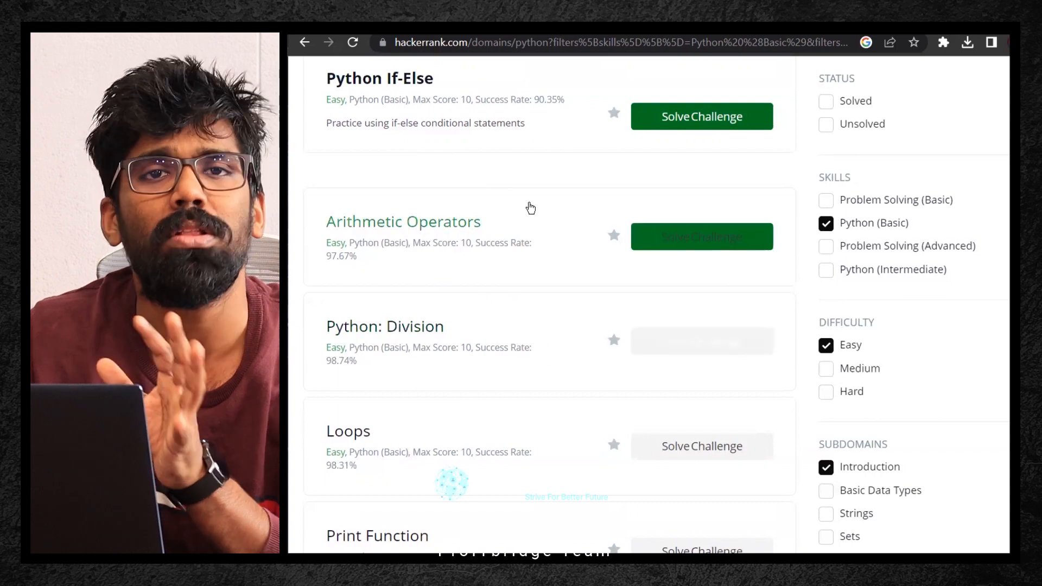
mouse_move(517, 195)
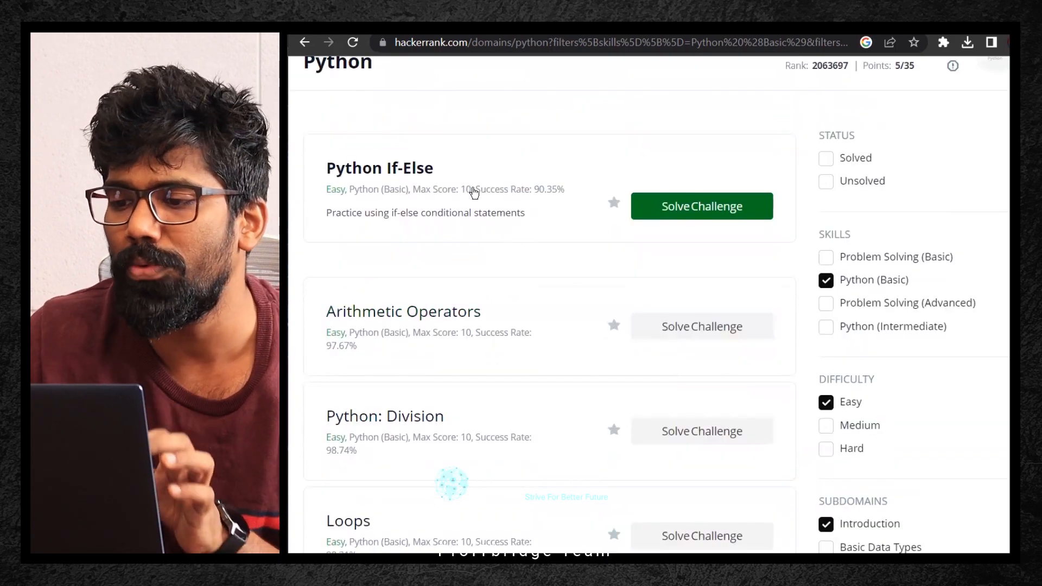
- Open the Python If-Else challenge via Solve Challenge
left_click(702, 206)
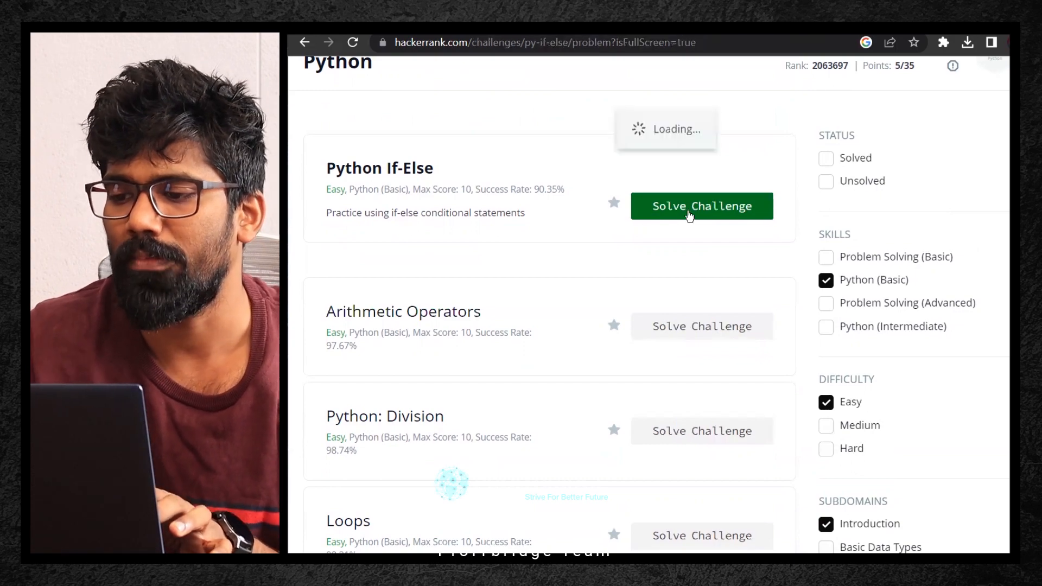
left_click(701, 206)
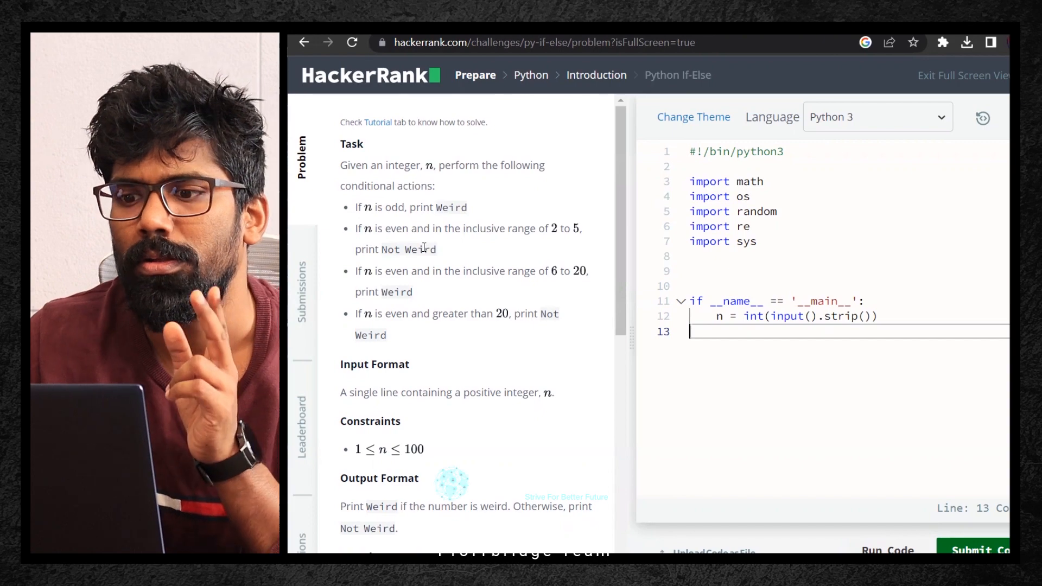
mouse_move(376, 245)
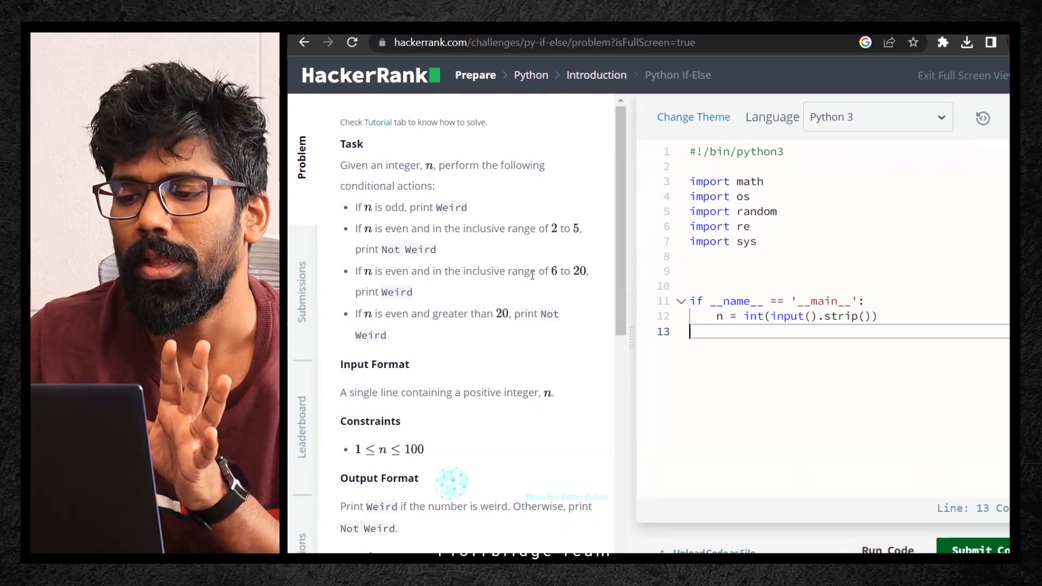
mouse_move(531, 284)
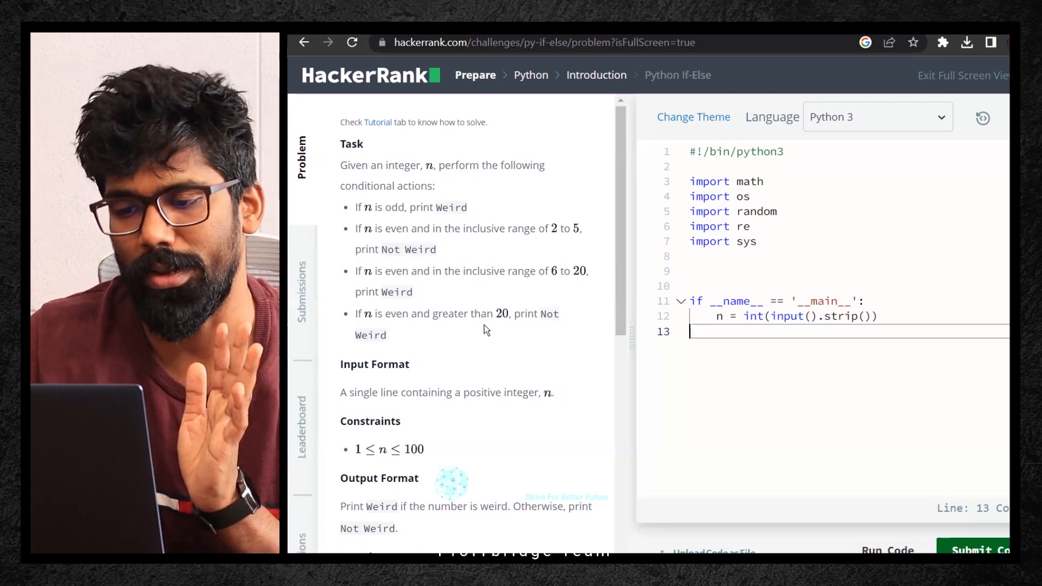
- Scroll through the If-Else task, constraints and sample inputs in the Problem tab
scroll("down", 3)
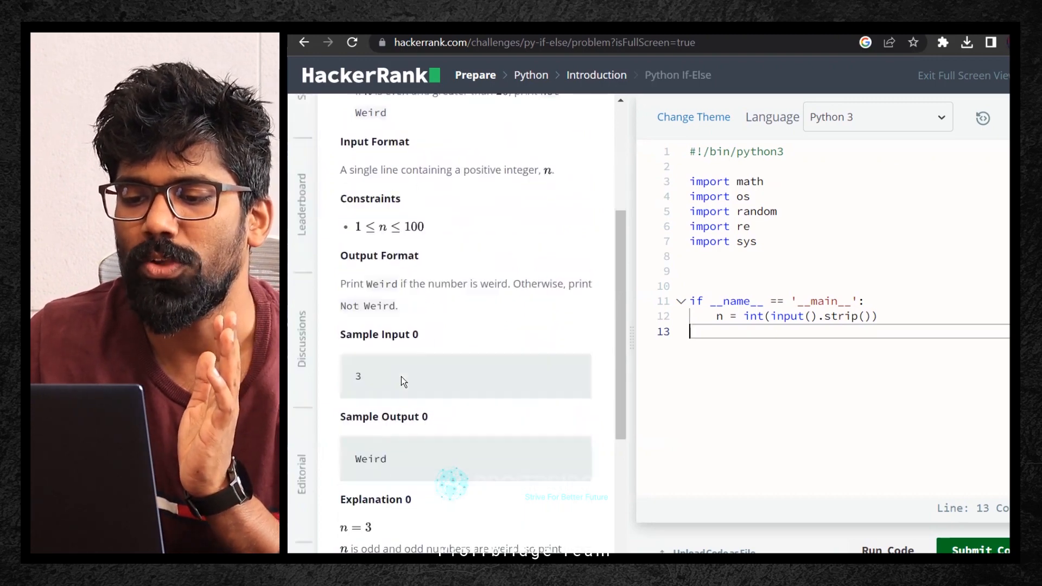
scroll("down", 3)
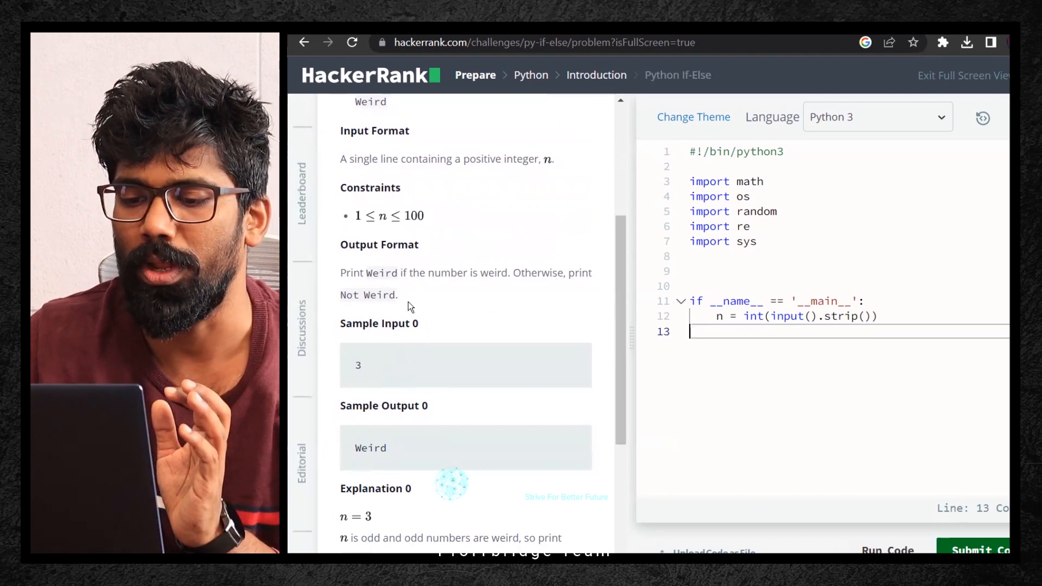
scroll("down", 3)
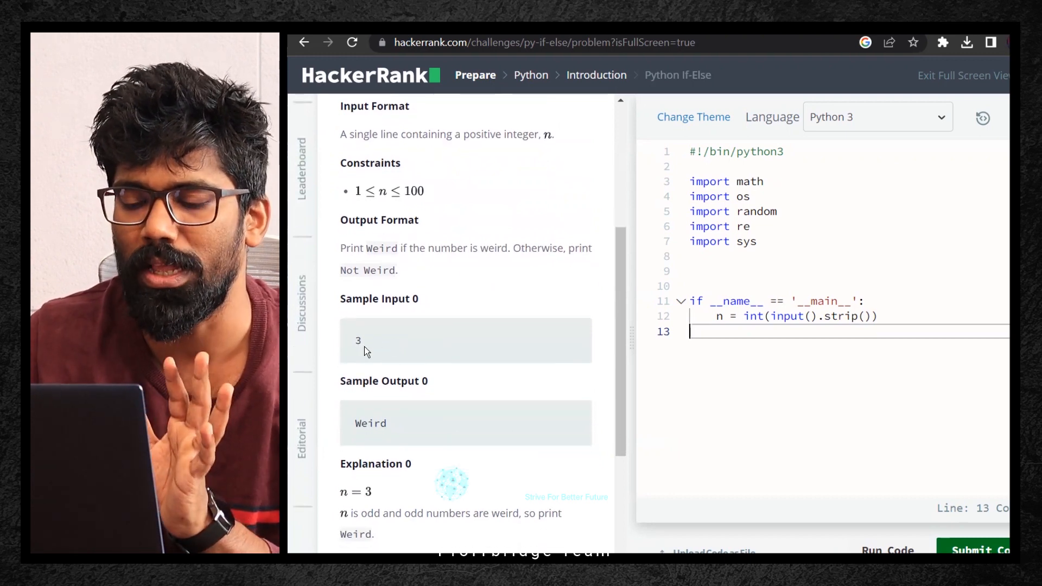
scroll("down", 3)
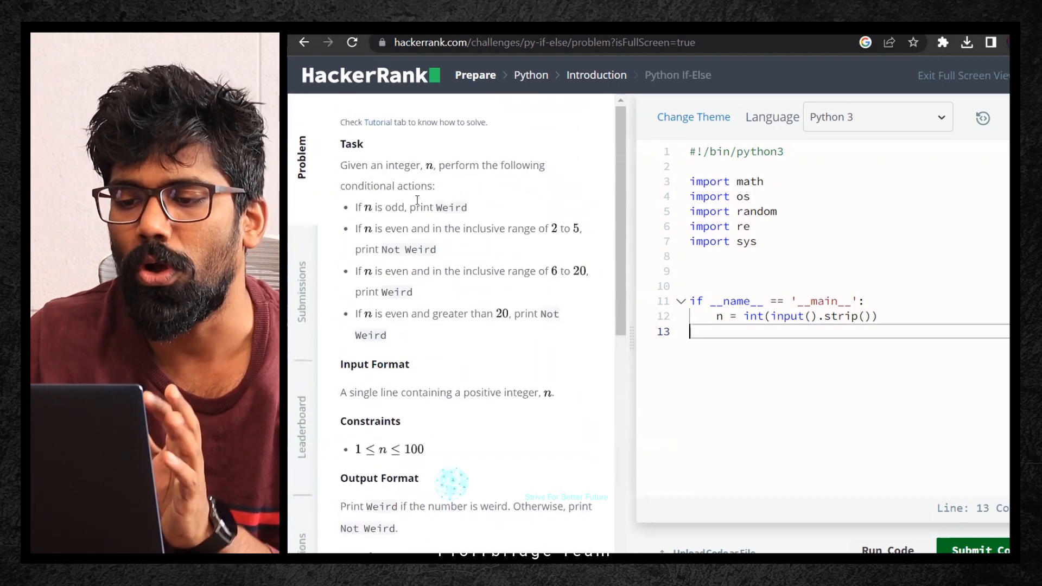
scroll("down", 3)
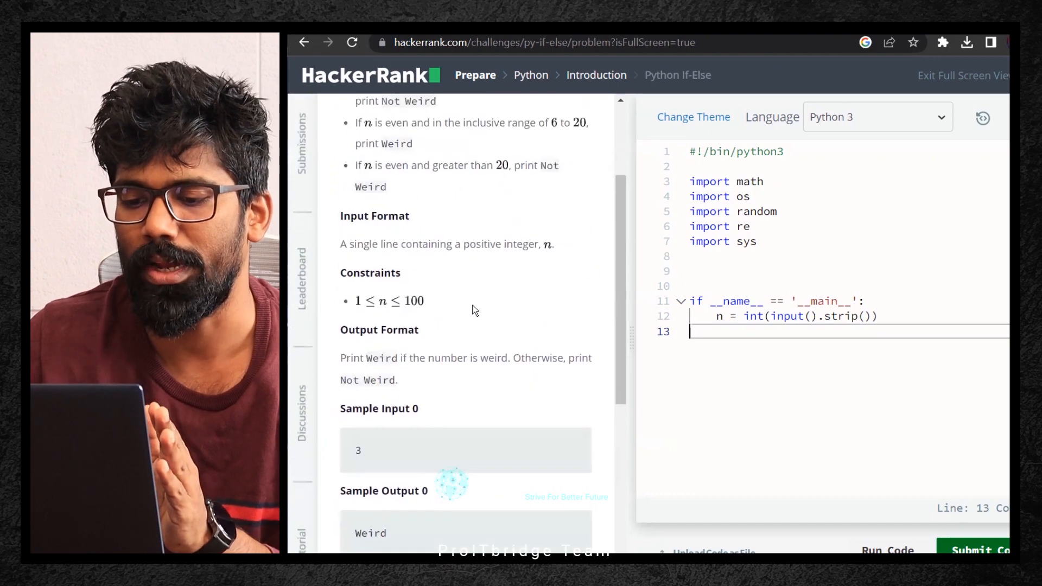
scroll("down", 3)
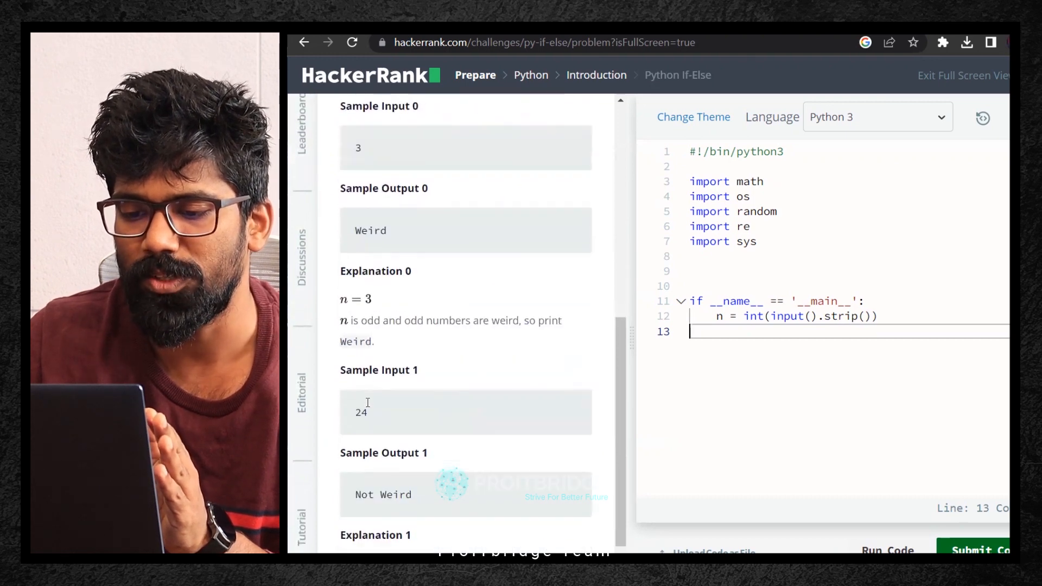
scroll("down", 3)
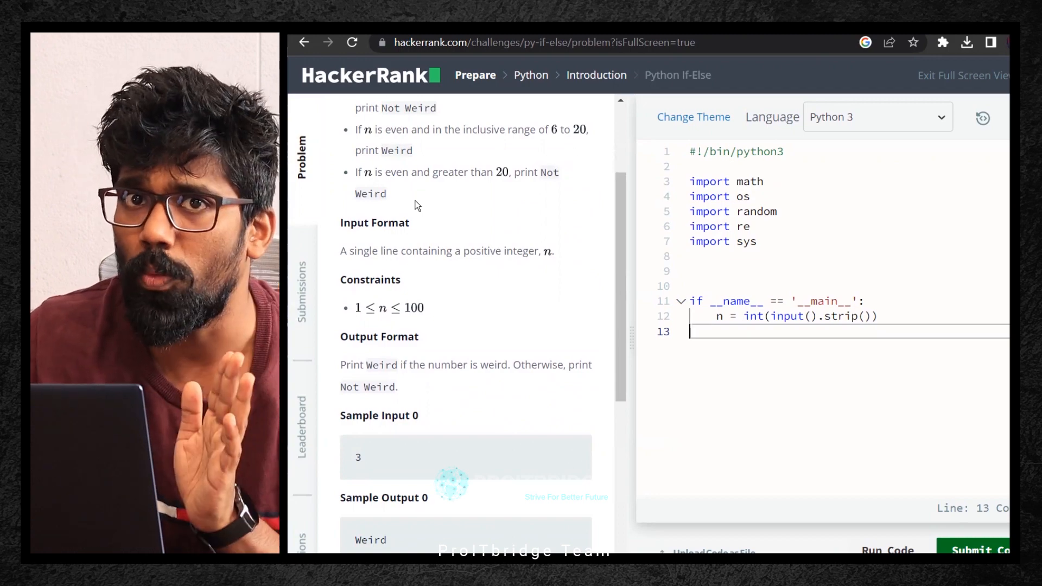
scroll("down", 3)
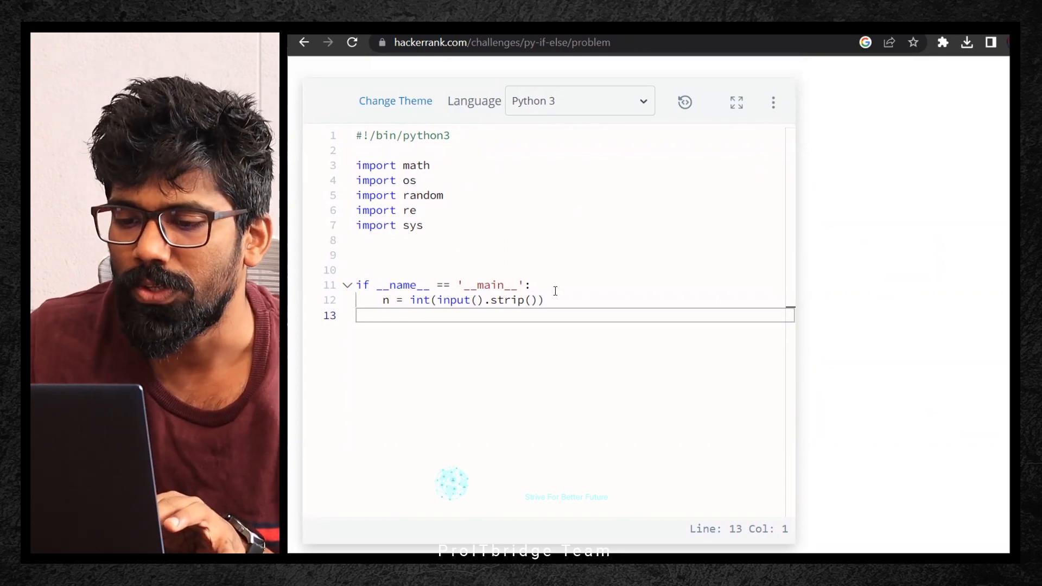
left_click(535, 284)
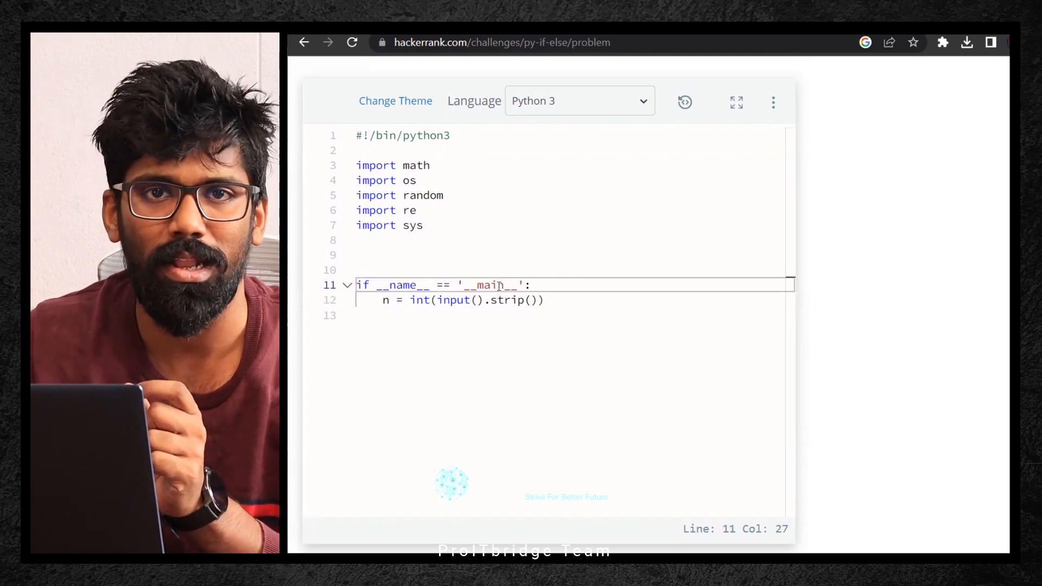
left_click(532, 300)
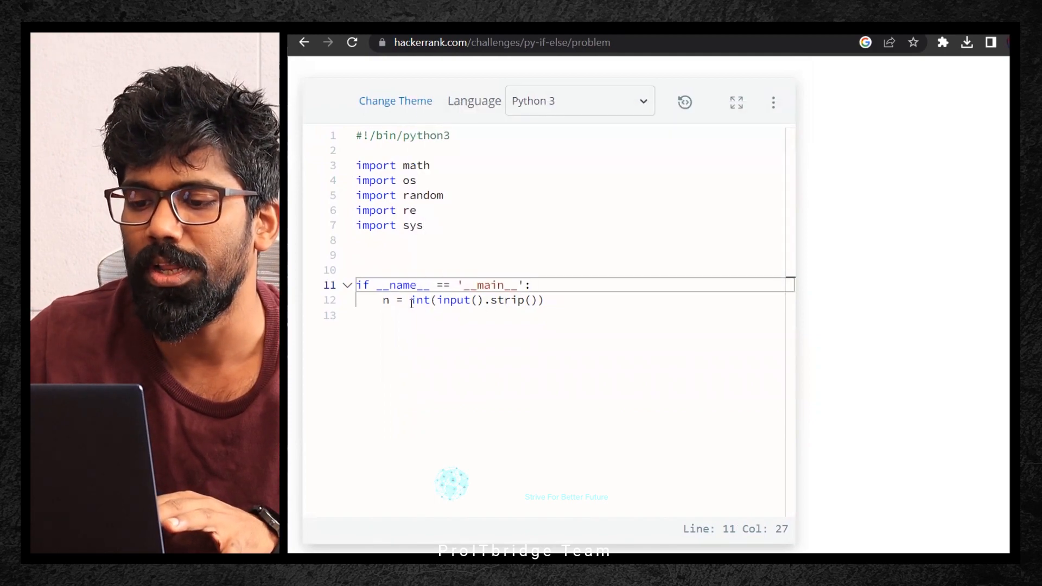
scroll("down", 3)
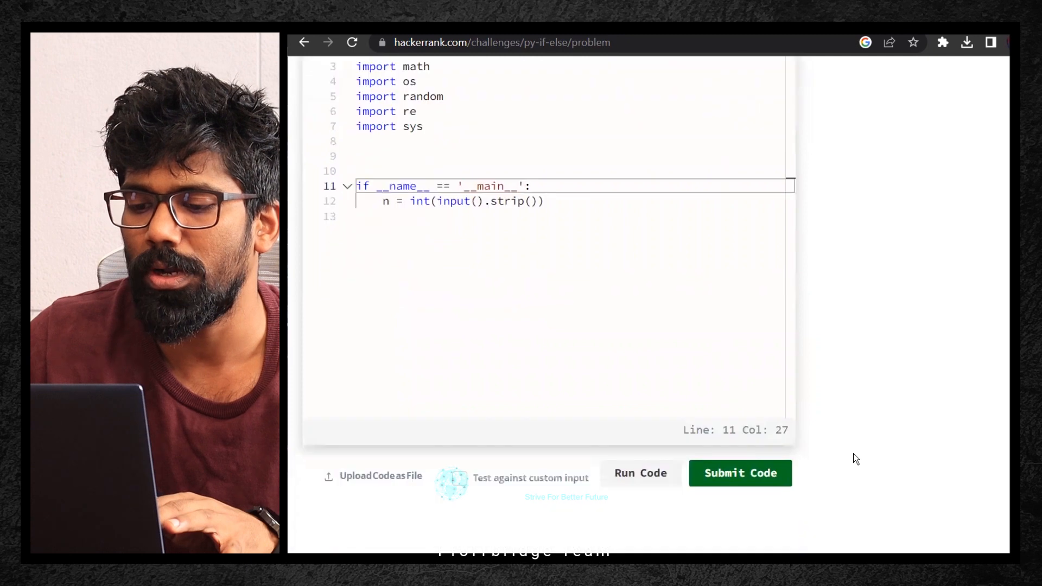
mouse_move(462, 491)
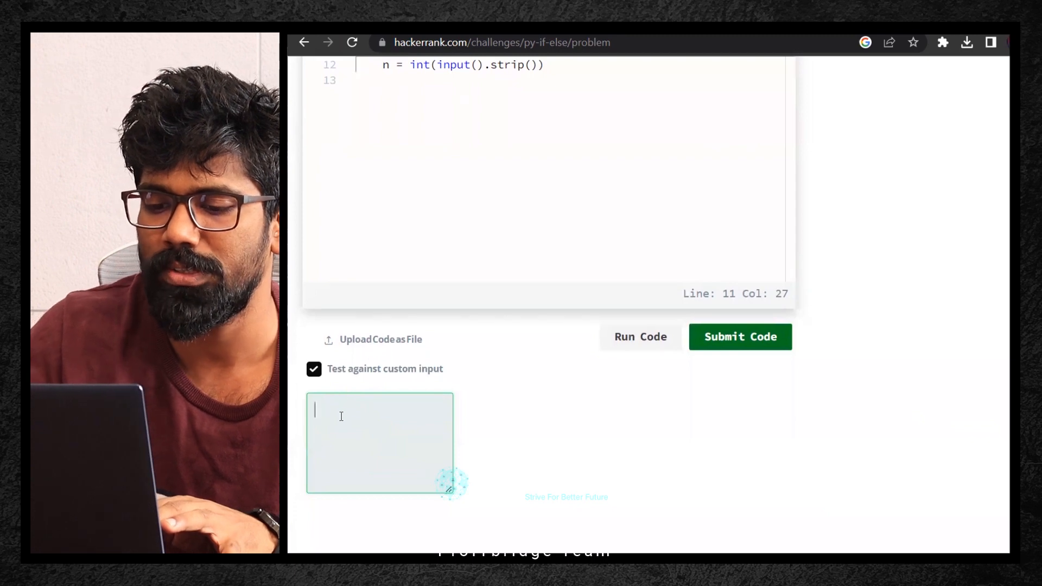
type("67")
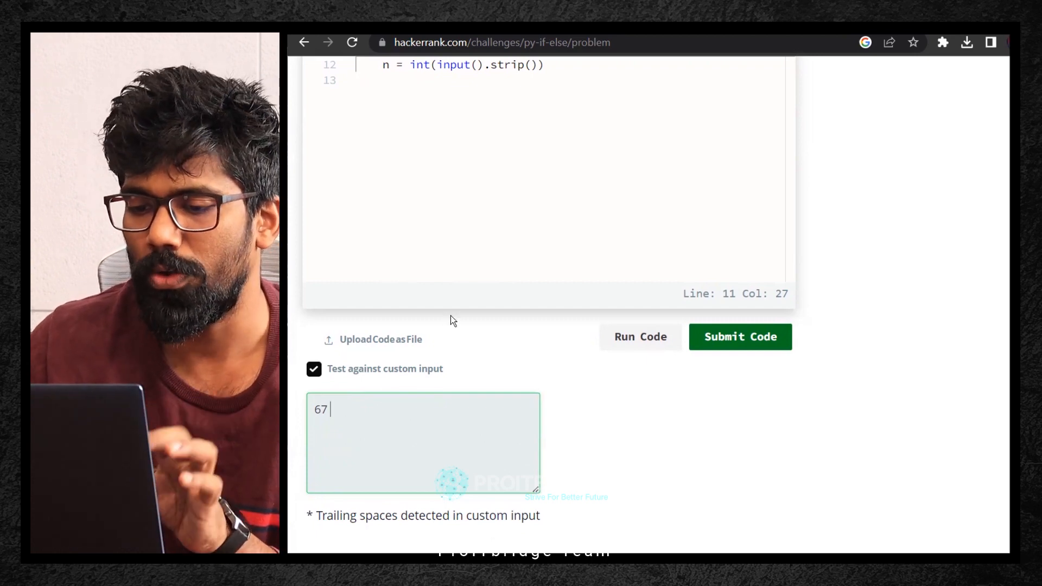
key("Enter")
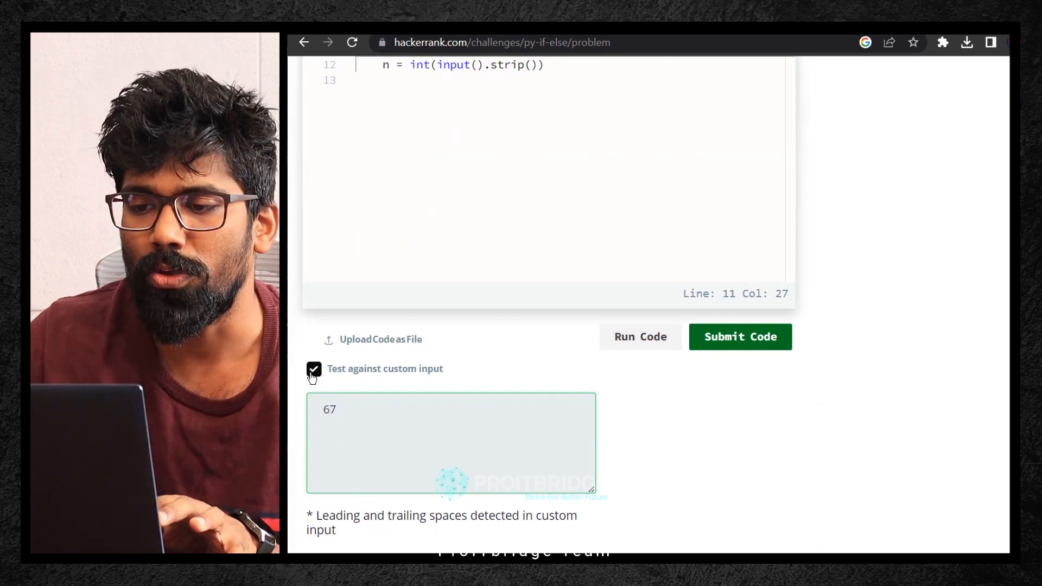
left_click(313, 369)
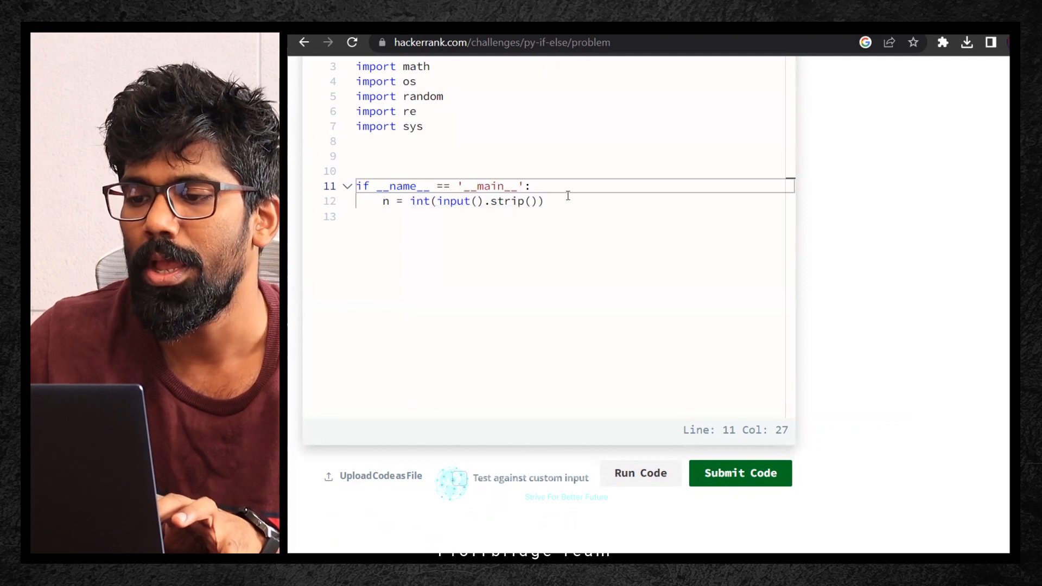
- Add the line if n%2 == 0: under the input line and begin its print("Even") statement
key("enter")
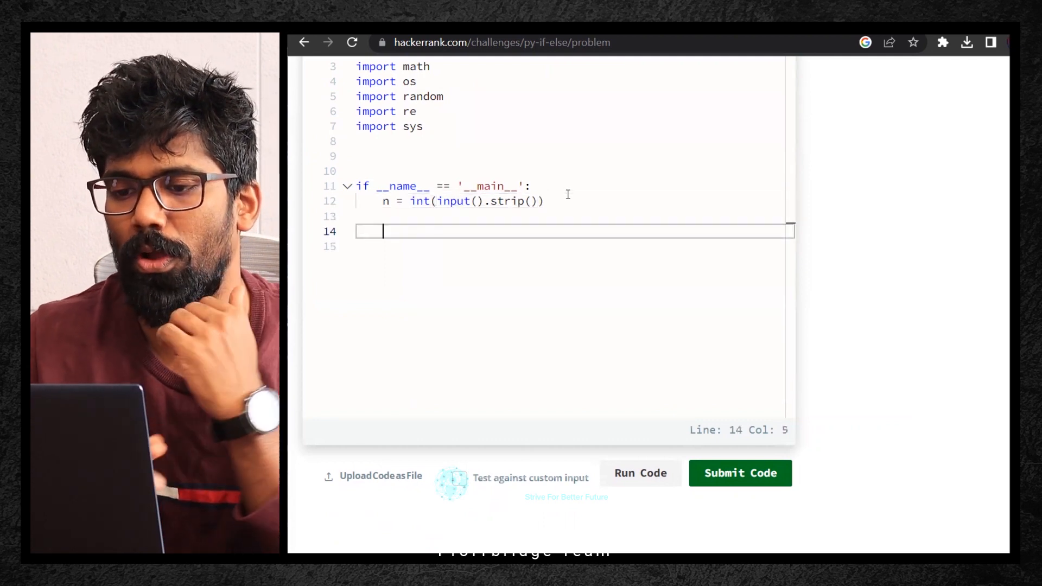
type("if")
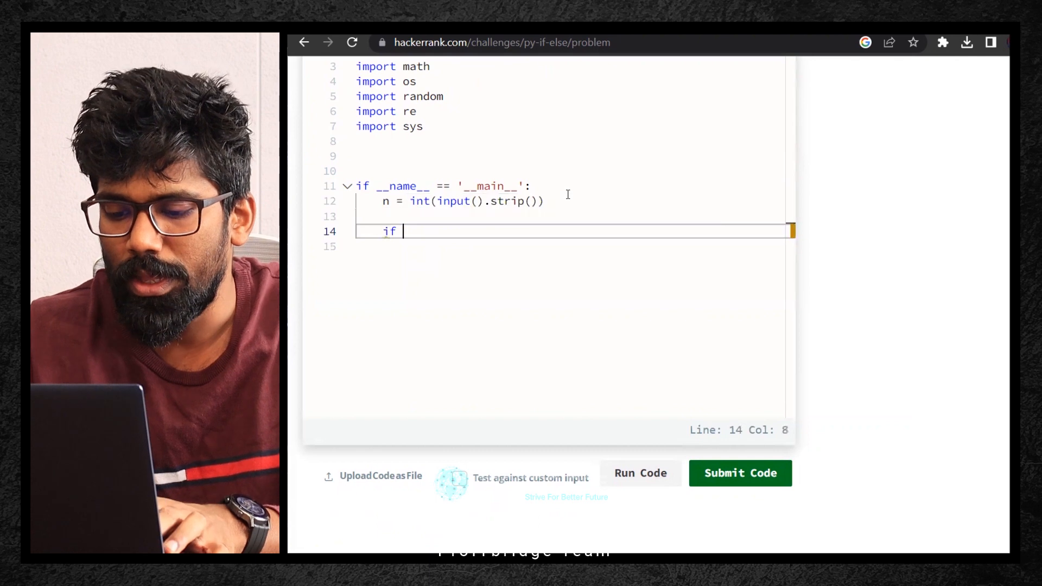
type("n")
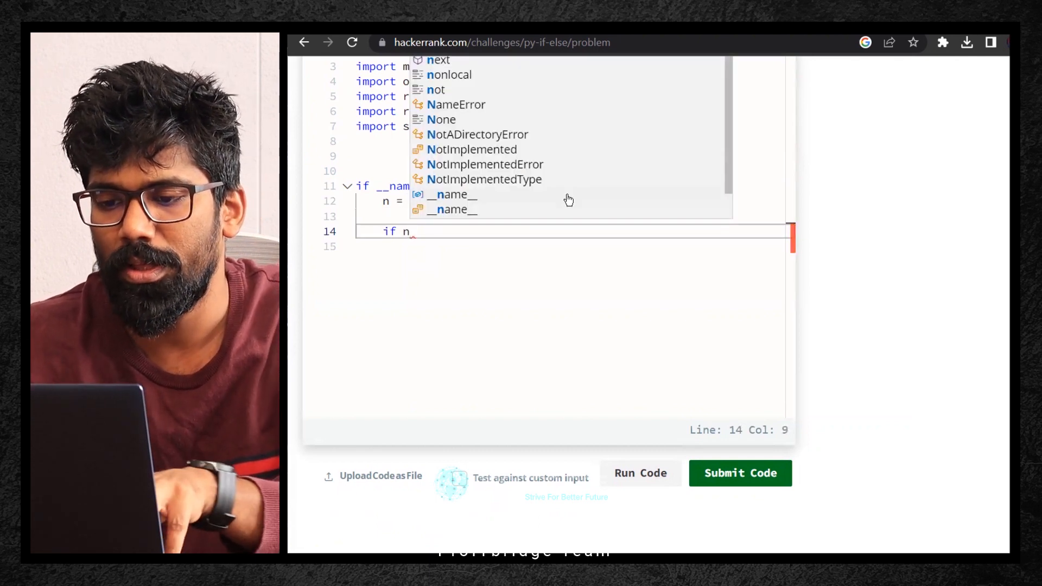
type("%2")
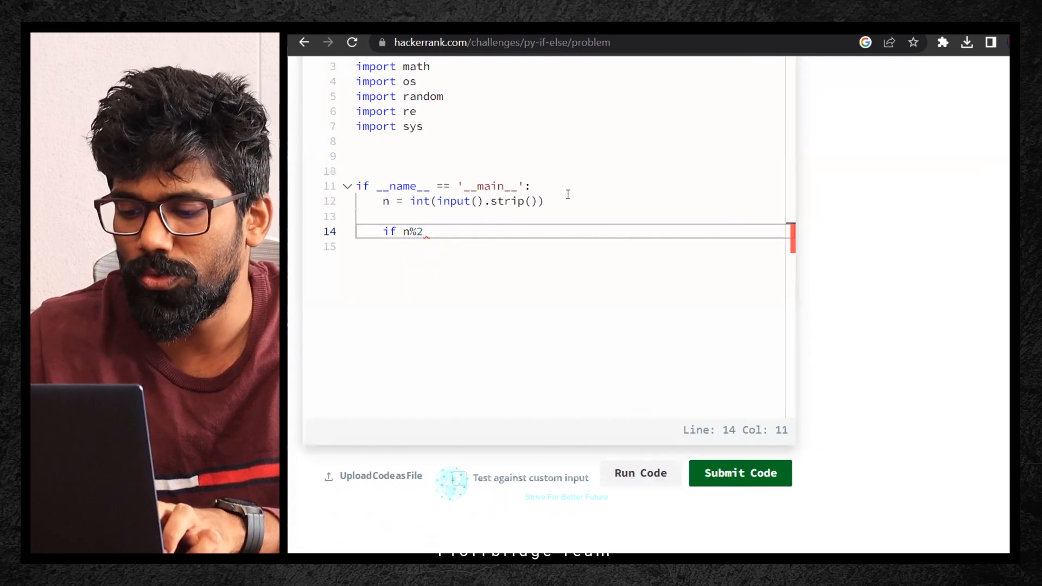
type("==")
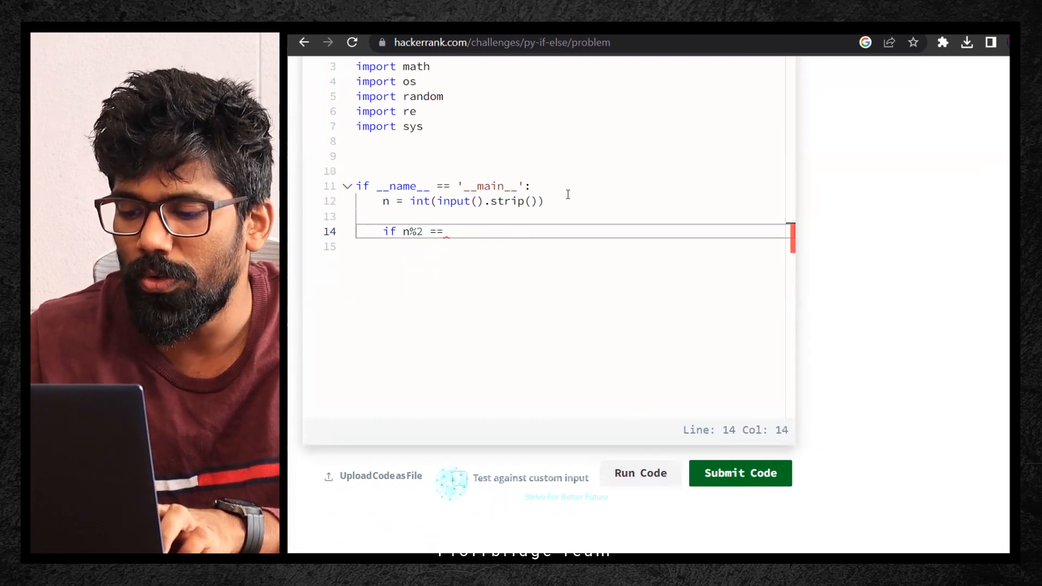
type("0:")
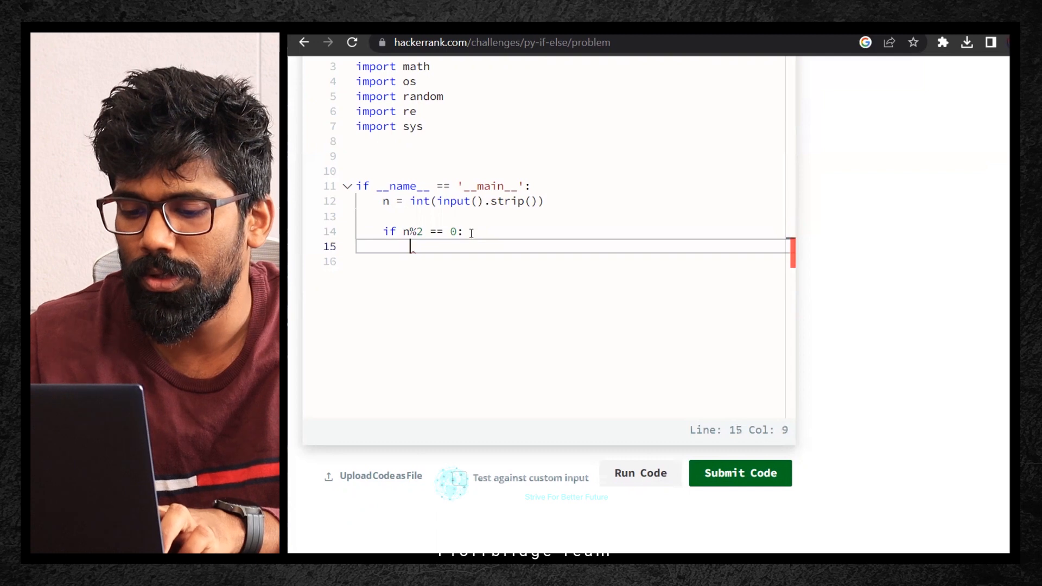
type("print(\"Even")
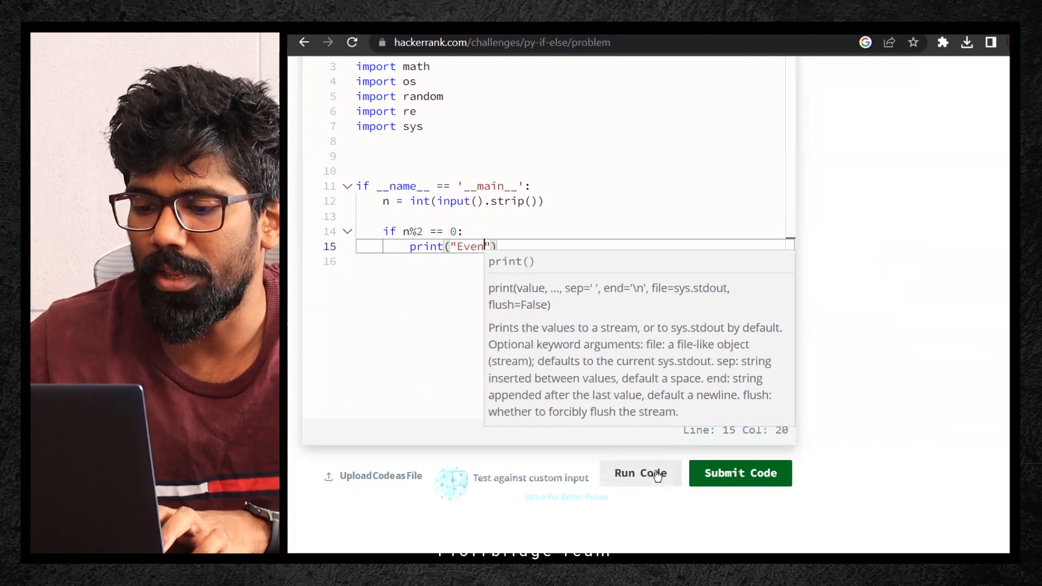
- Run the partial solution on the sample tests (both Wrong Answer) and switch to the Jupyter file tree
left_click(640, 472)
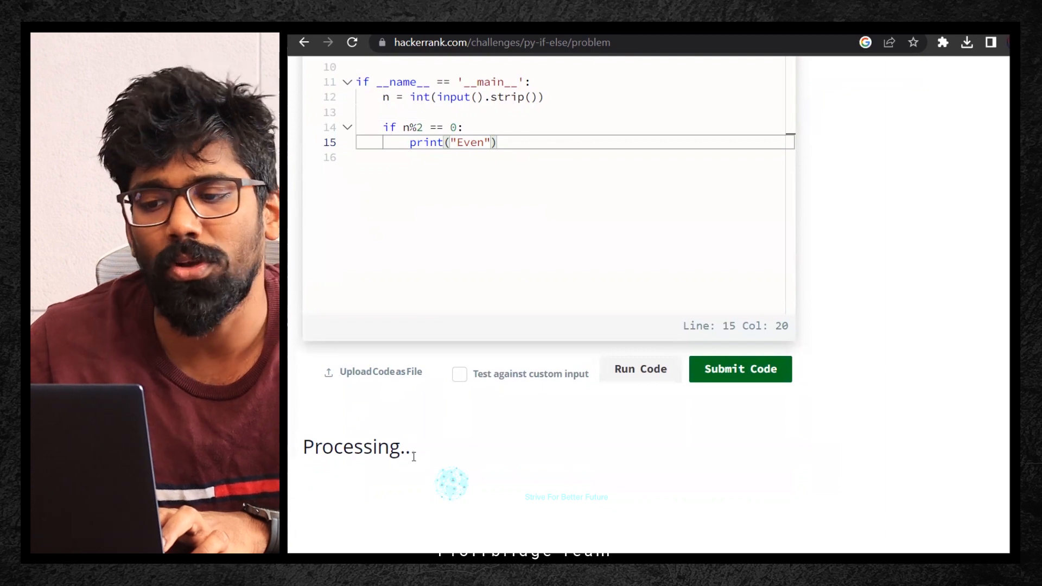
left_click(739, 369)
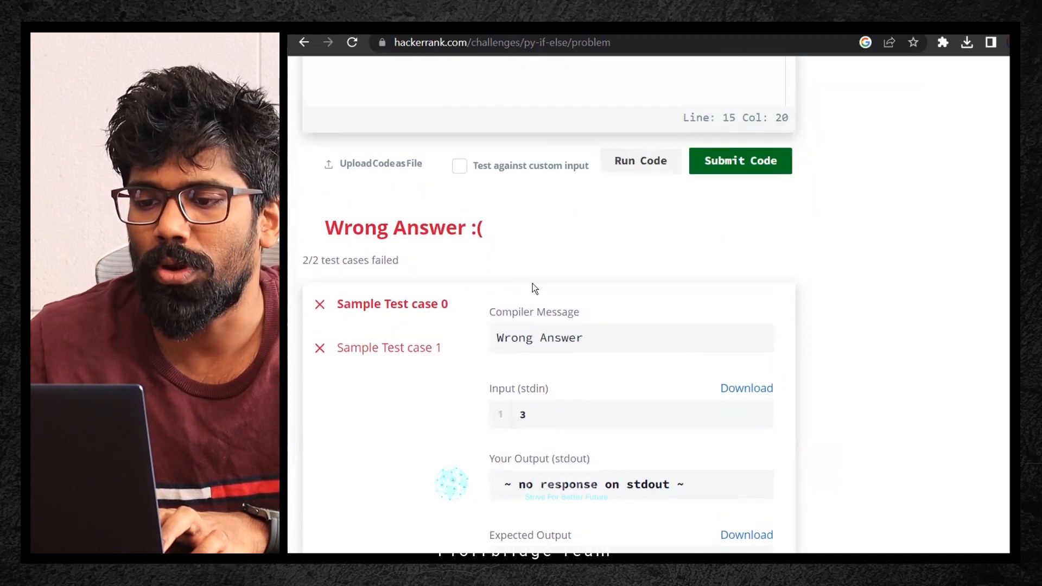
scroll("down", 3)
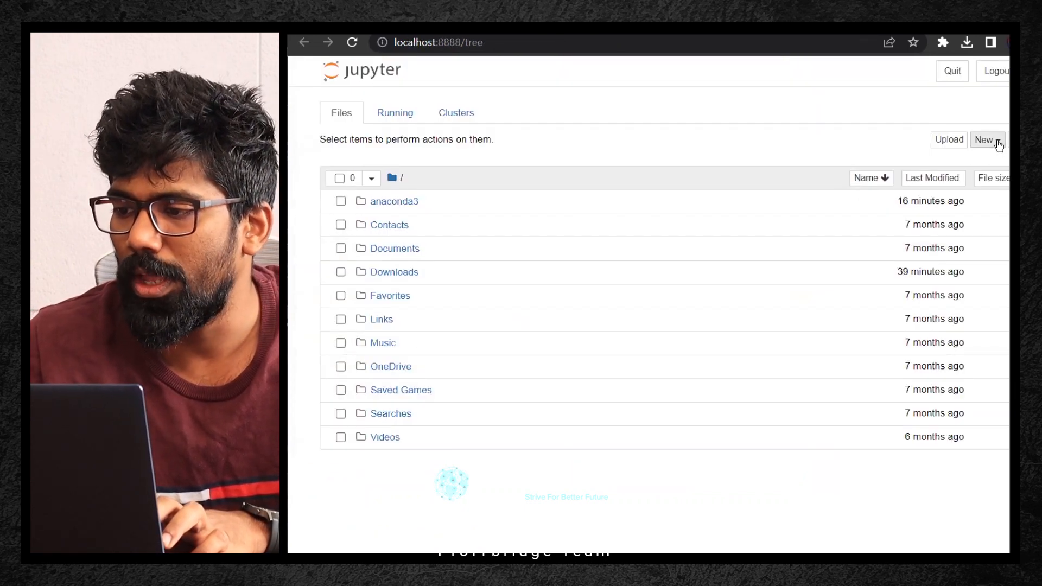
- Create a Jupyter folder named HackerRank Exercises and open it
left_click(986, 140)
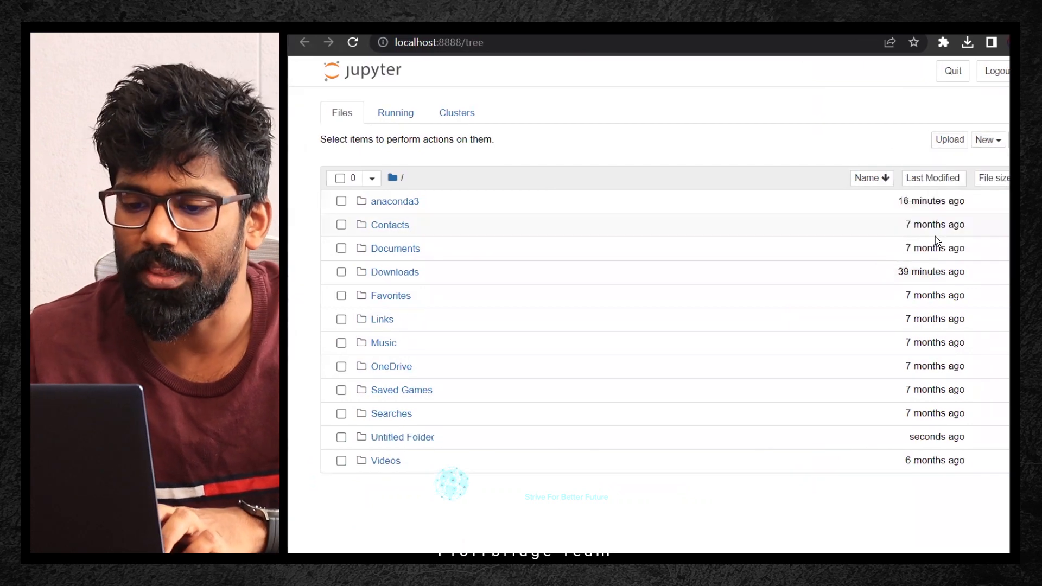
left_click(340, 424)
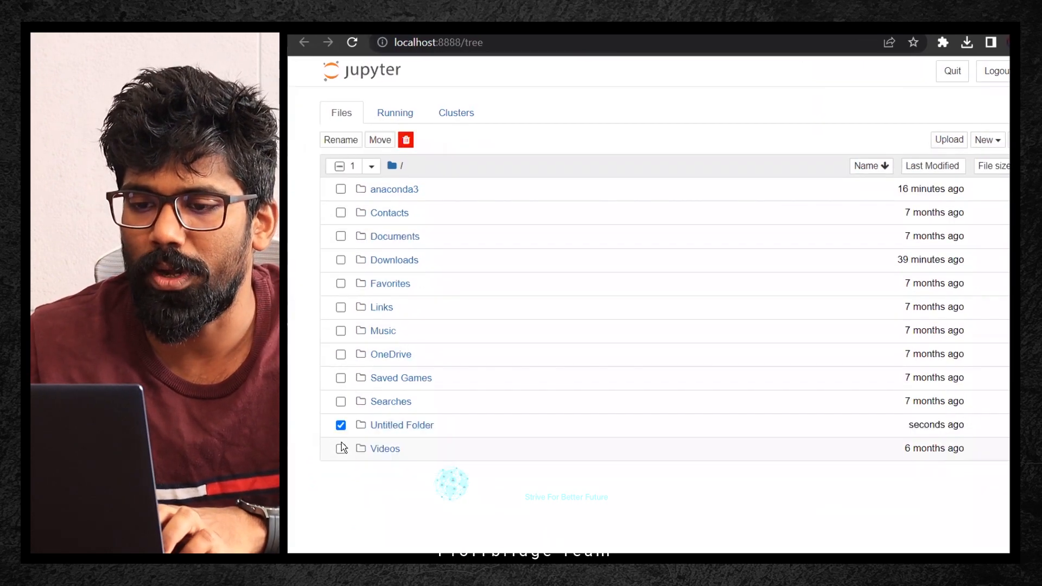
left_click(340, 140)
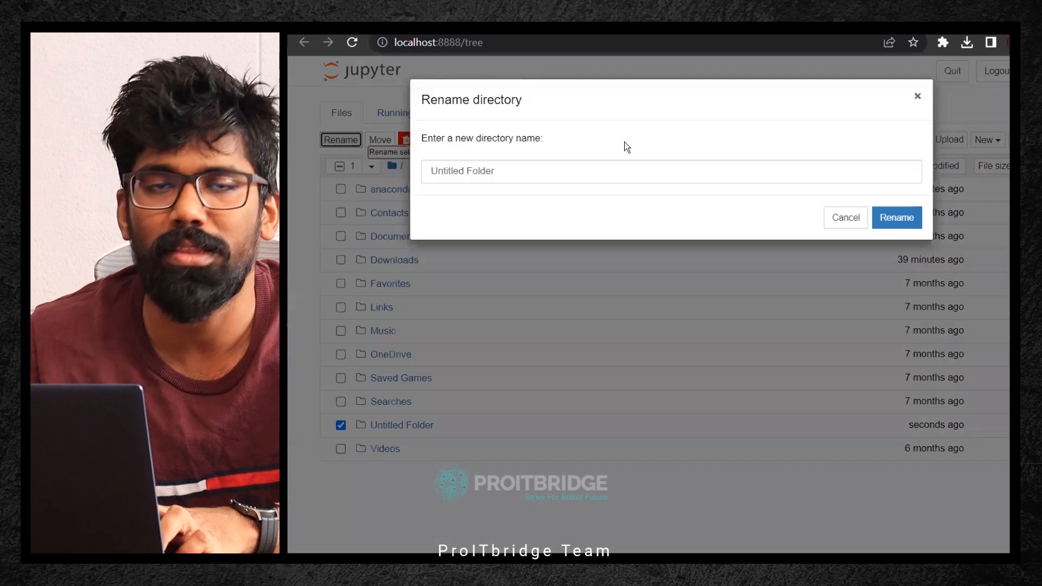
left_click(670, 170)
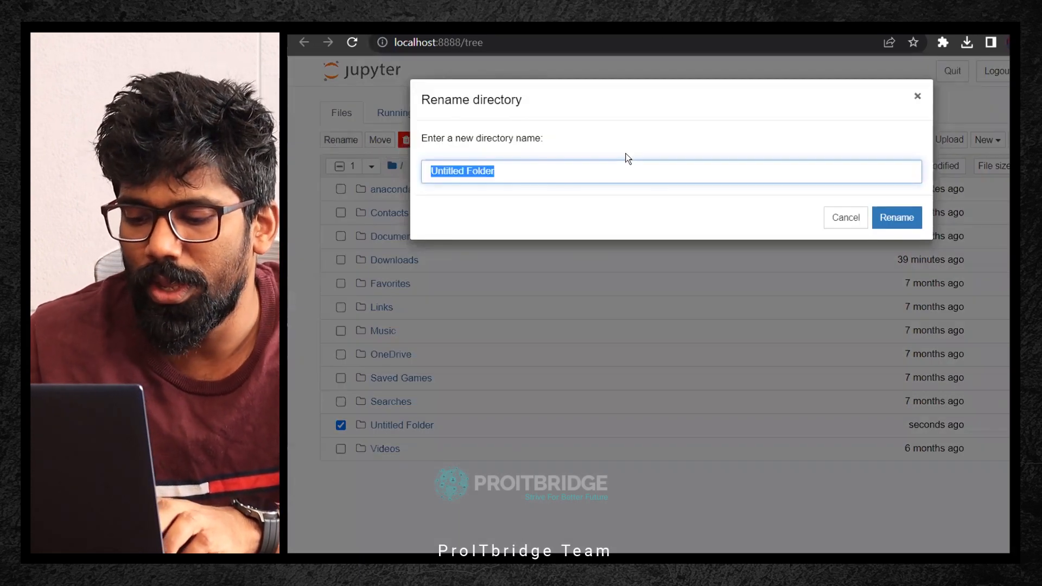
type("H")
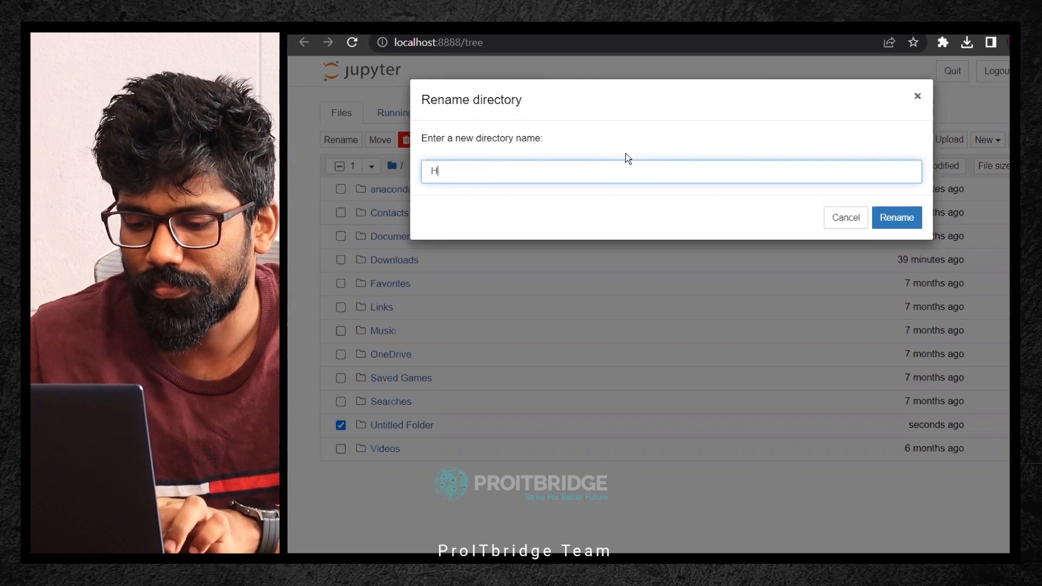
type("ackerRank Exercises")
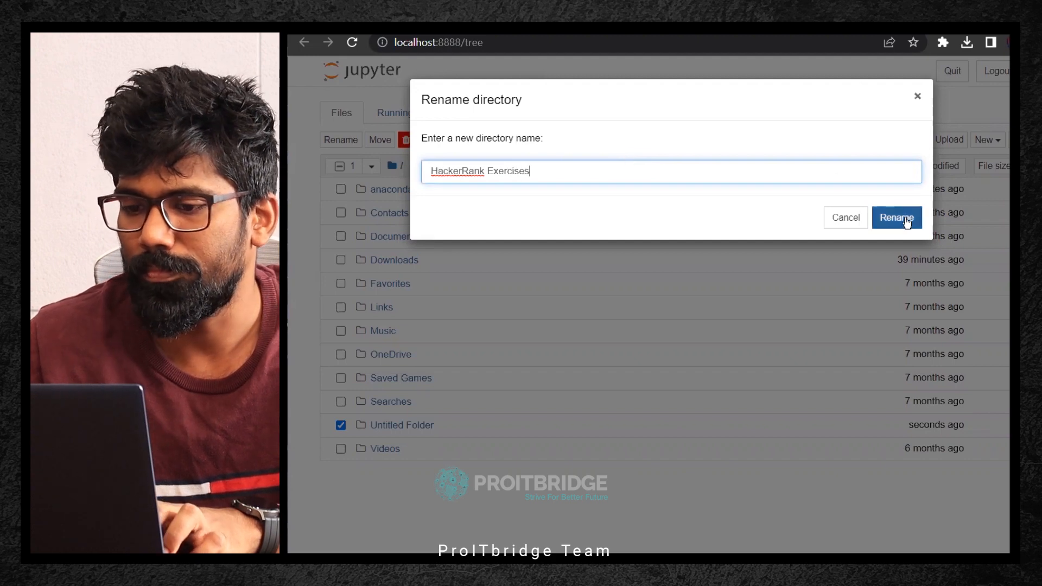
left_click(897, 217)
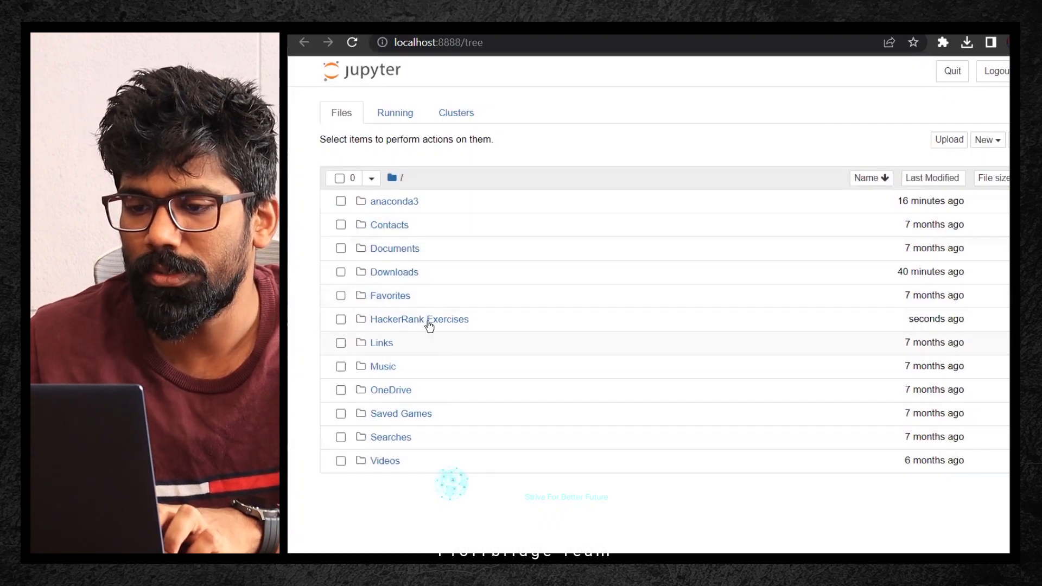
left_click(987, 140)
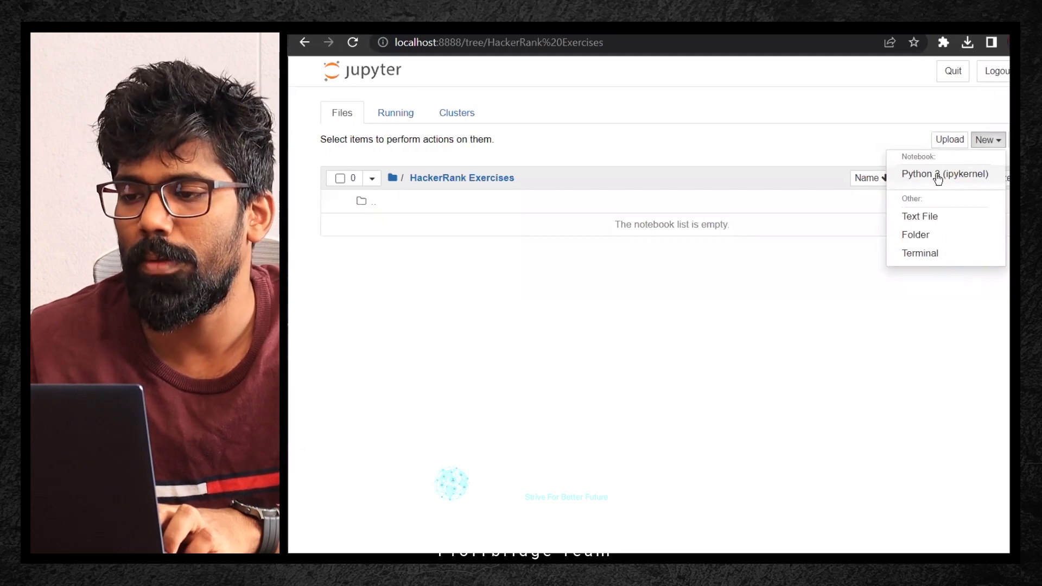
- Create a Python 3 notebook named HackerRank-Python Basic and start editing its first cell
left_click(944, 174)
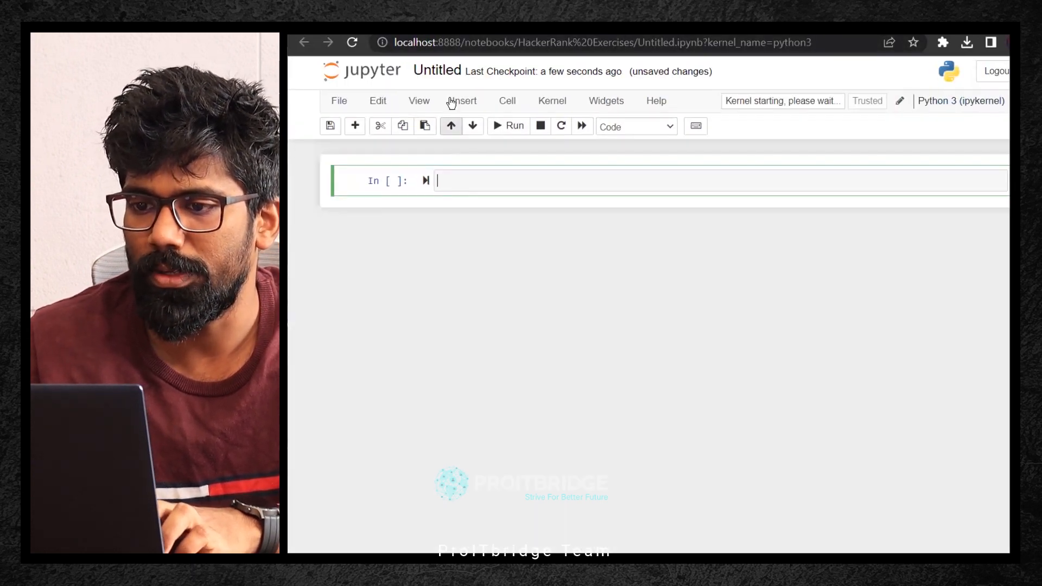
type("HackerRank")
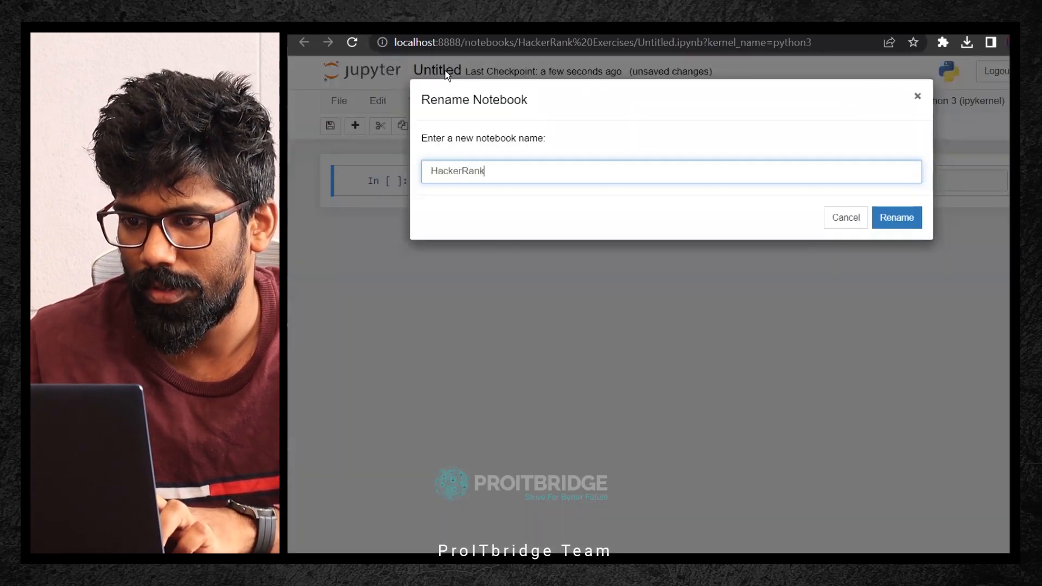
type("-")
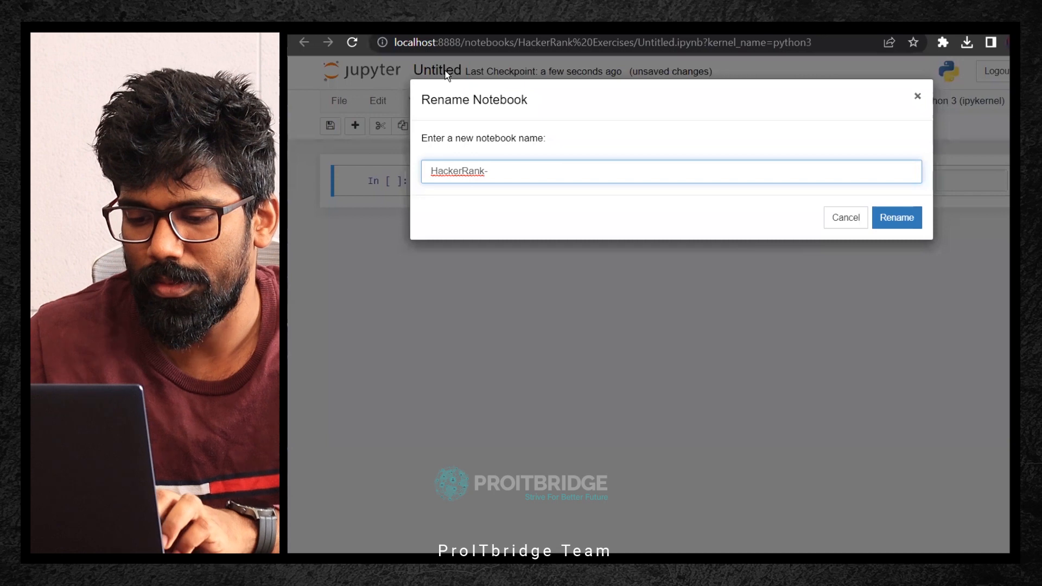
type("Python Basi")
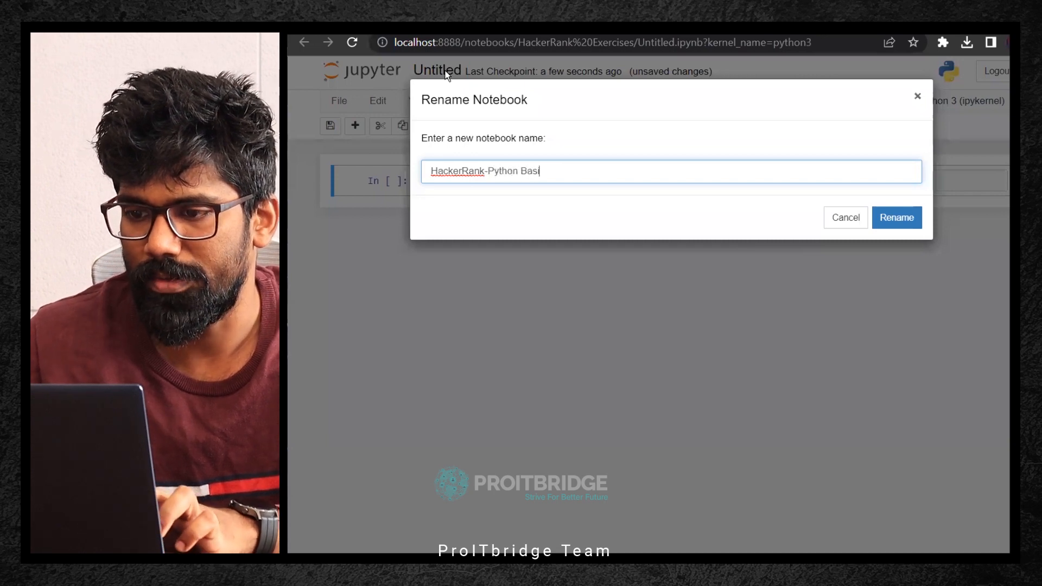
left_click(895, 217)
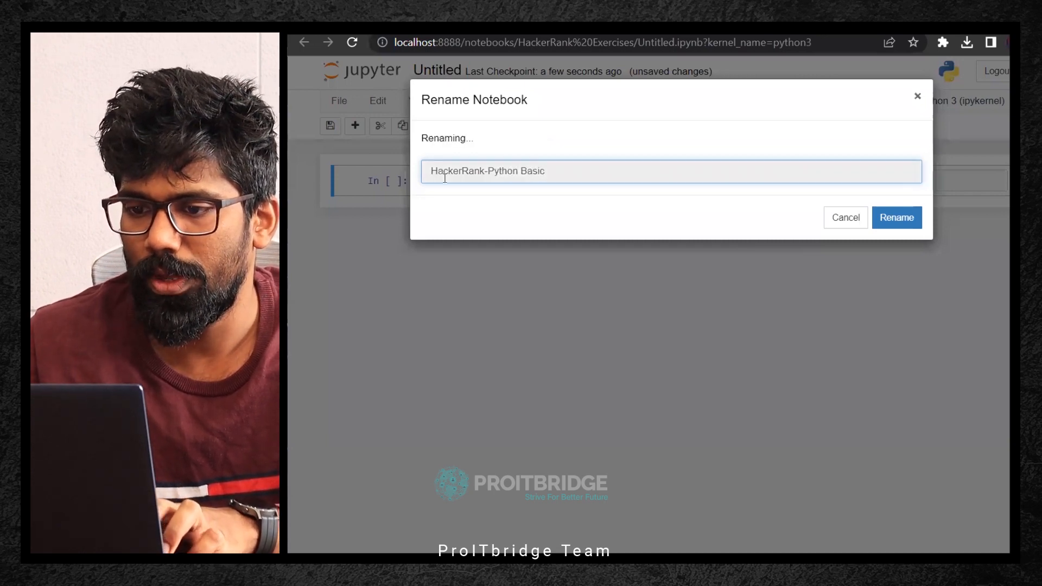
left_click(896, 217)
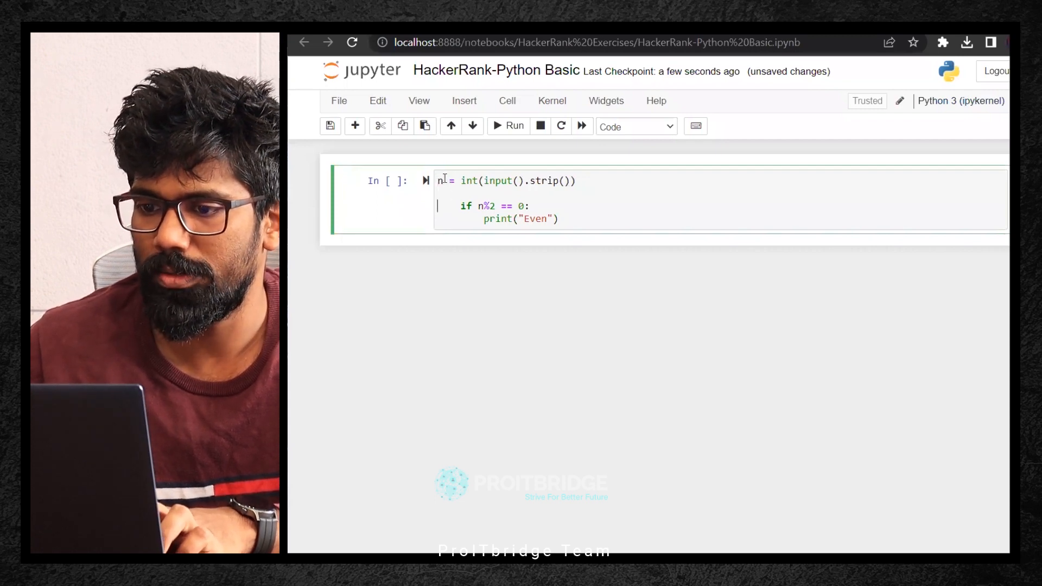
- Fix the cell's if n%2 == 0 / print("Even") block and run it with input 6 to get Even
left_click_drag(465, 205, 536, 218)
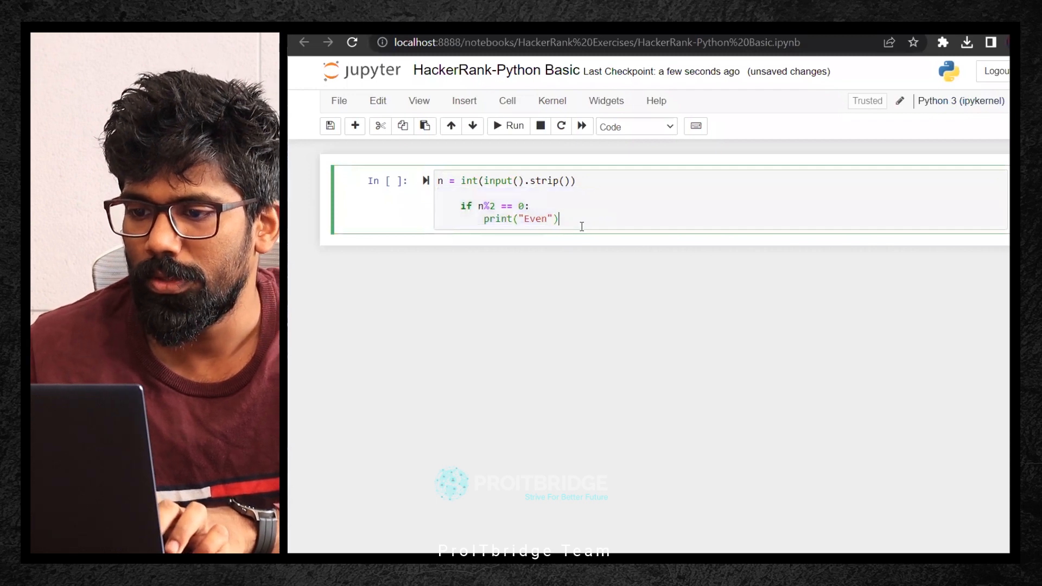
key("enter")
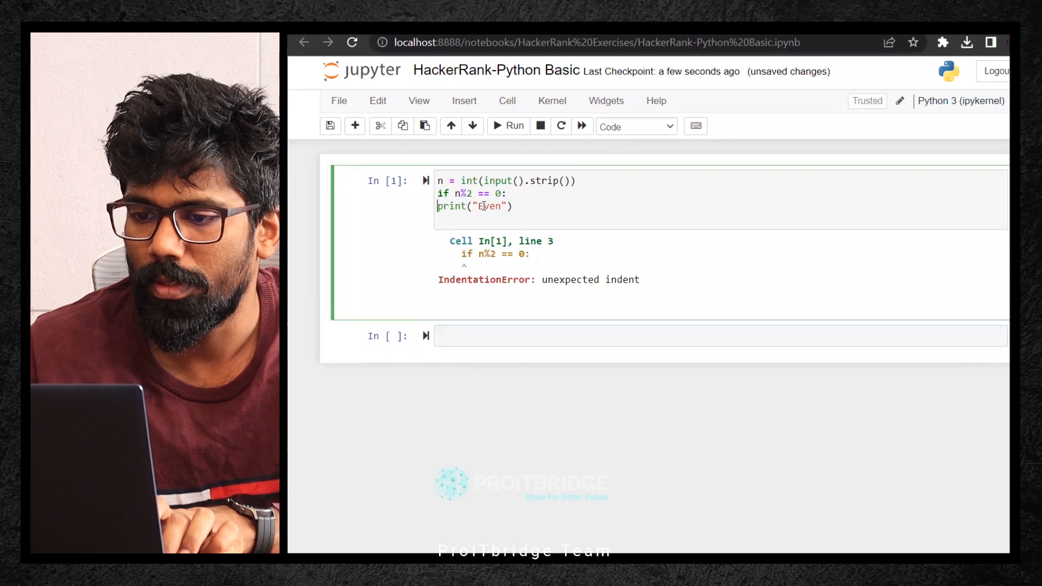
left_click(508, 126)
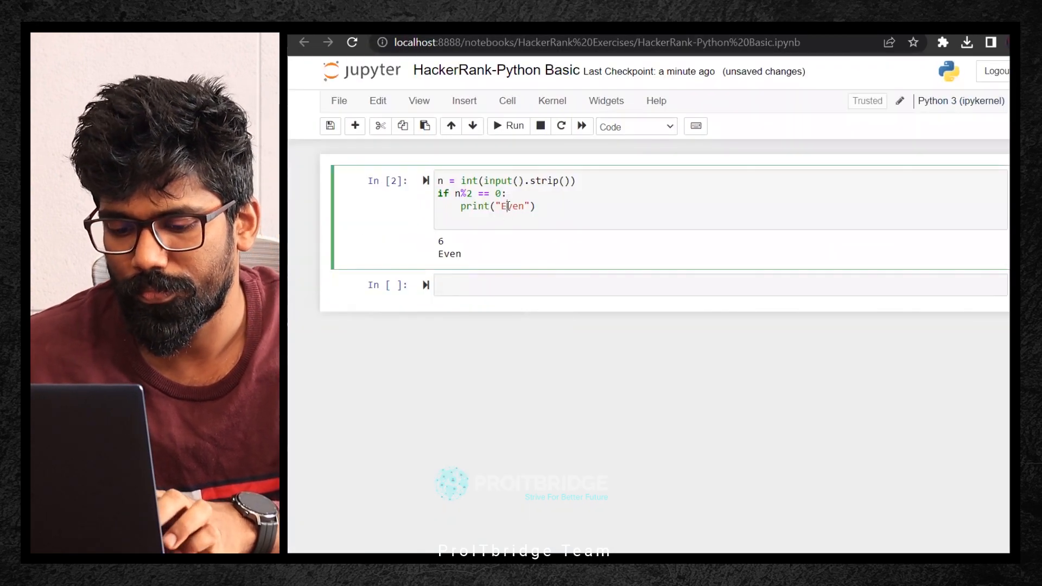
- Change the check to n%2 != 0 printing "Weird" and run the cell with input 5
type("Weird")
left_click(473, 193)
type("!")
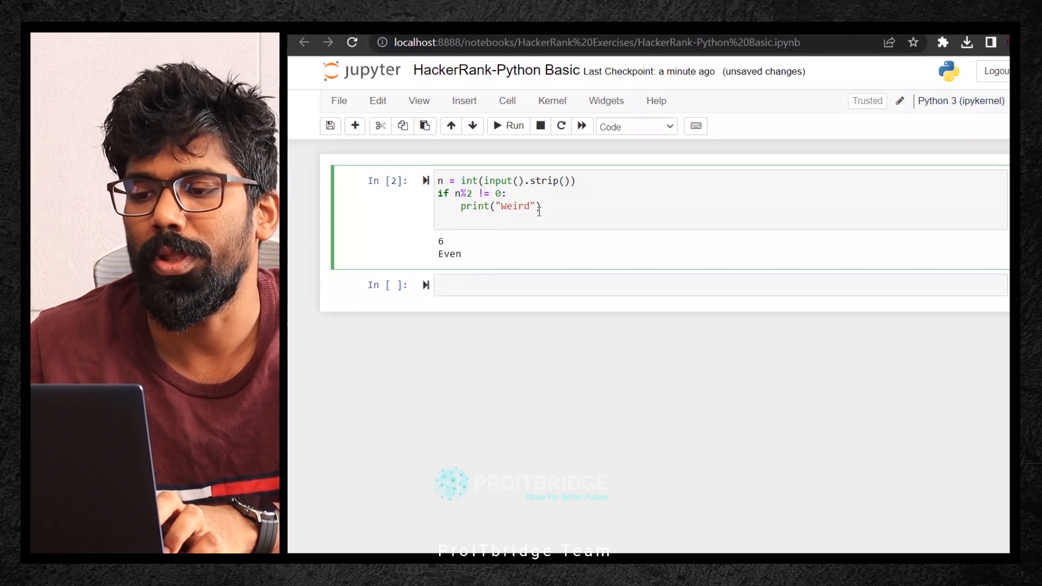
left_click(508, 126)
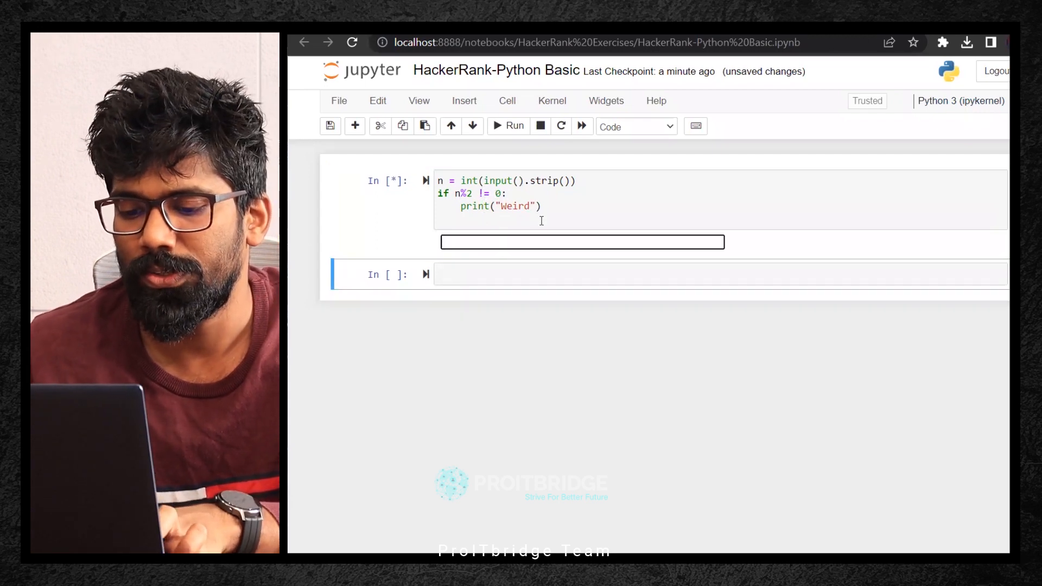
type("5")
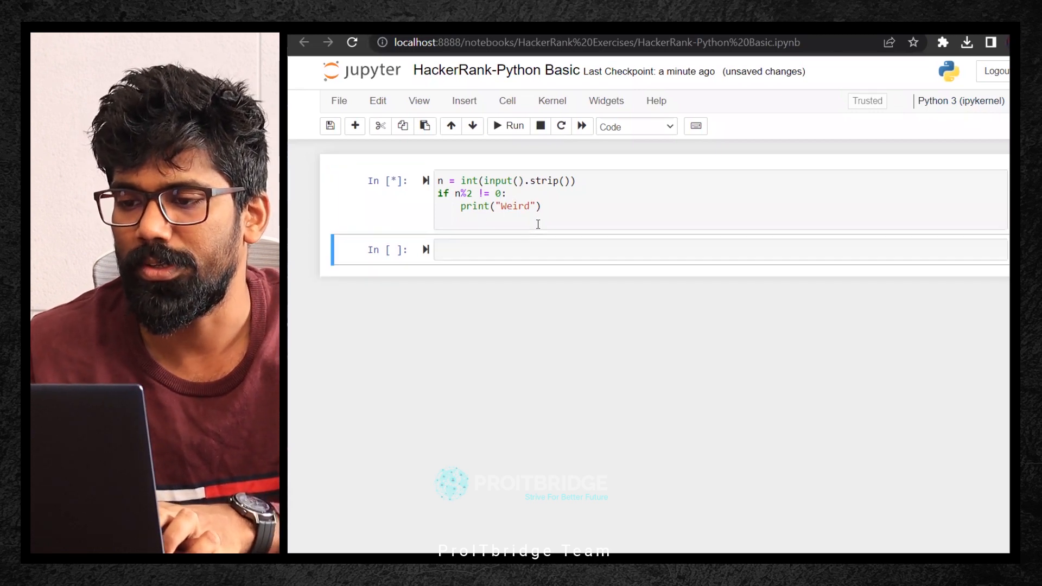
- Restart the stuck kernel and rerun the cell with input 6, printing nothing
left_click(538, 126)
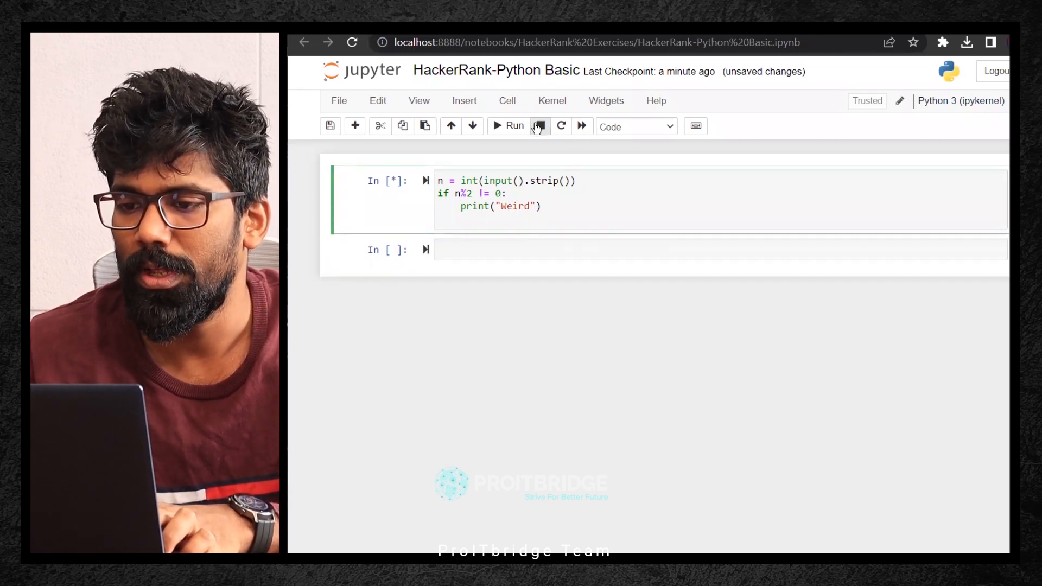
left_click(538, 126)
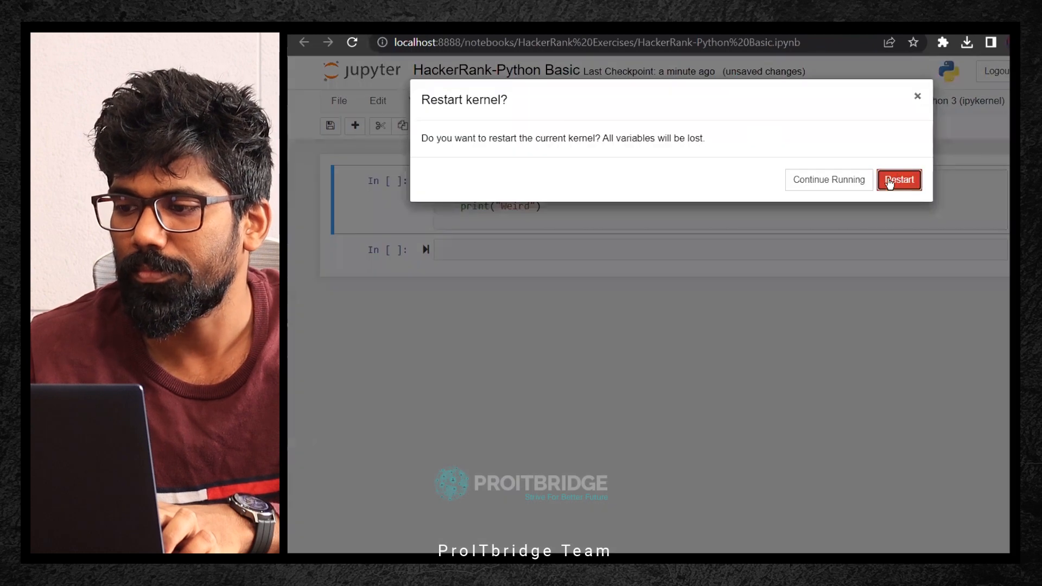
left_click(899, 179)
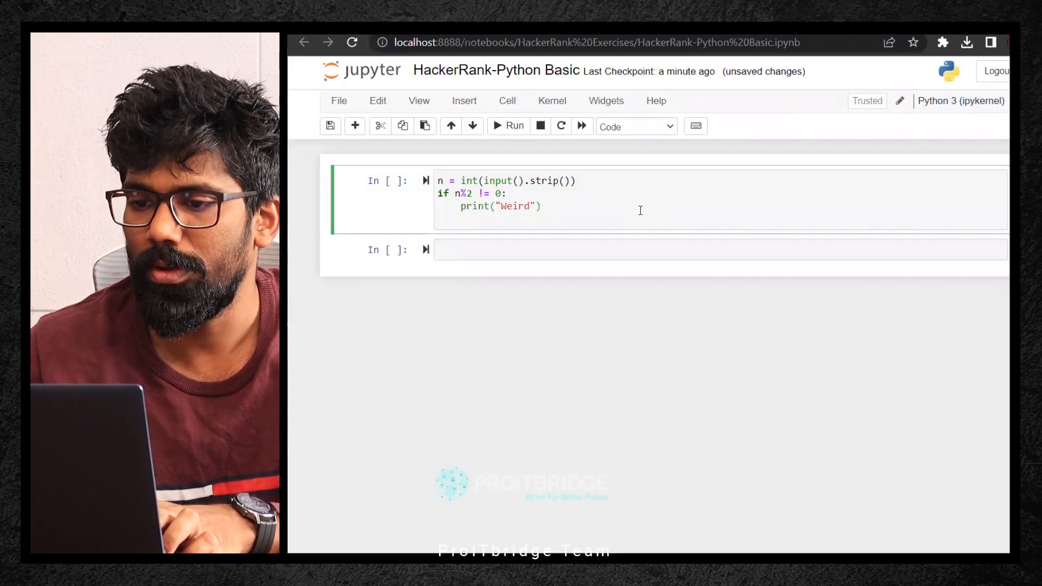
left_click(508, 126)
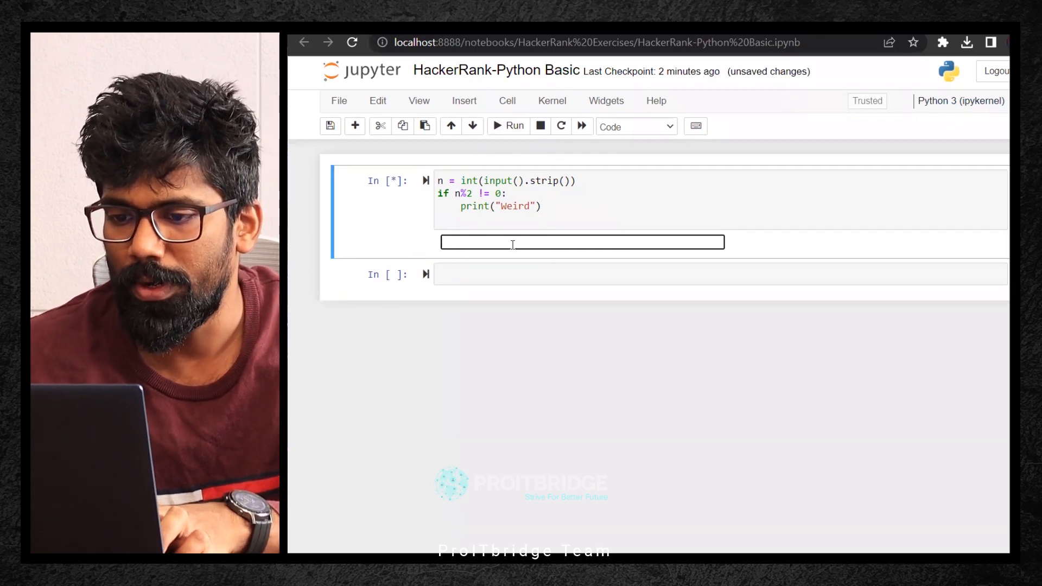
type("6")
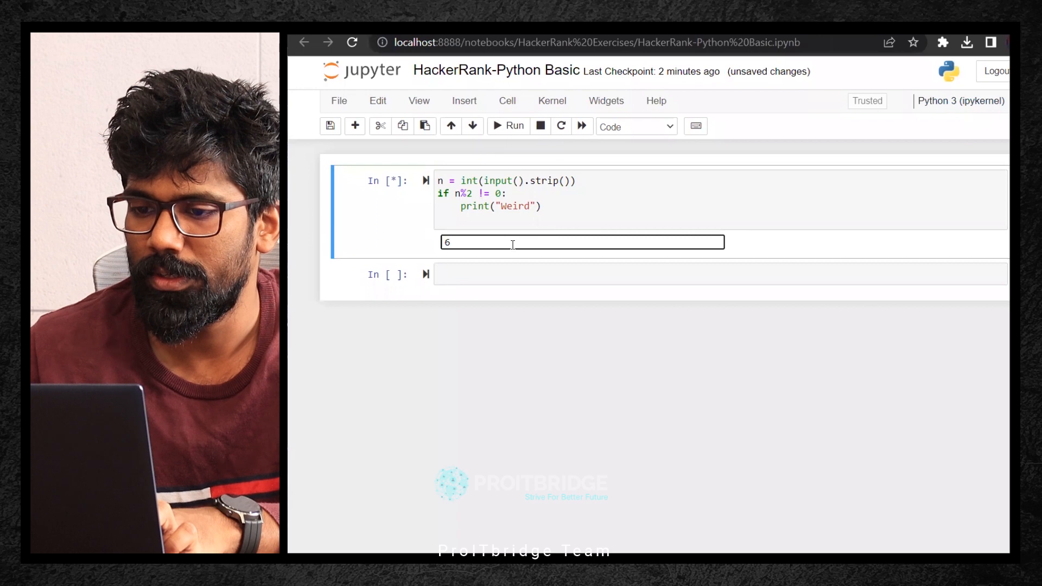
key("Enter")
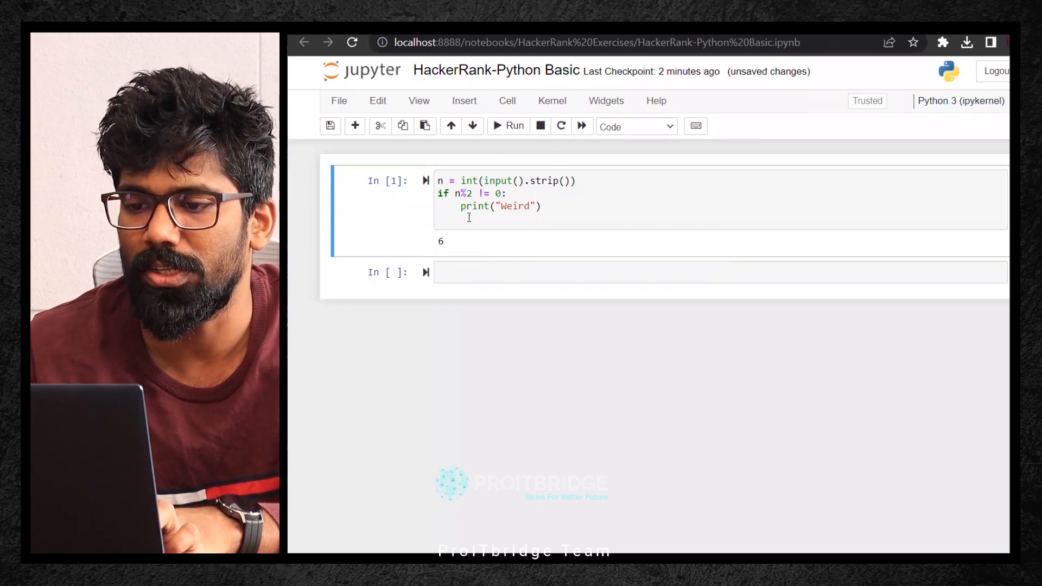
- Rerun the cell and confirm input 7 prints Weird
left_click(508, 126)
type("7")
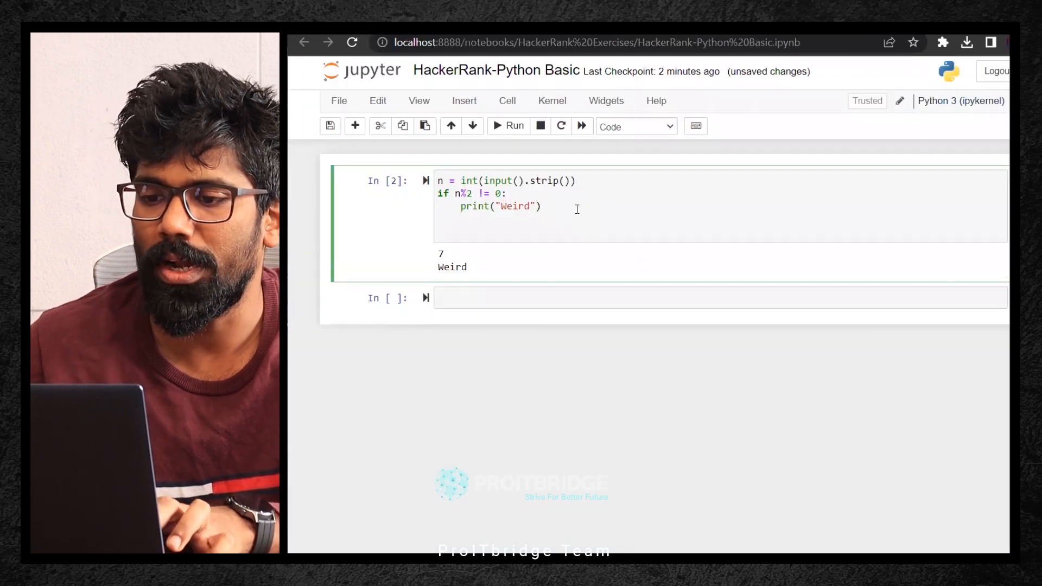
- Add an elif (n%2 == 0 and 2<=n<=5) branch printing "Not Weird" and rerun the cell
type("elif")
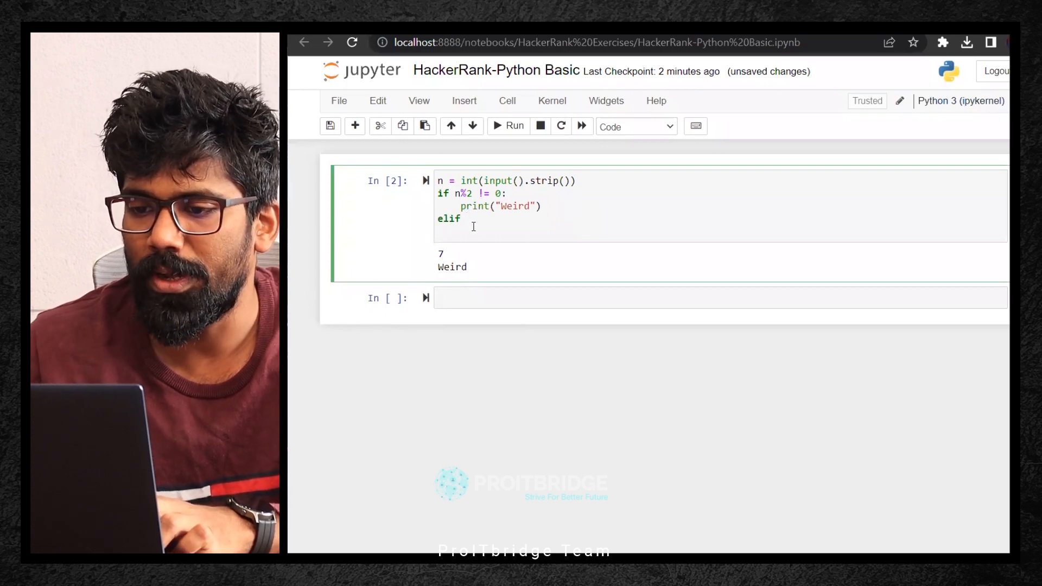
type("n")
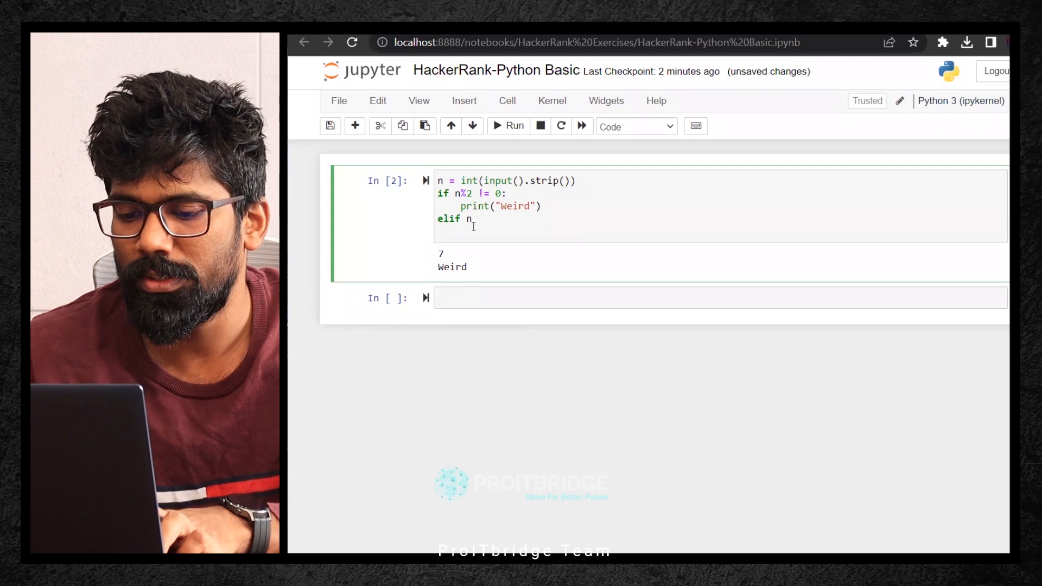
type("%2")
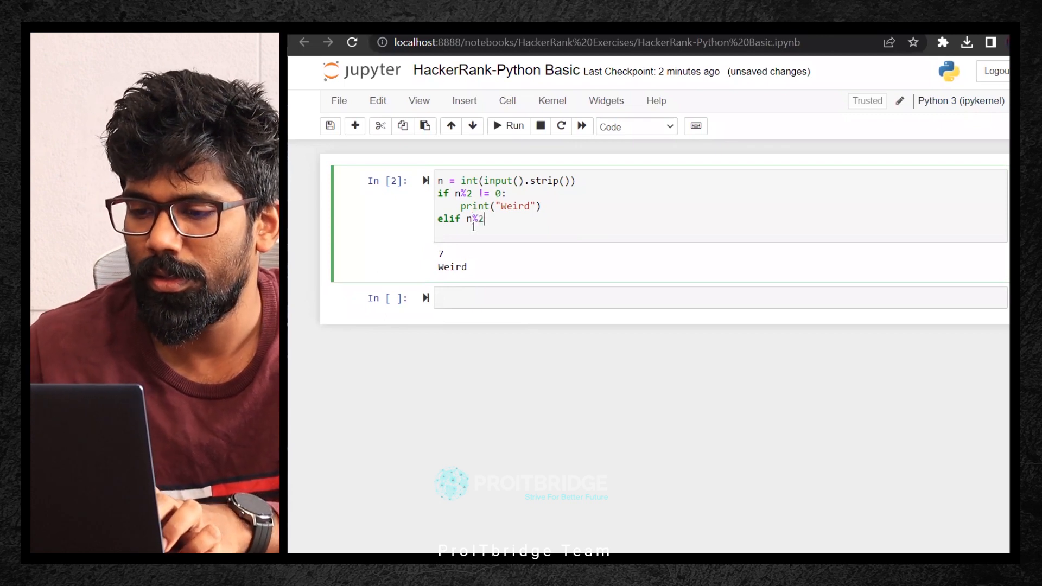
type("==")
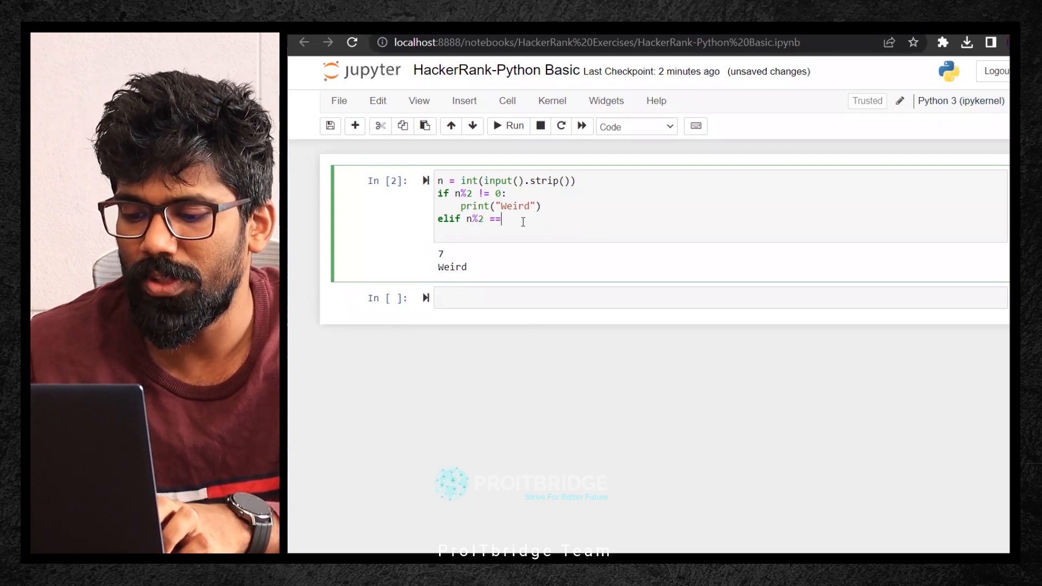
type("0")
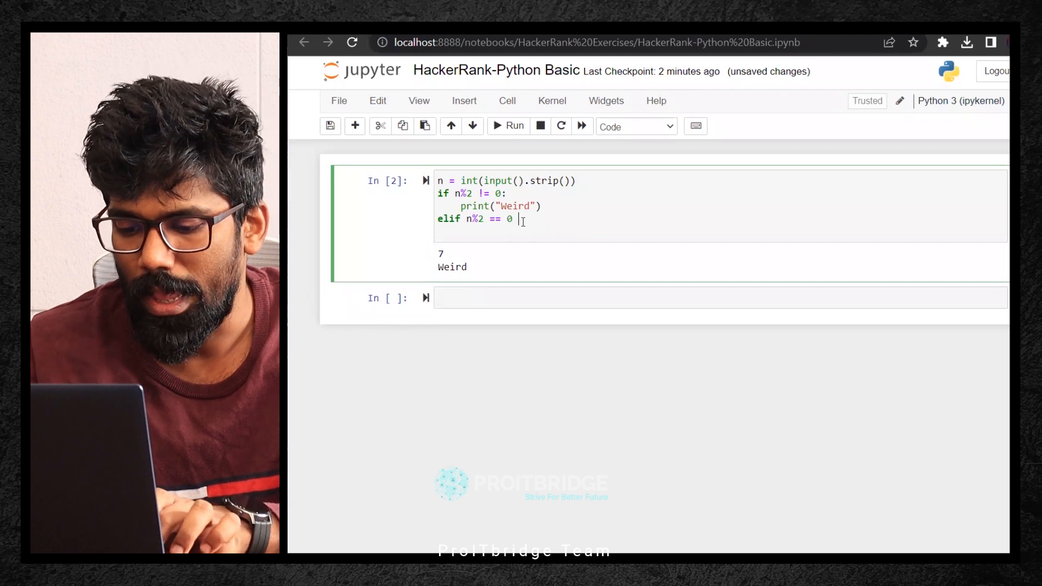
type("and")
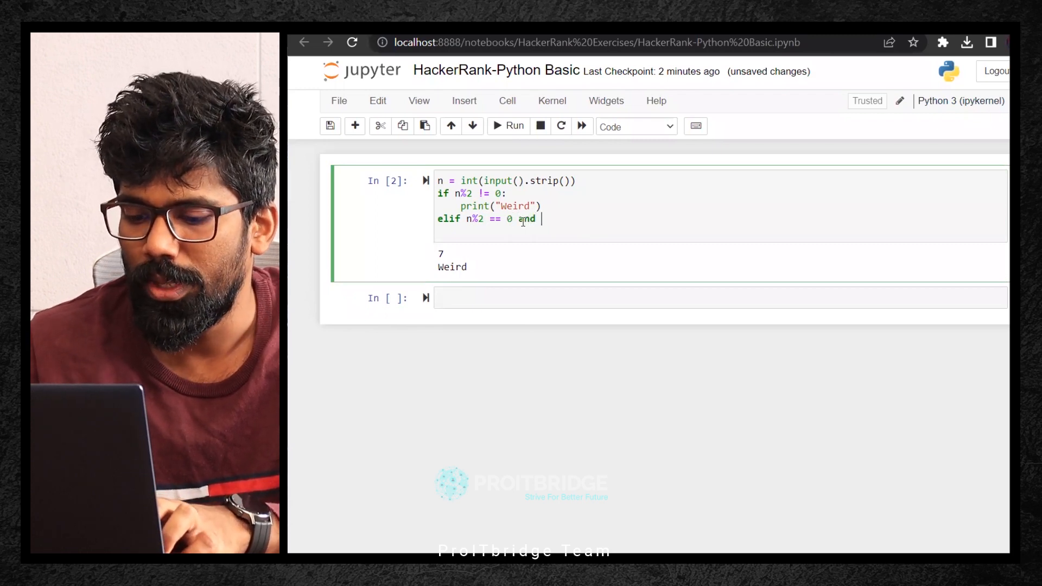
type("n")
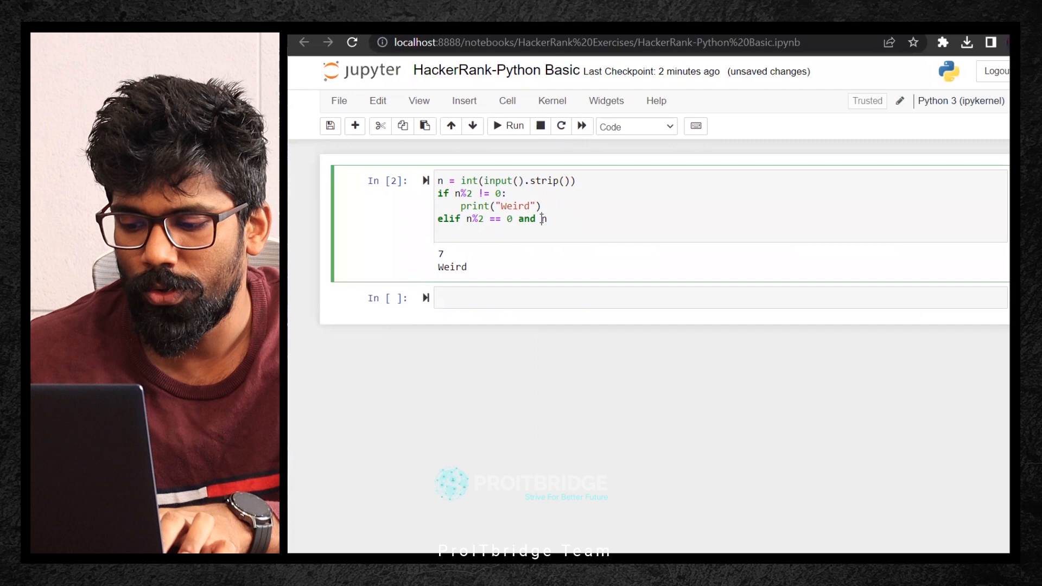
type("2<=n")
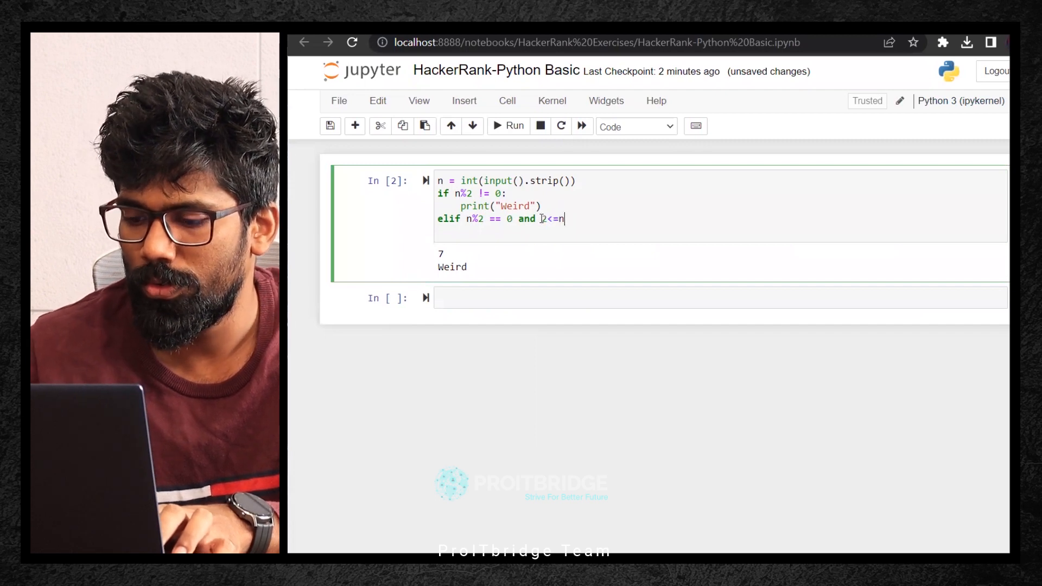
type("<=")
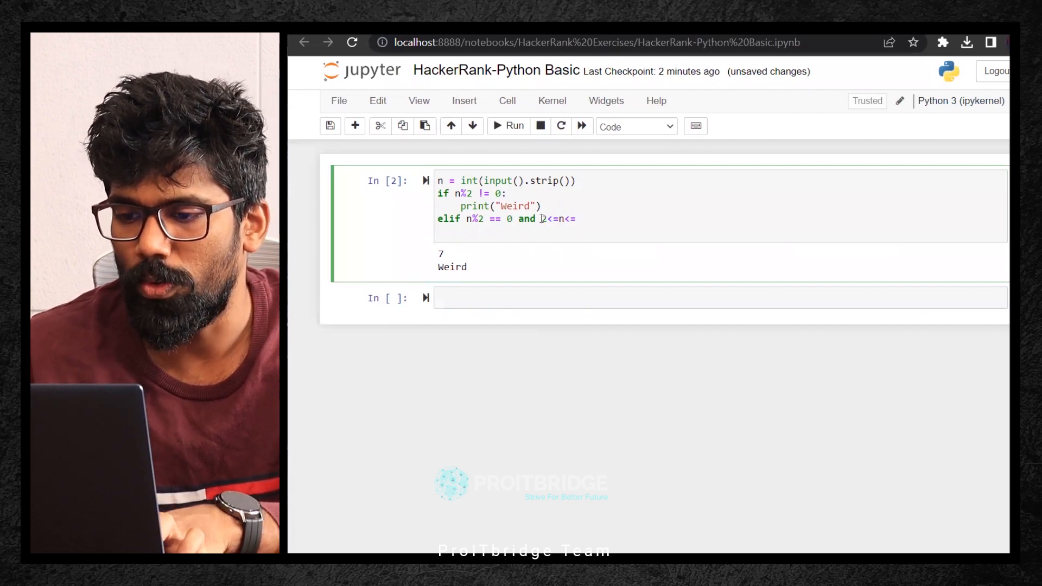
type("5:")
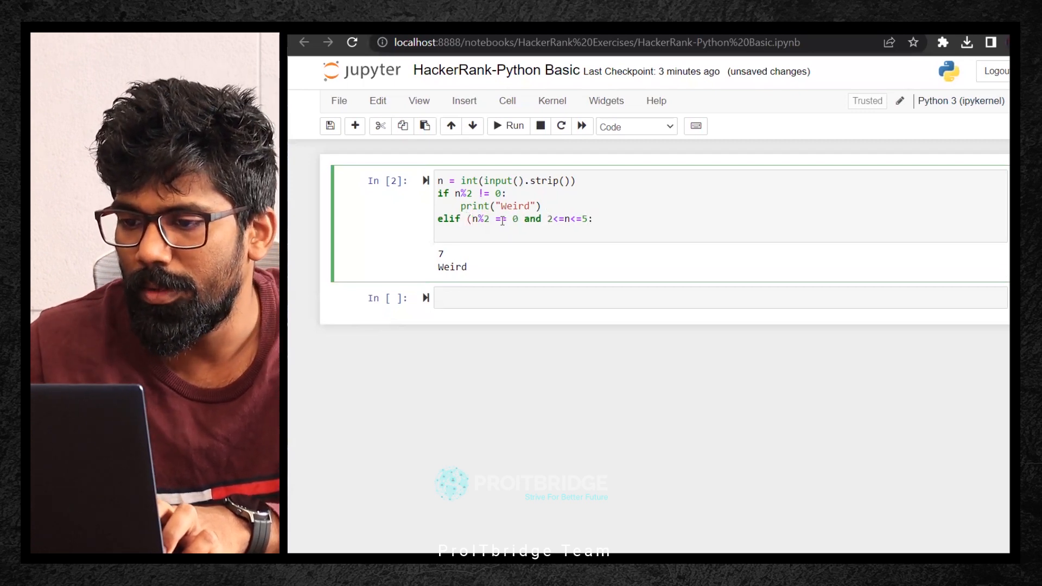
type("=")
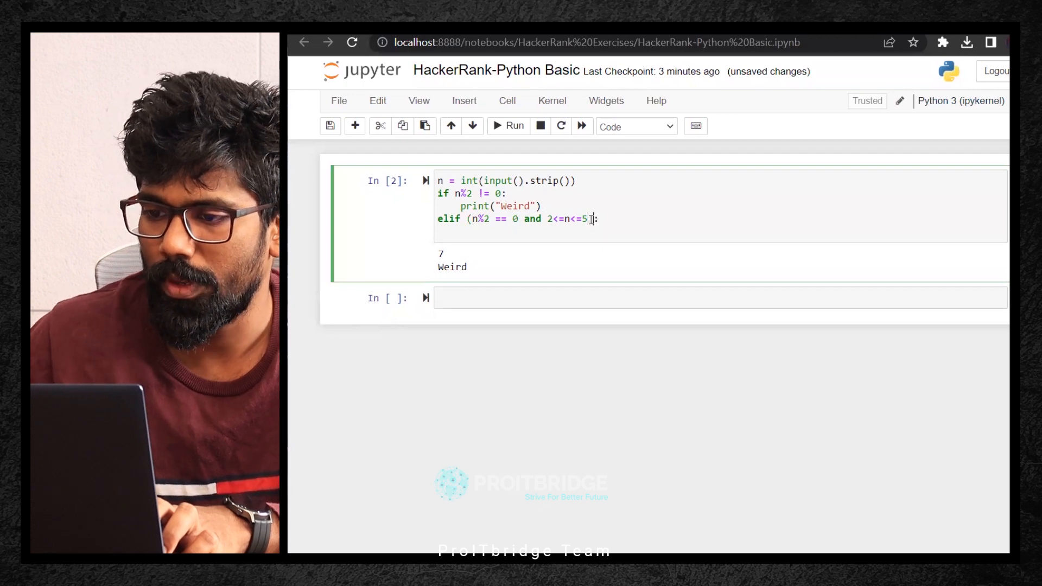
type("print(\"")
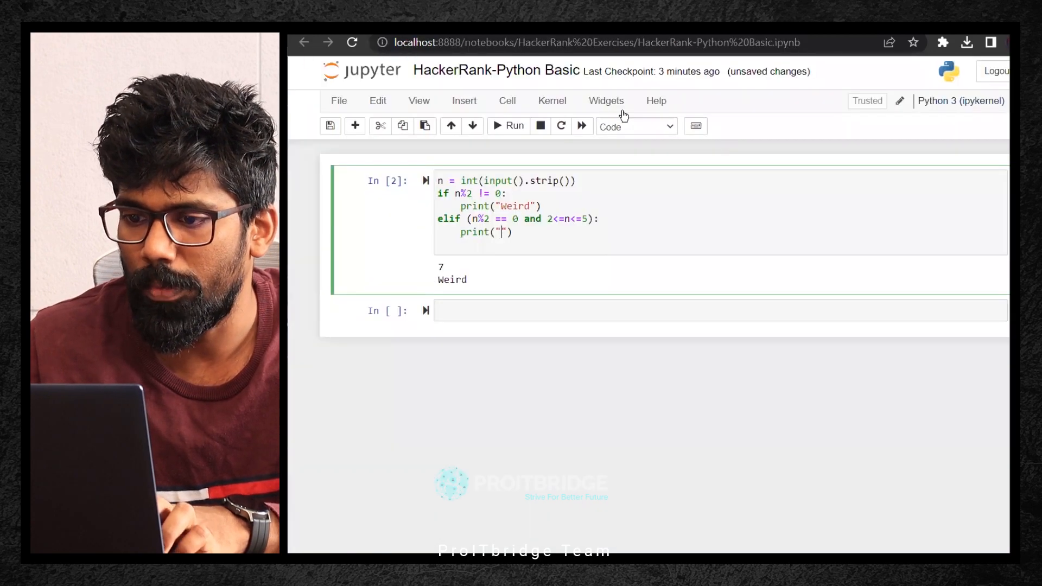
type("Not We")
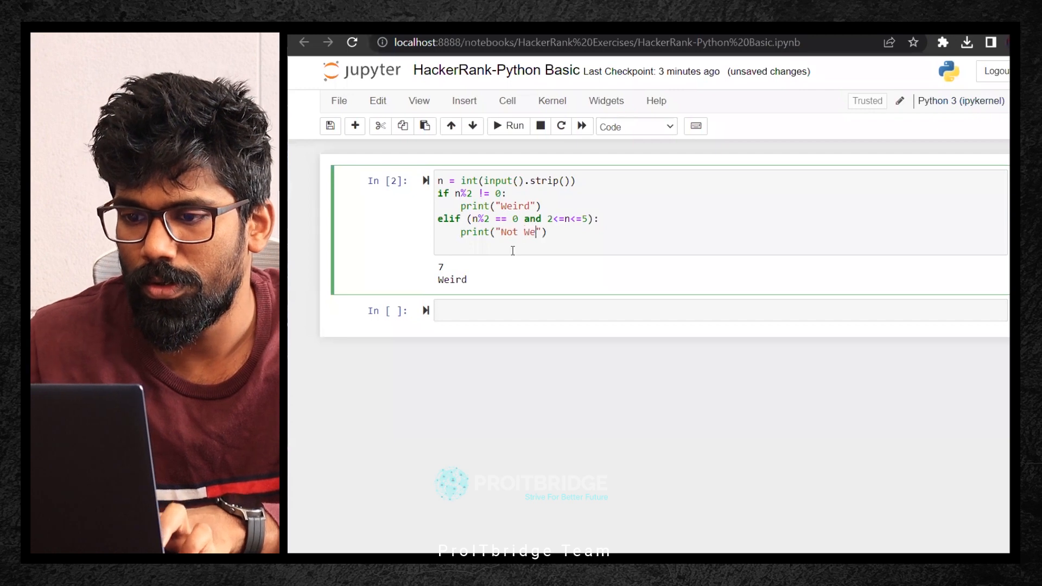
key("shift+enter")
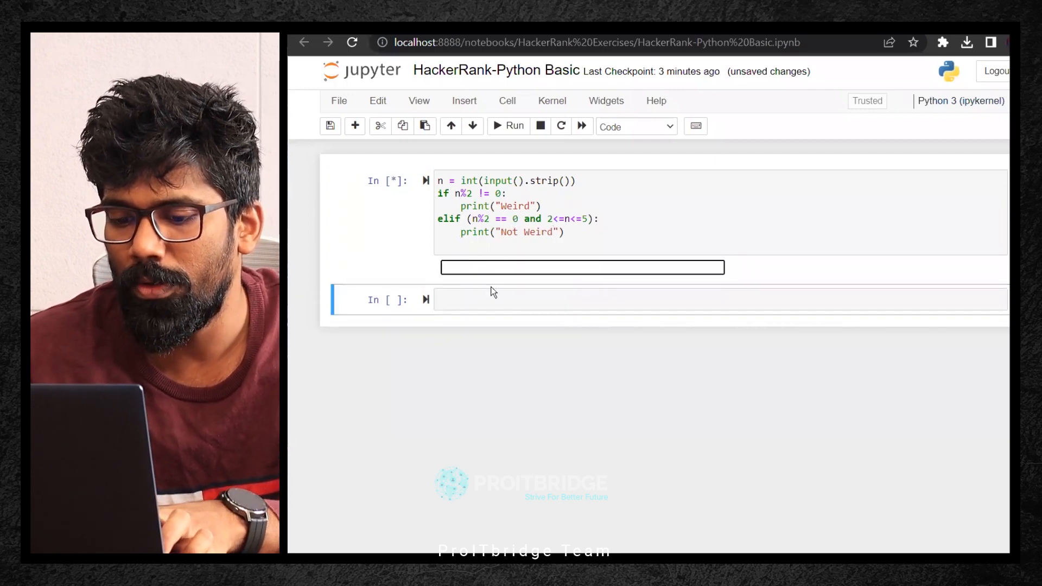
- Confirm input 4 prints Not Weird, then copy the elif with range 6<=n<=20 printing "Weird"
type("4")
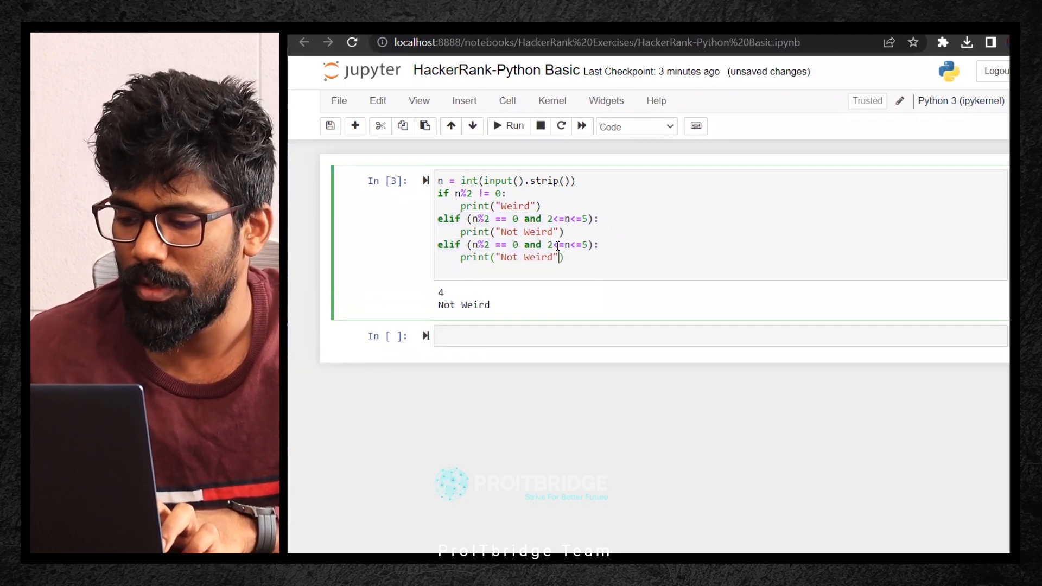
type("6")
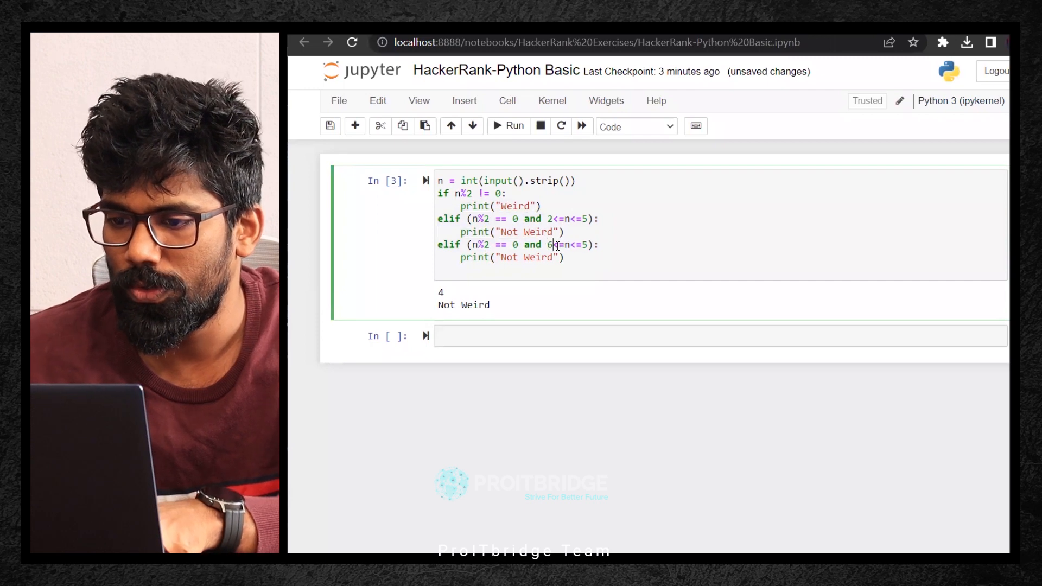
key("Backspace")
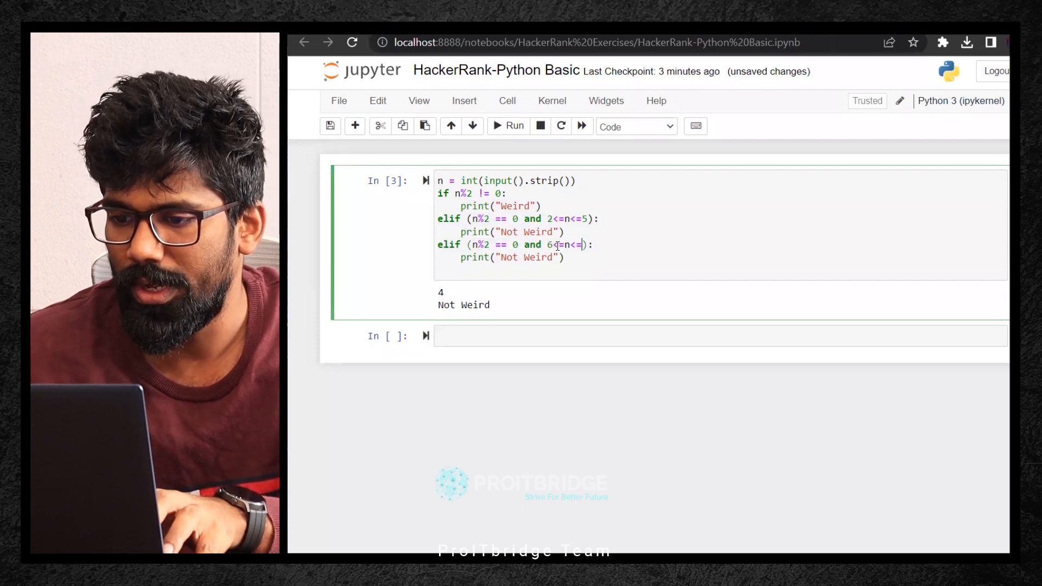
type("20")
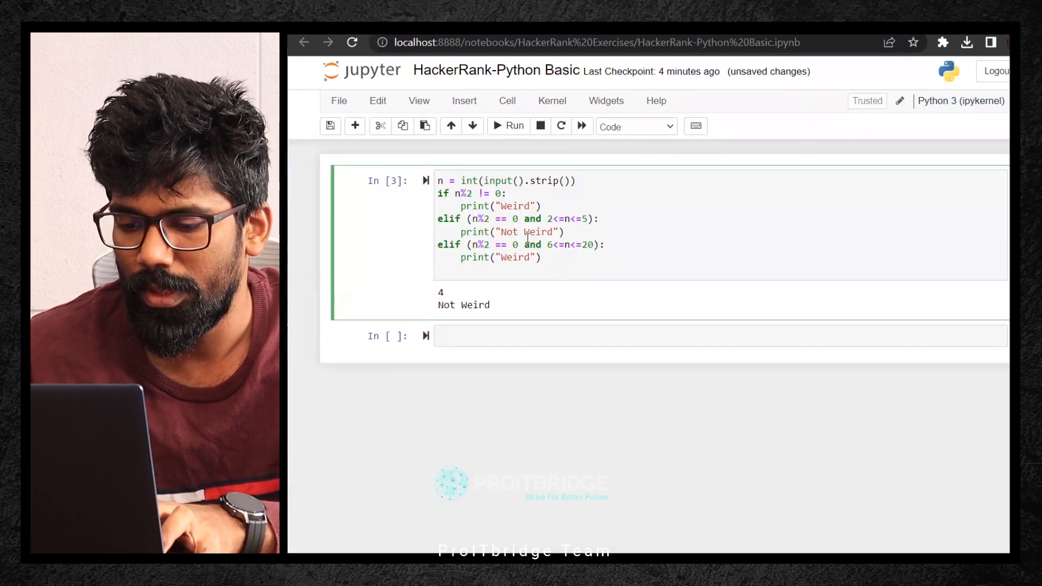
- Write a final 'else (n%2 ==0 and n>20):' branch printing "Not Weird"
type("elif")
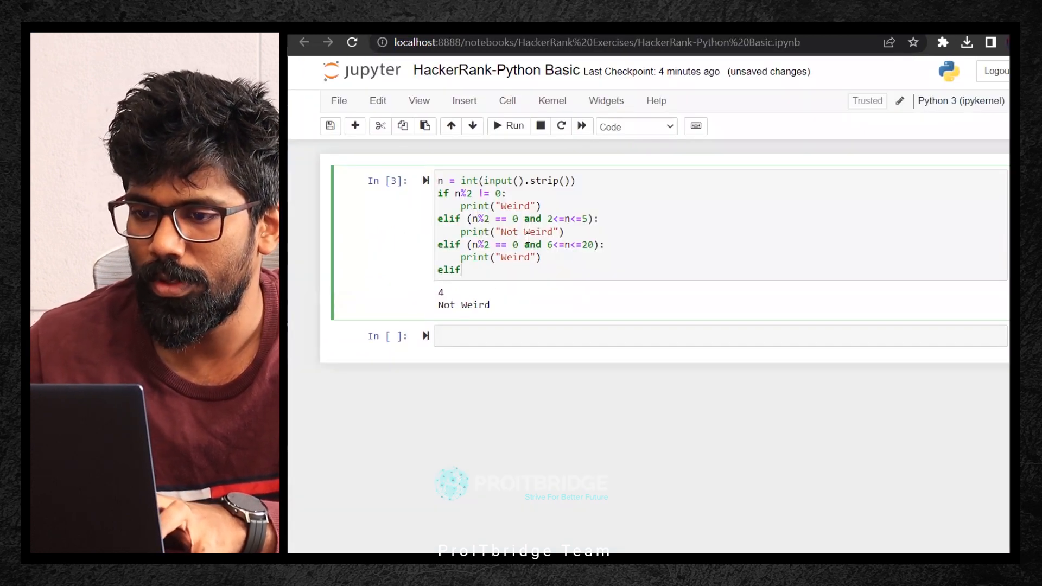
type("els")
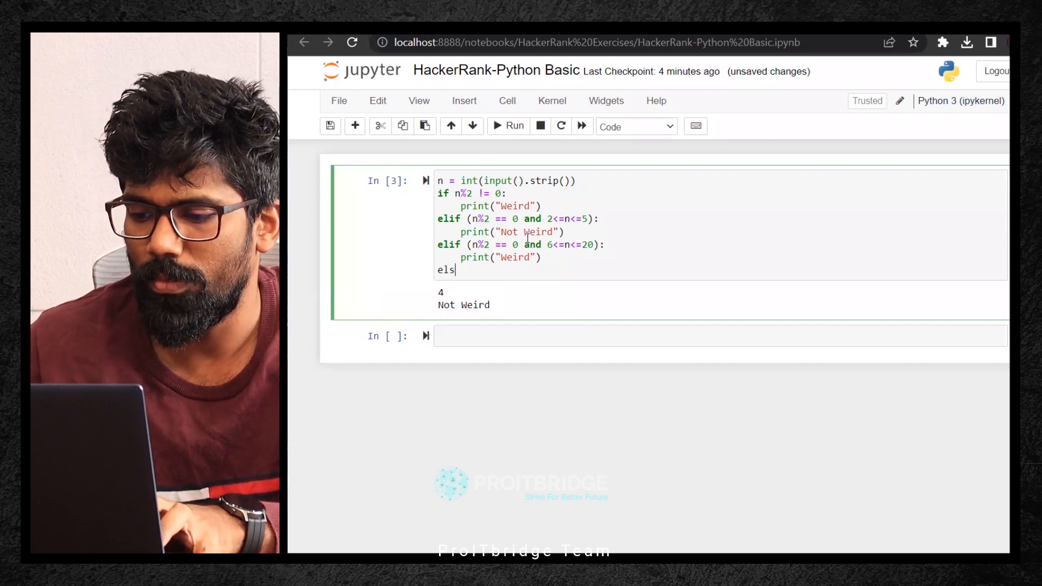
type("e:")
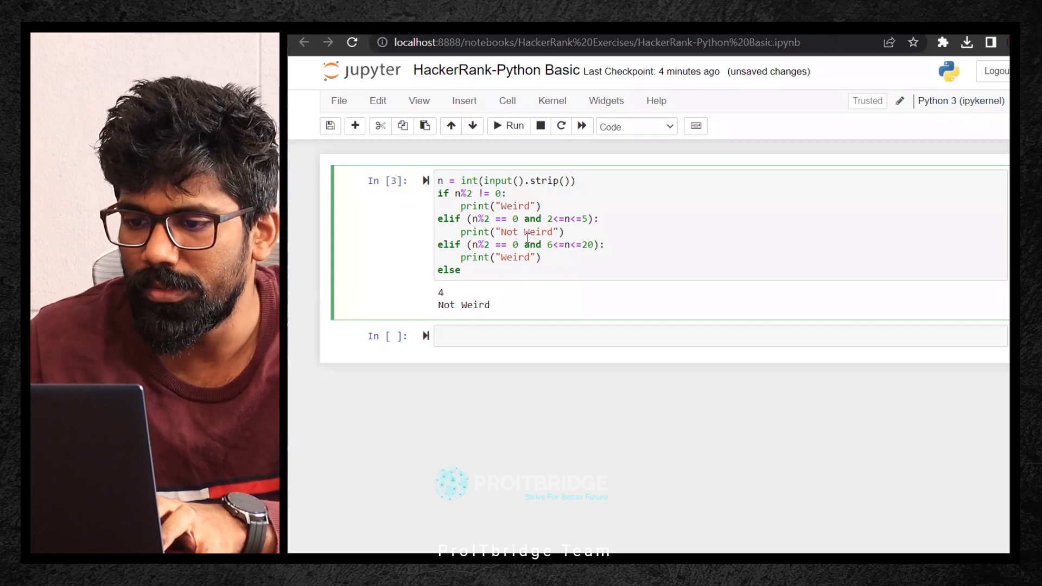
type("n")
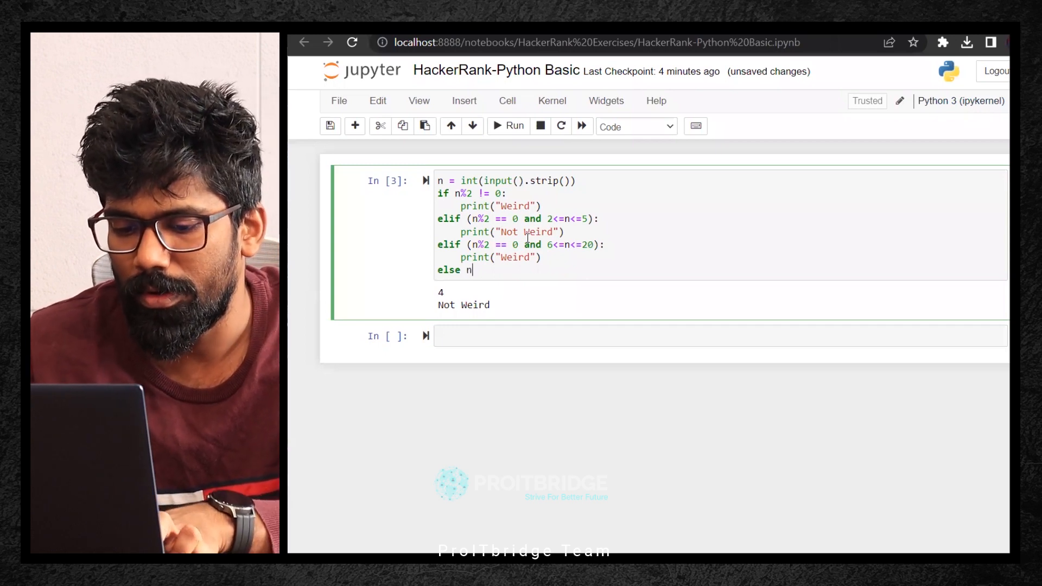
type("%2")
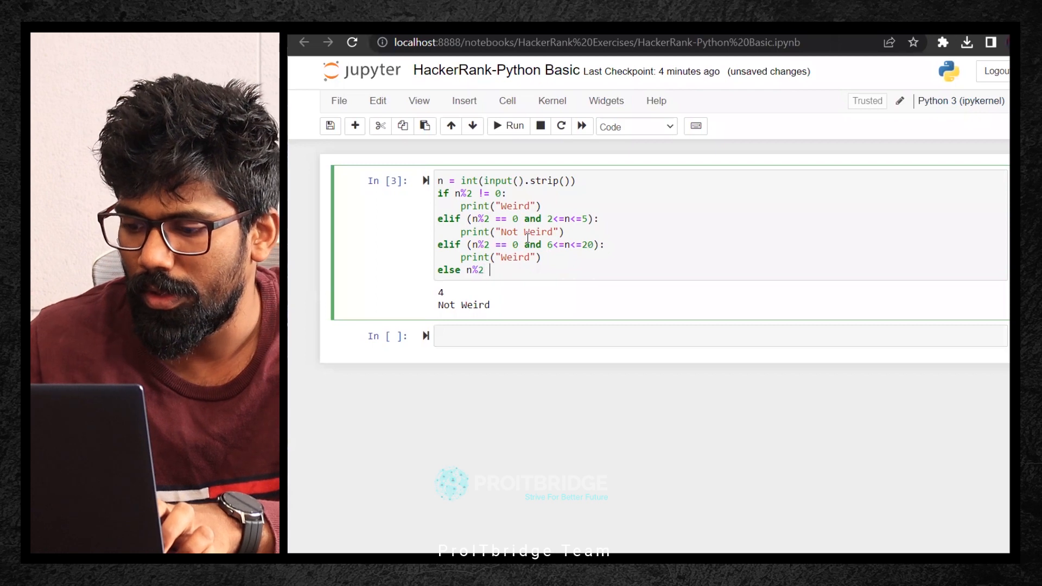
type("==0")
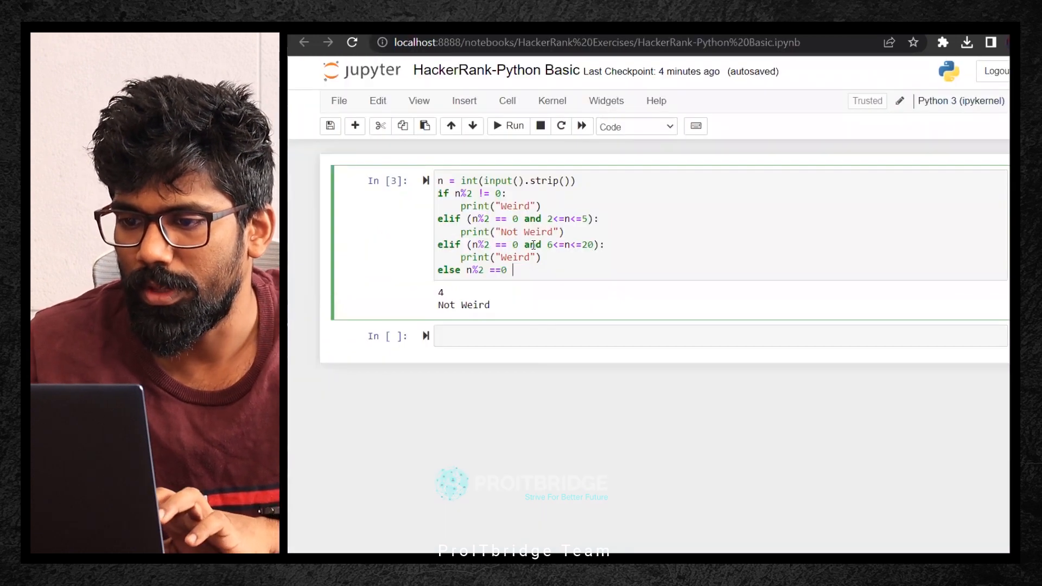
type("and")
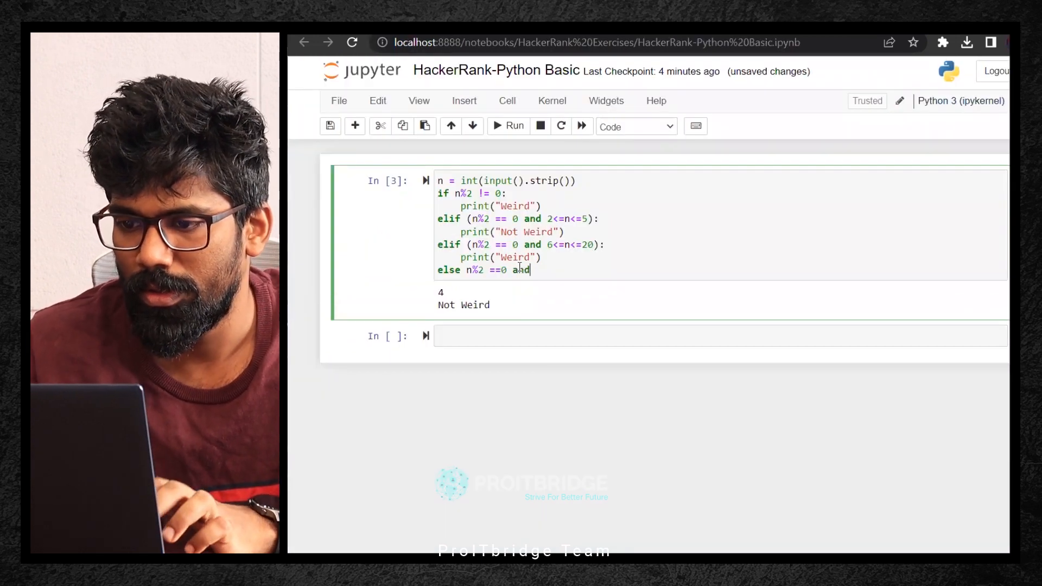
type("n>")
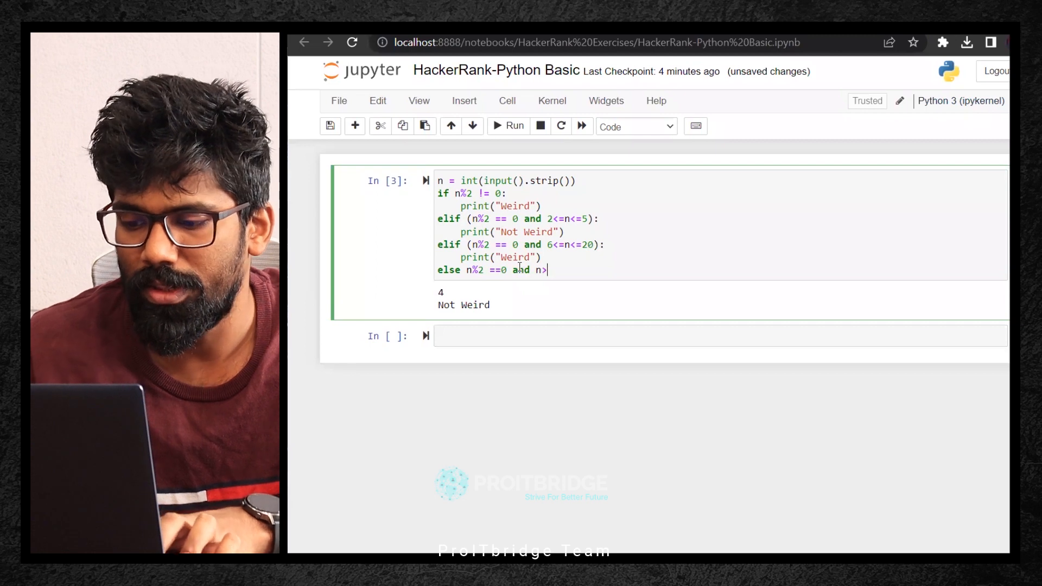
type("20")
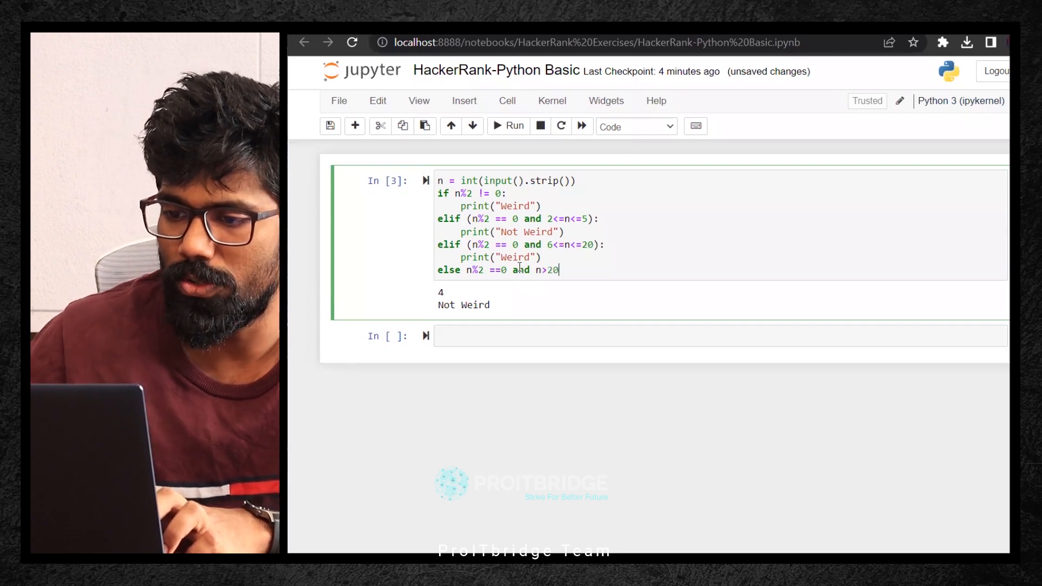
type("):")
type("pri")
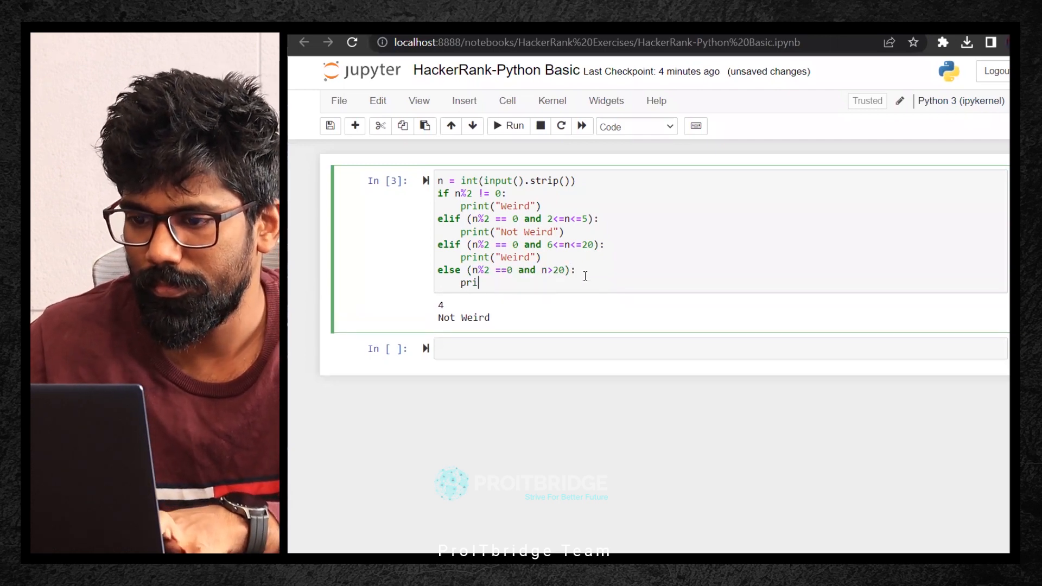
type("nt(\"\")")
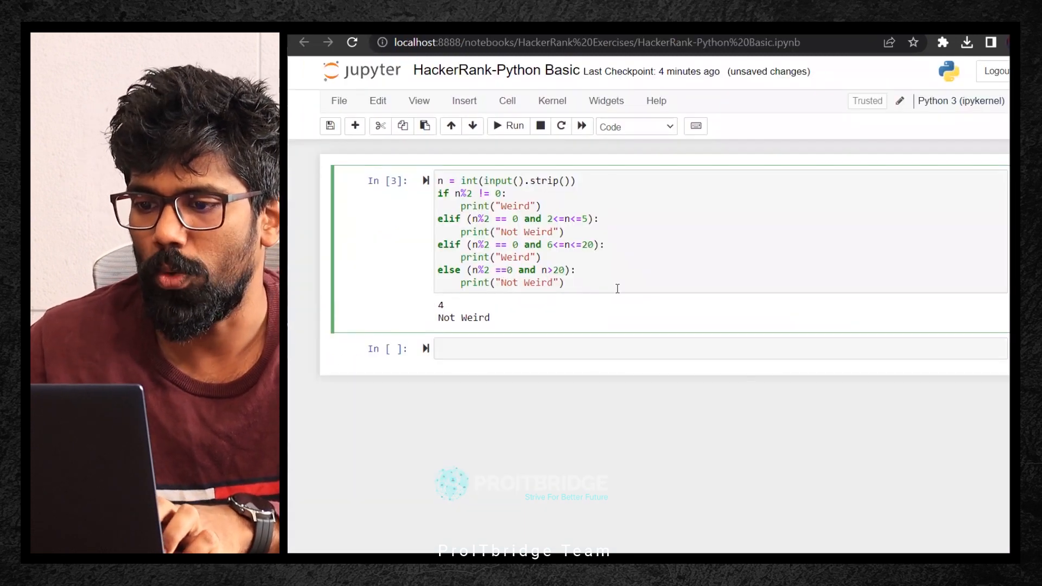
- Run the cell, hit the SyntaxError, change the last else to elif and rerun it
left_click(508, 126)
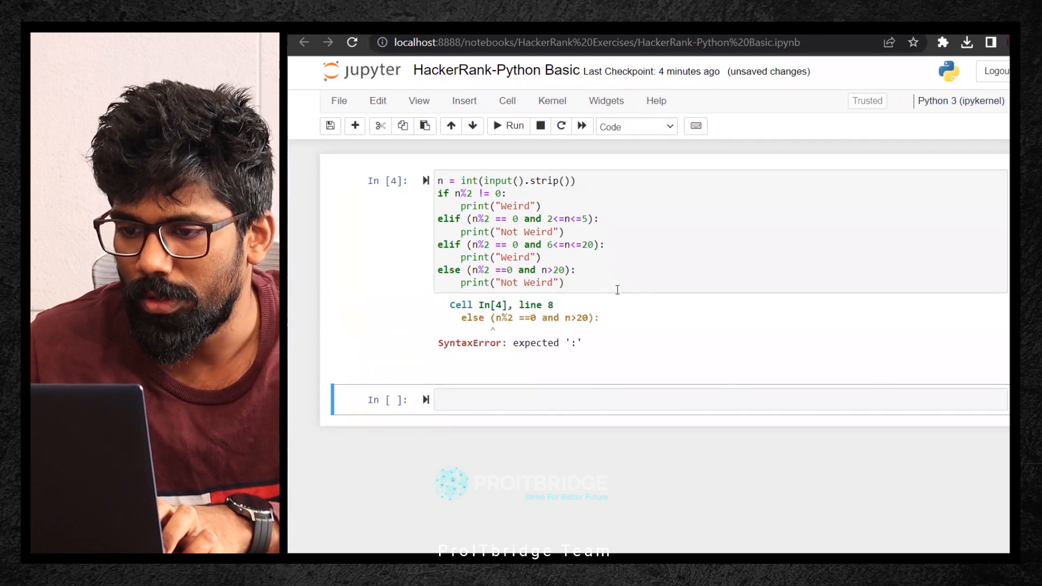
left_click(472, 270)
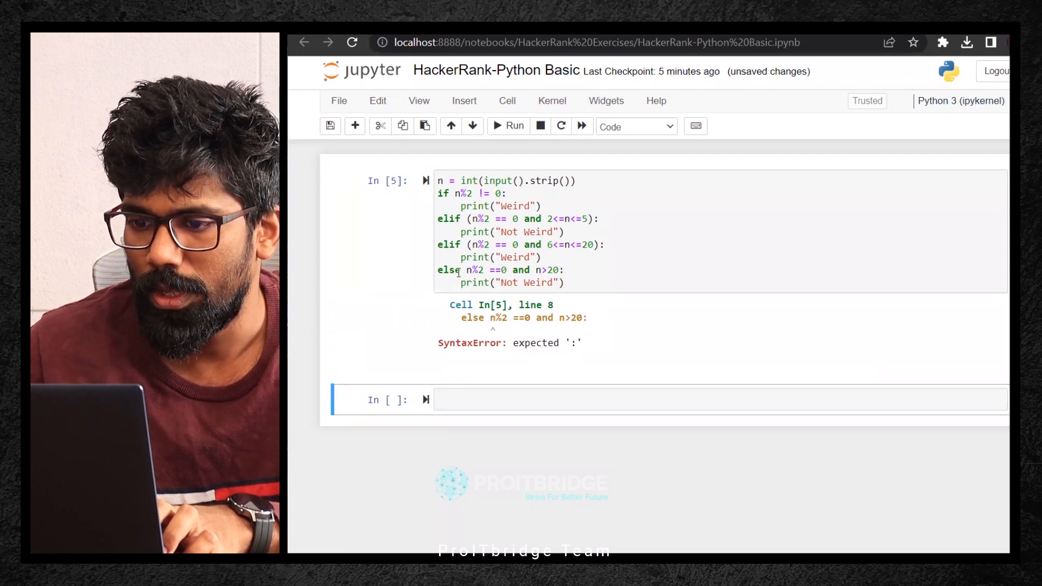
key("Backspace")
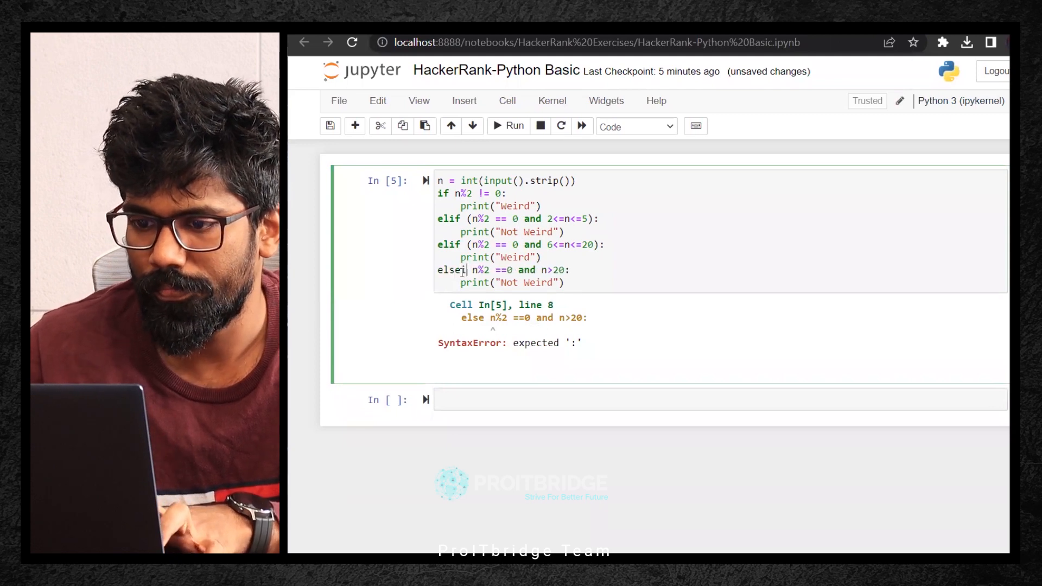
type("elif")
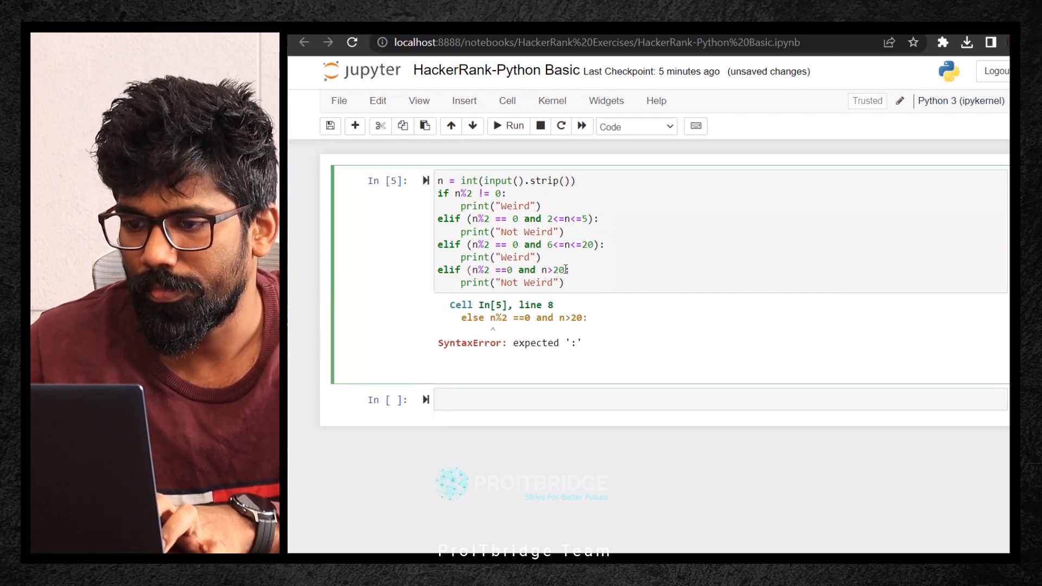
left_click(508, 126)
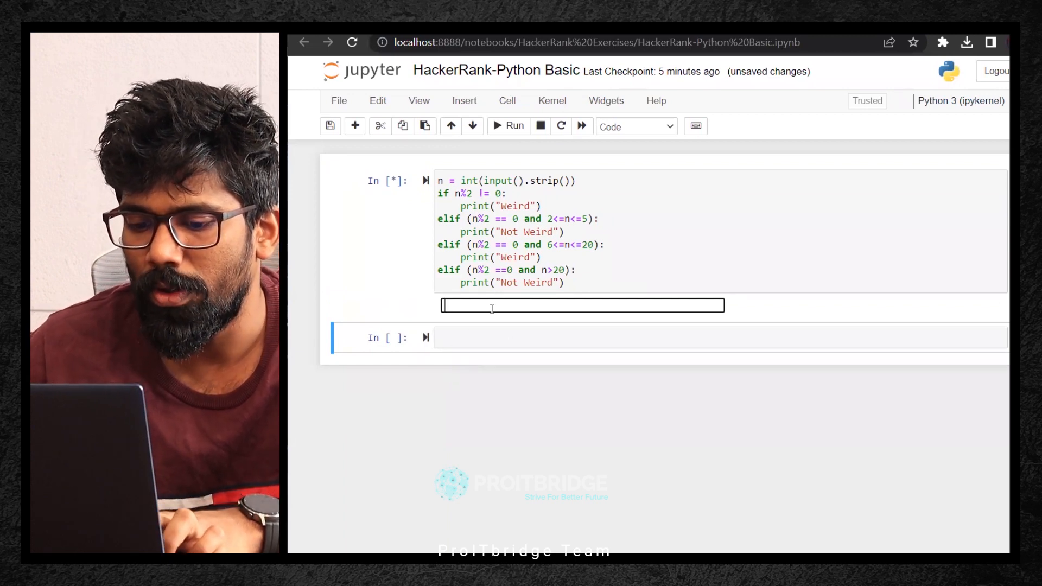
- Run the cell with 25, 4 and 18, getting Weird, Not Weird and Weird
type("25")
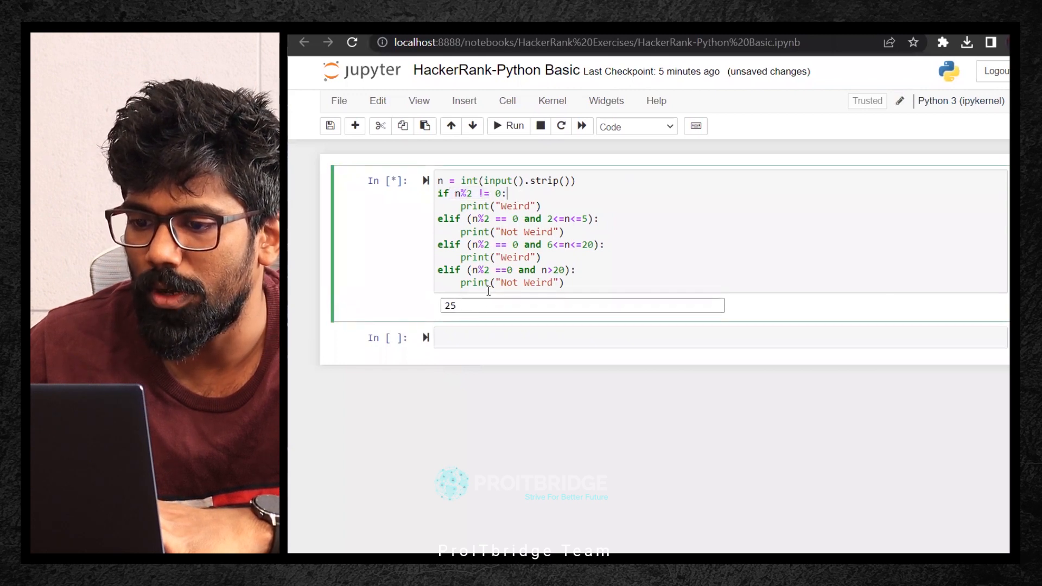
left_click(513, 126)
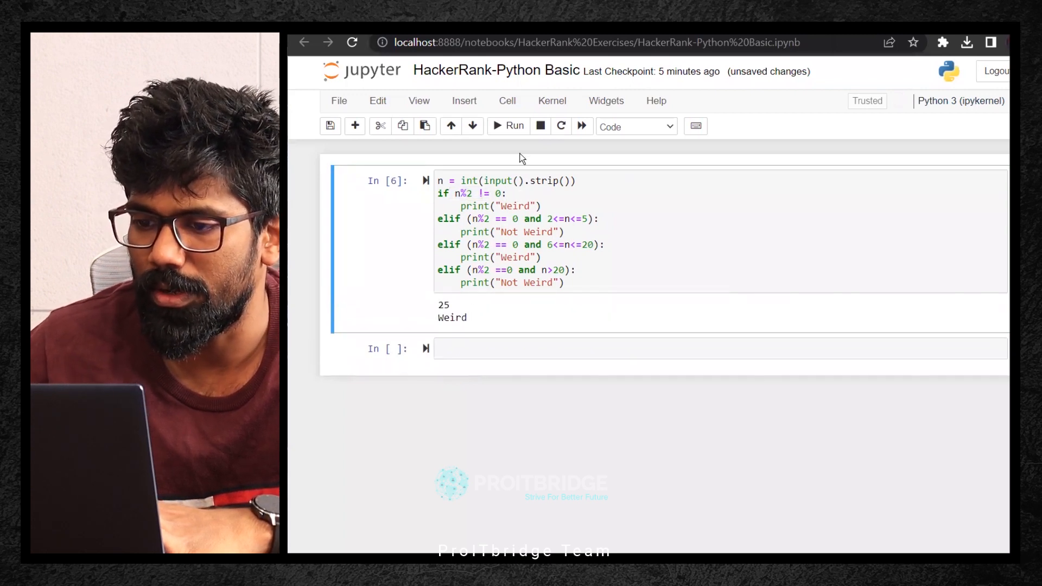
left_click(514, 126)
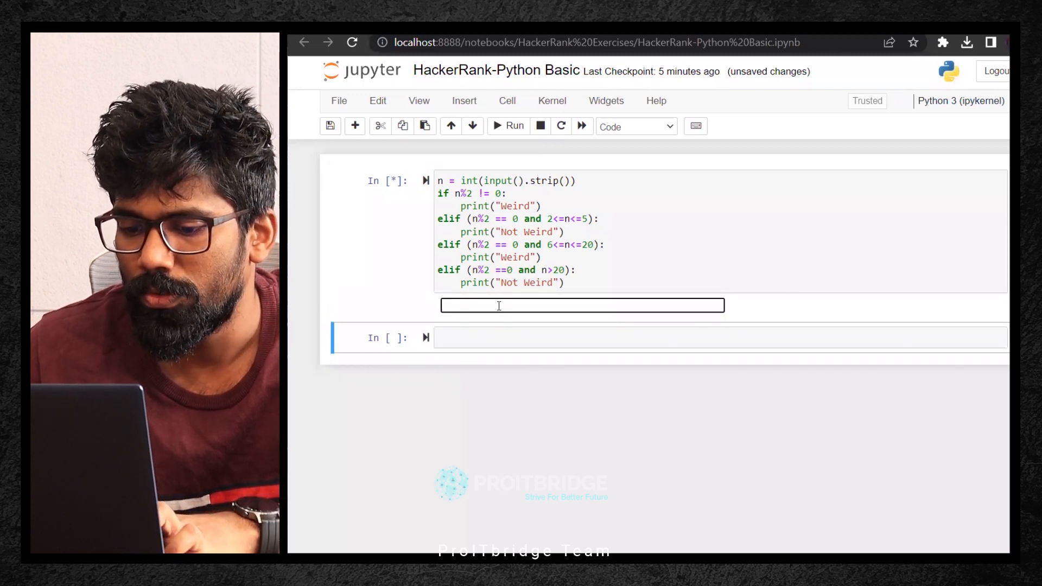
type("5")
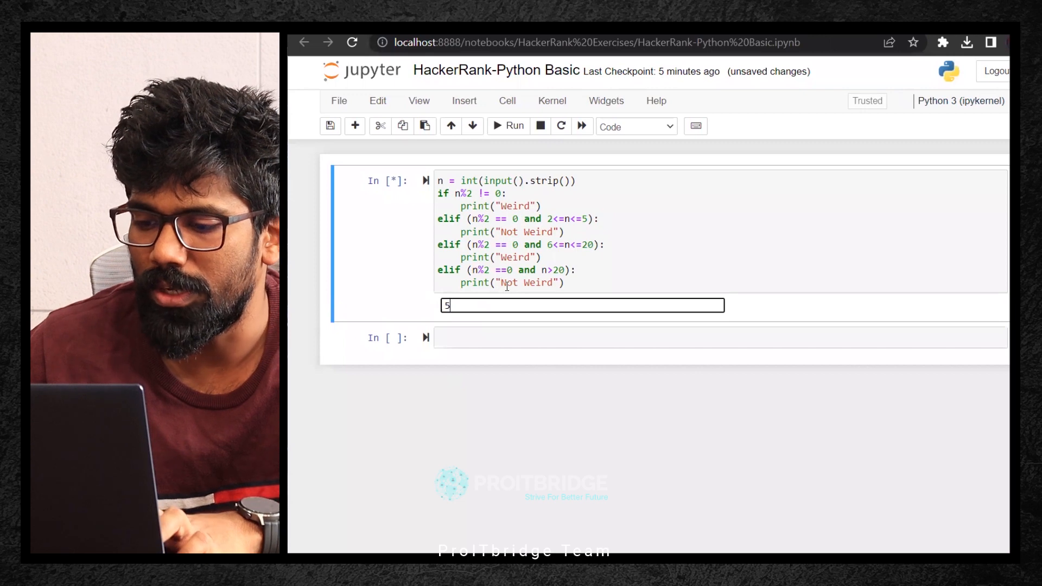
type("4")
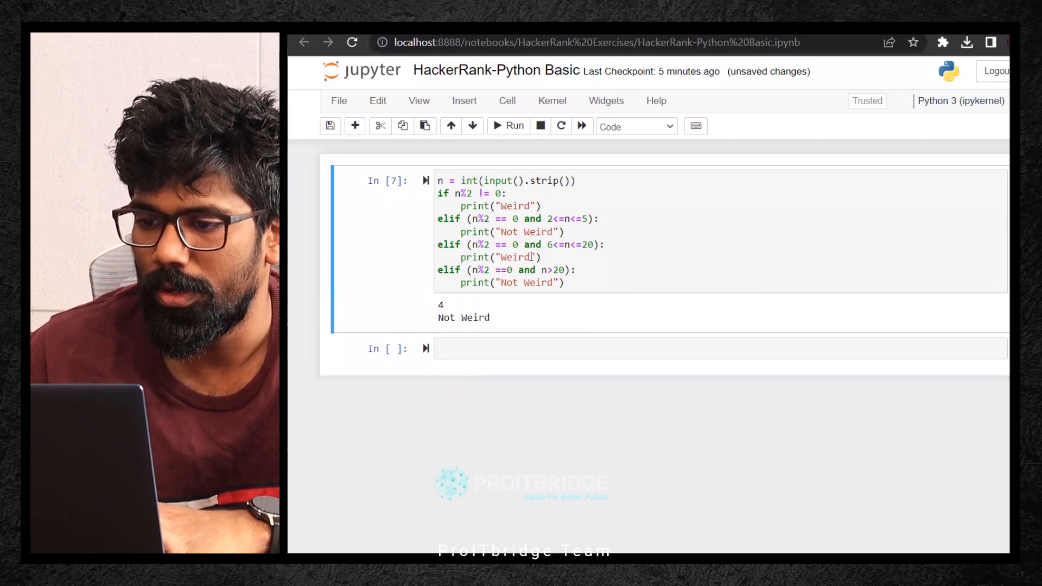
left_click(508, 126)
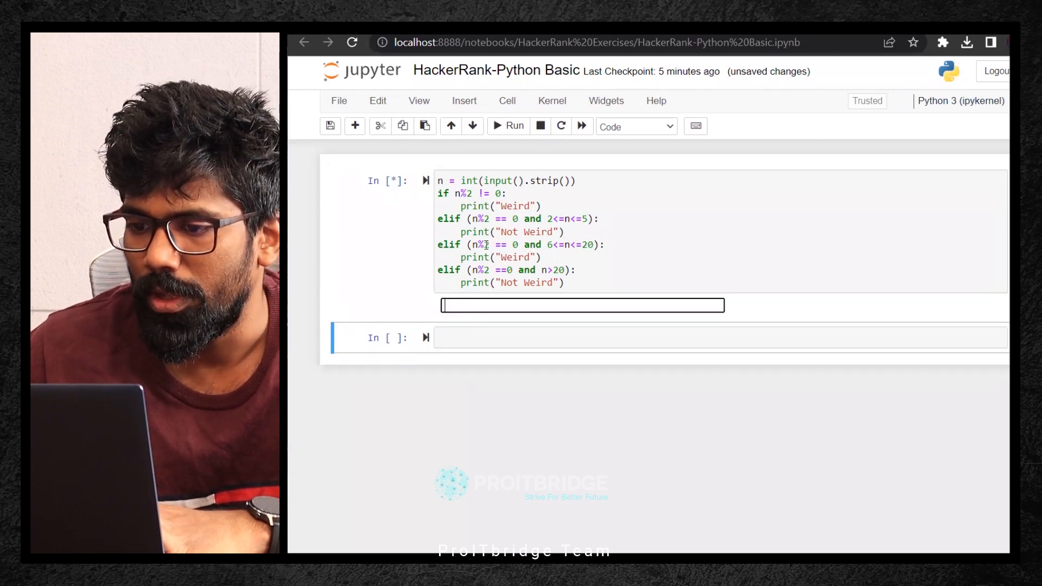
type("18")
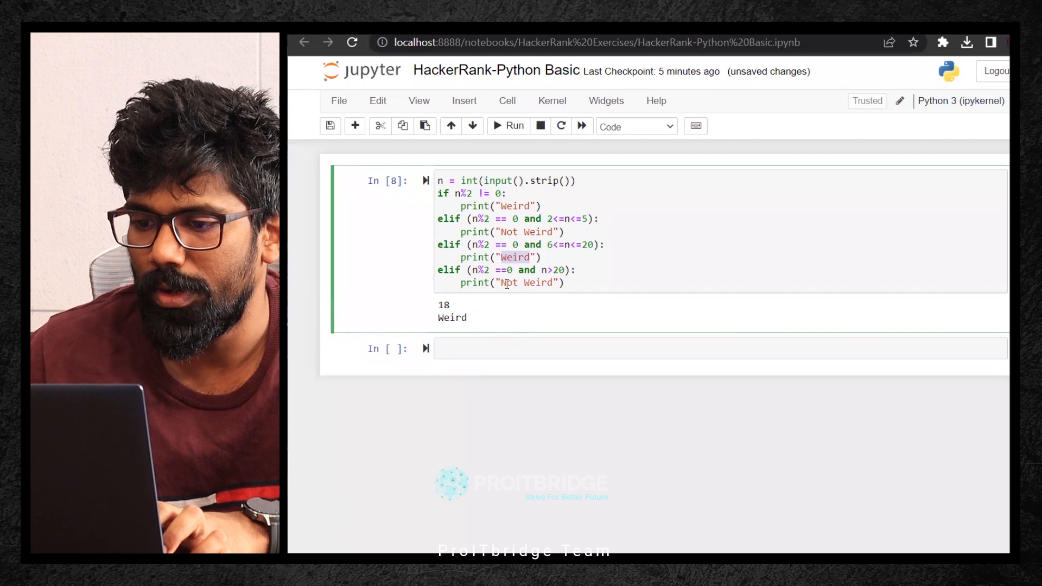
left_click(511, 126)
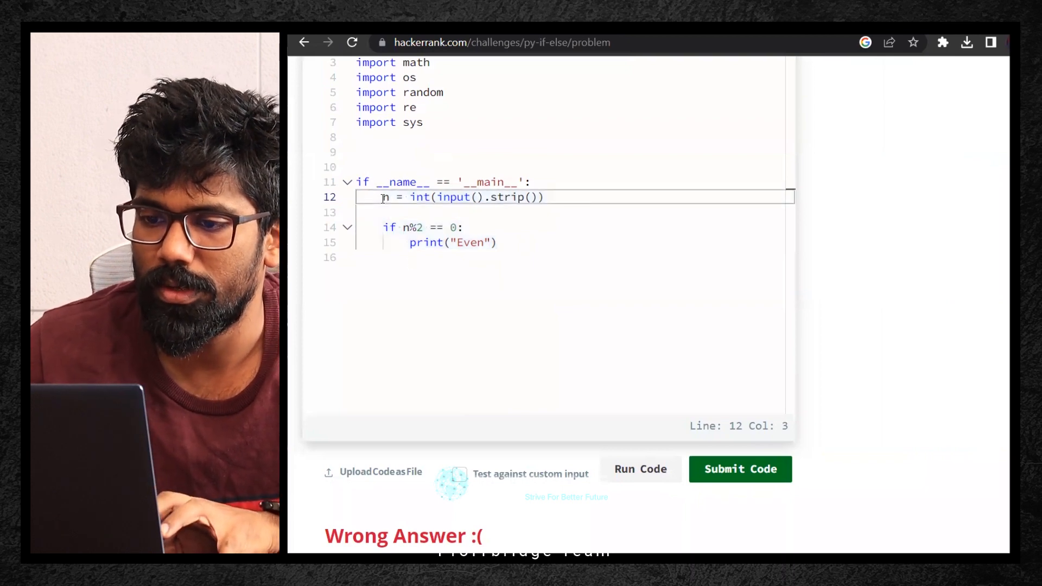
- Paste the notebook solution over the starter lines, fix indentation and run it on the sample tests
left_click_drag(384, 196, 496, 258)
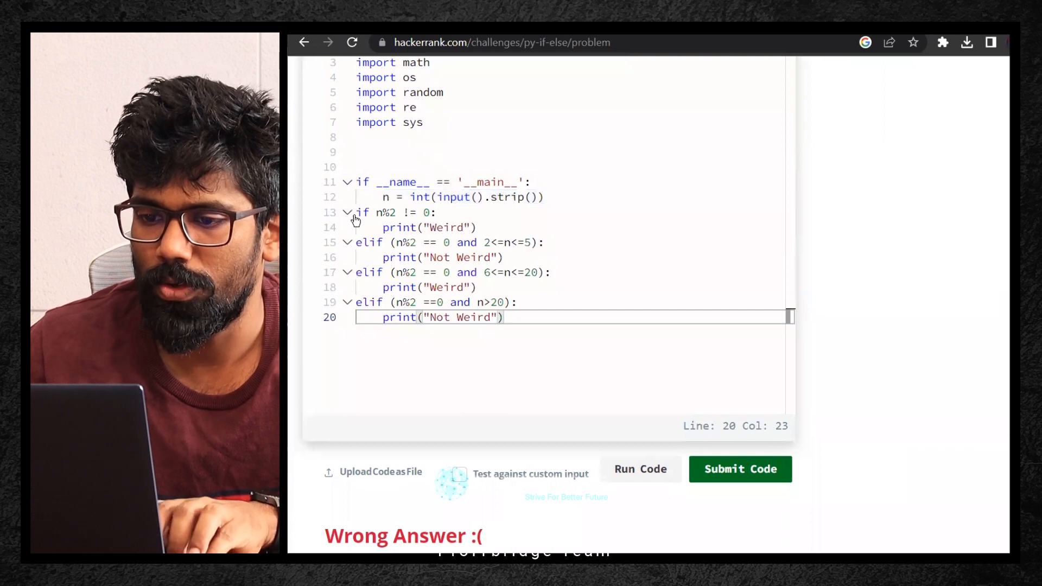
left_click(346, 213)
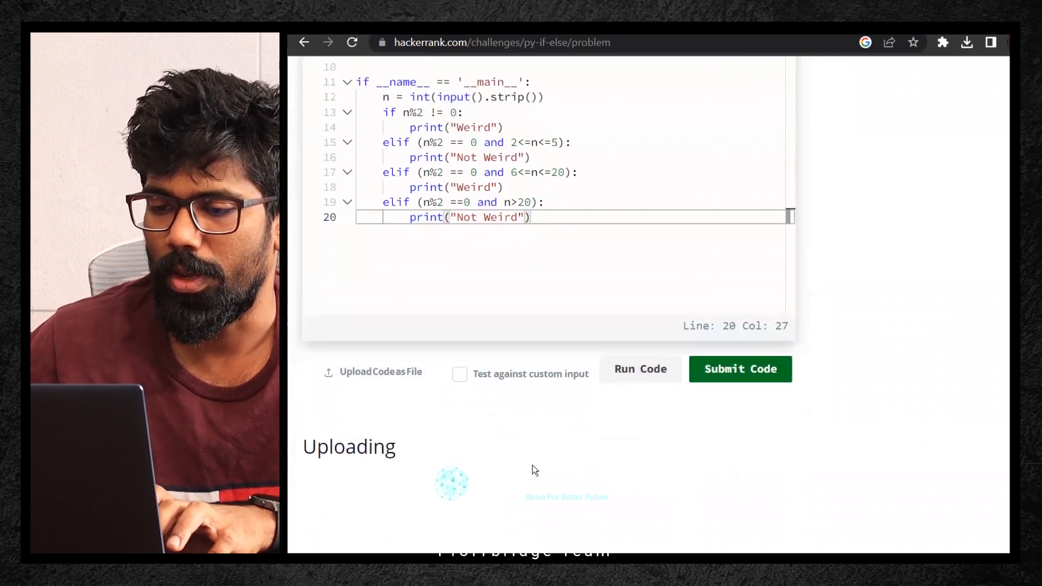
left_click(740, 369)
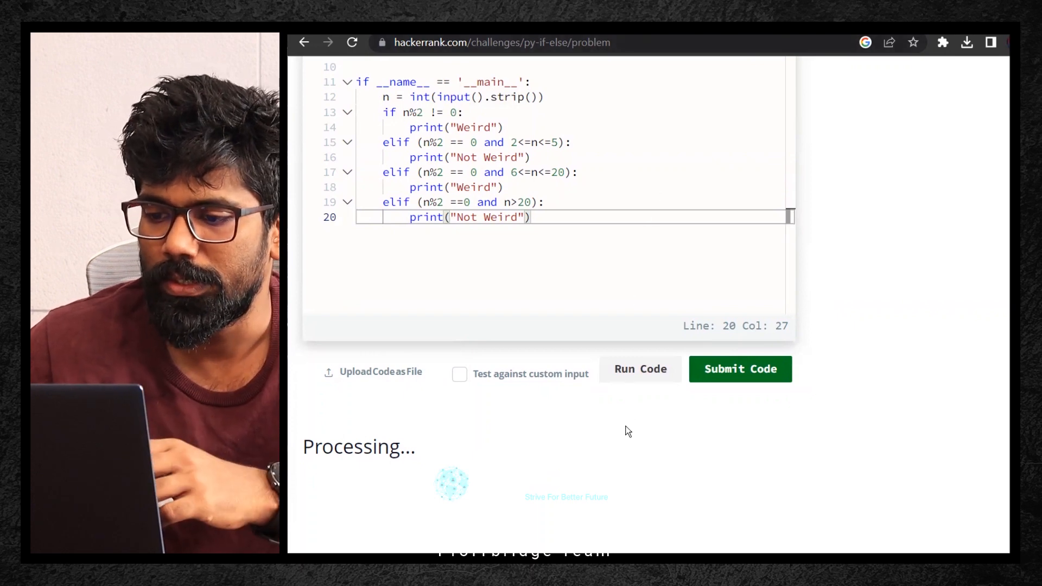
mouse_move(620, 437)
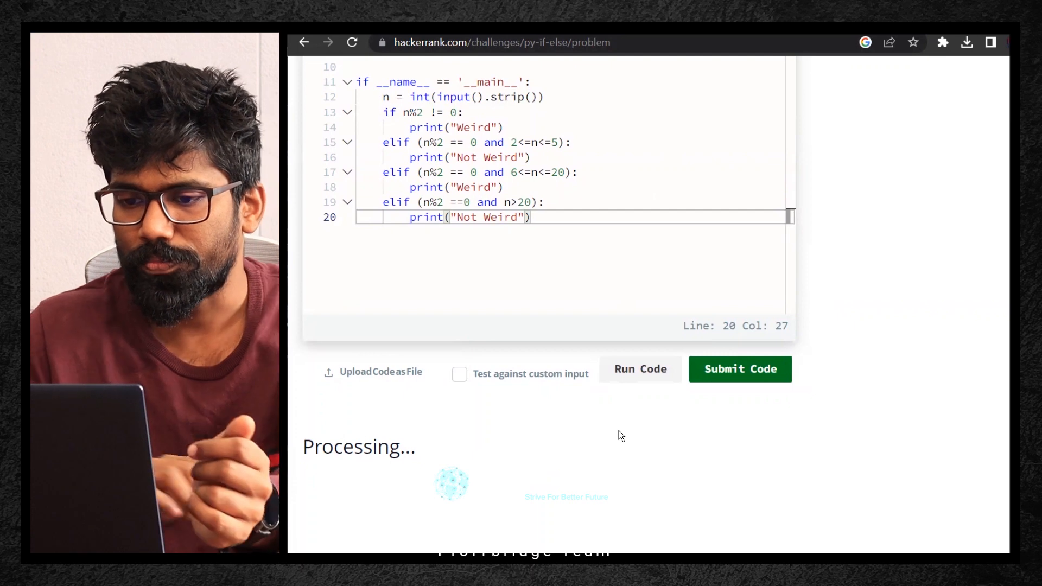
mouse_move(497, 457)
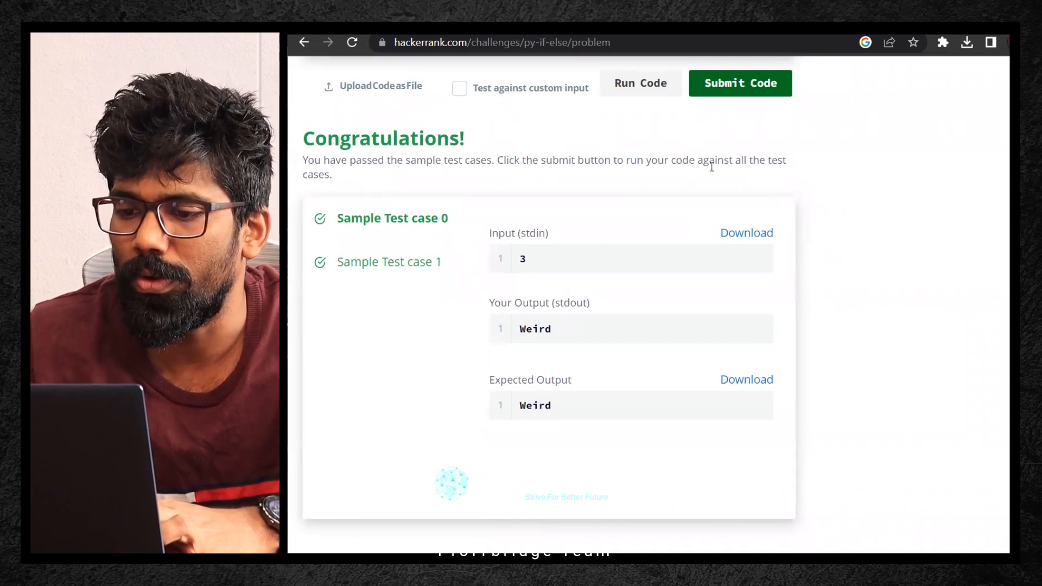
mouse_move(528, 249)
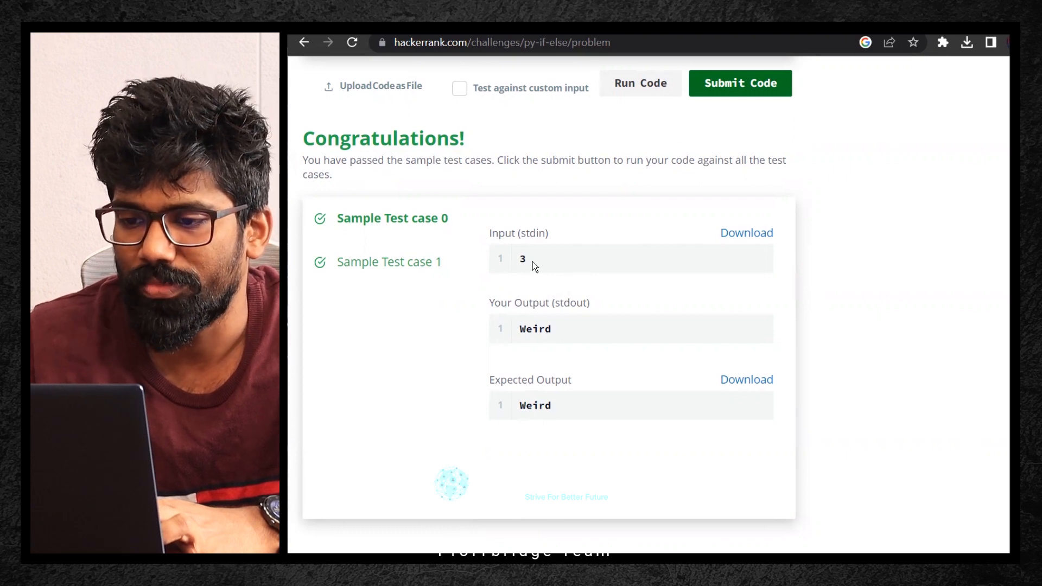
- Check both sample test cases passed and run the code a second time
scroll("down", 3)
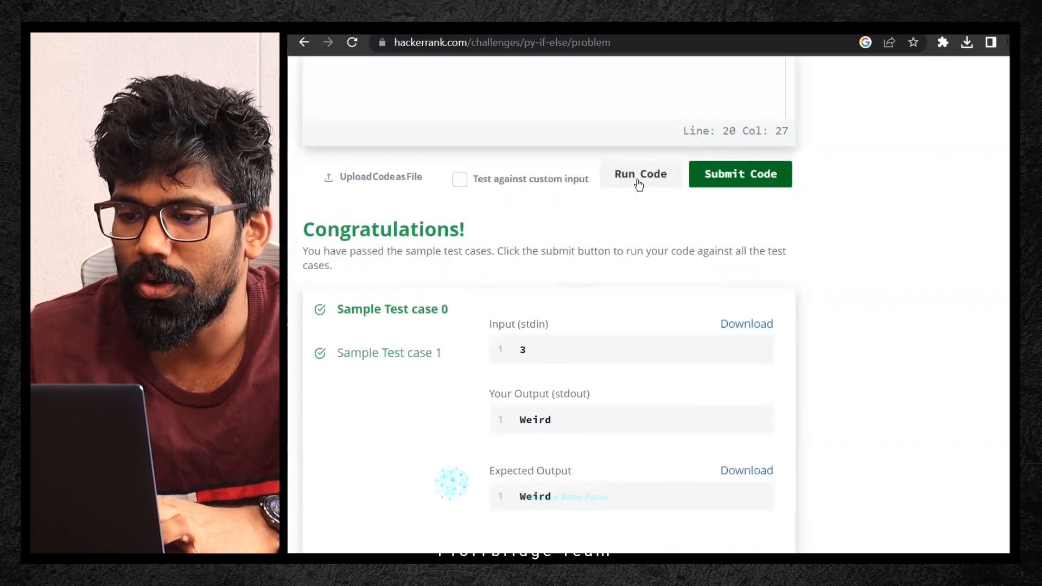
left_click(739, 173)
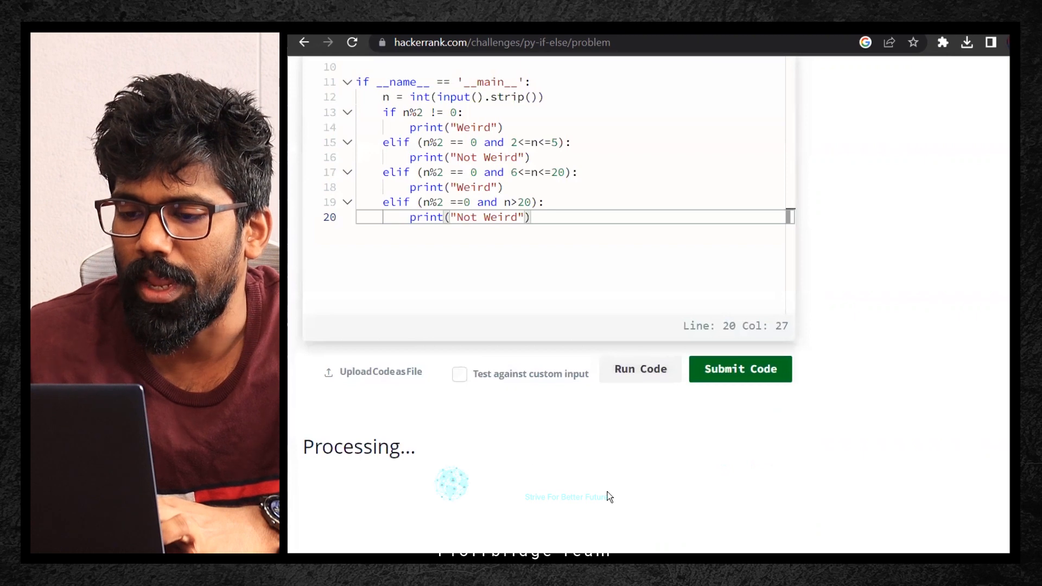
mouse_move(537, 503)
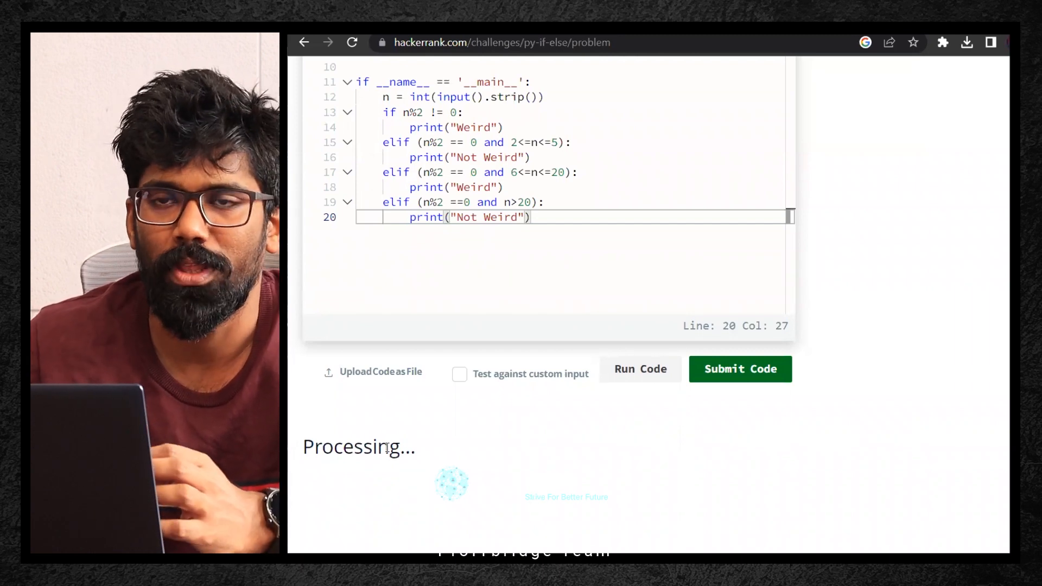
mouse_move(545, 474)
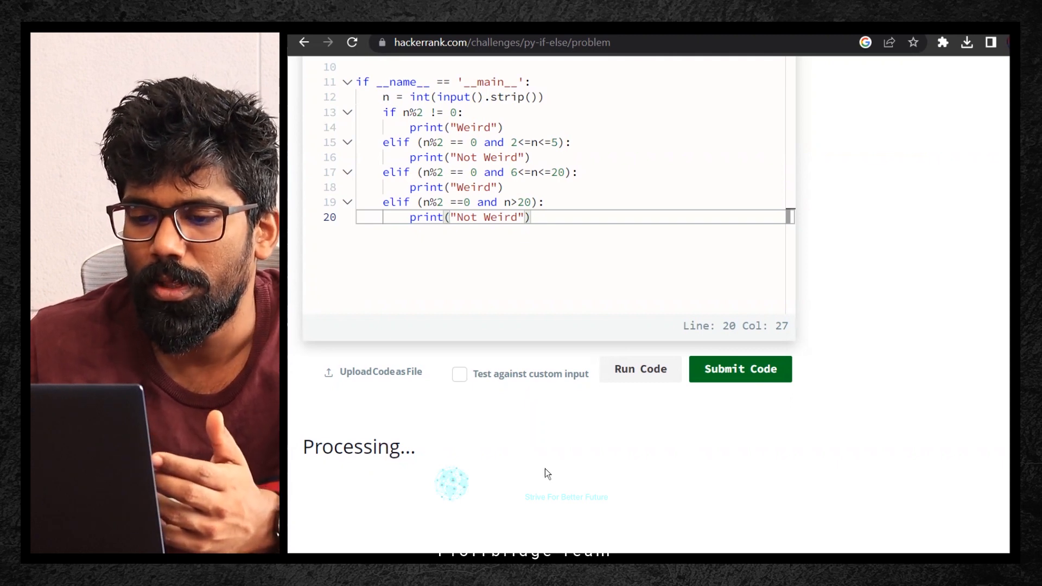
left_click(639, 369)
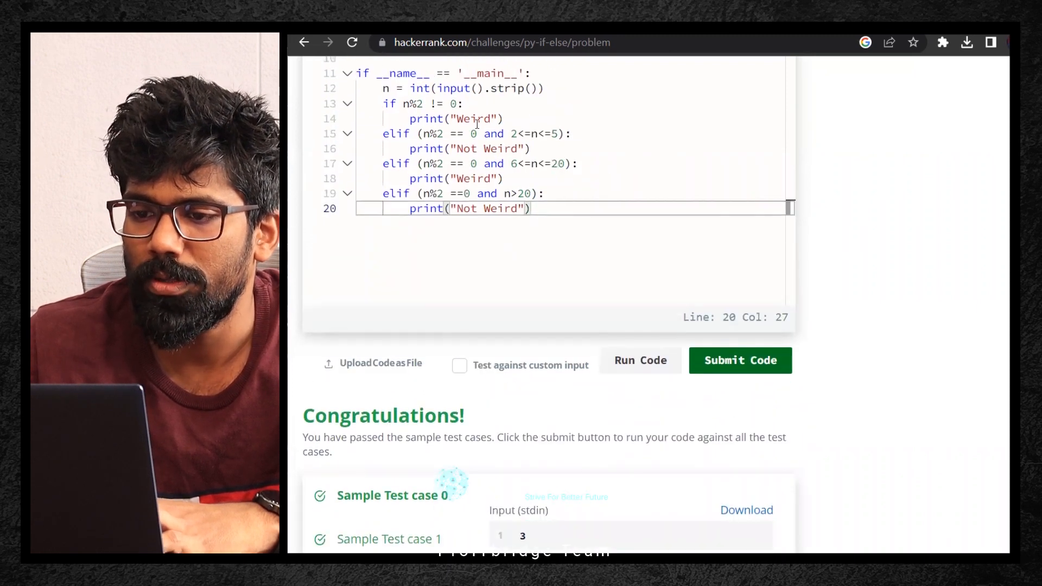
- Enable custom input and run the solution with input 23
double_click(473, 119)
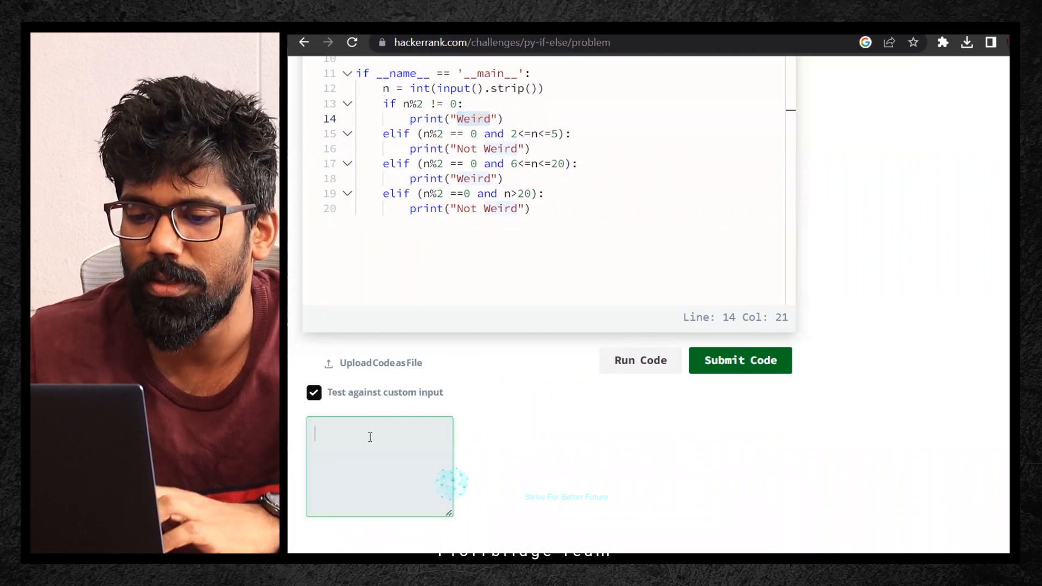
type("23")
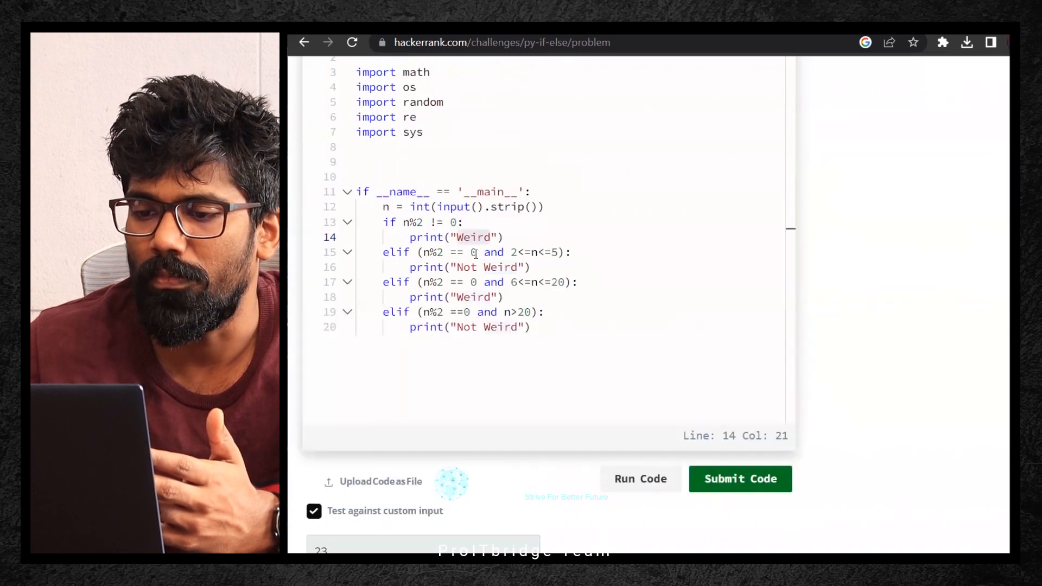
left_click(640, 479)
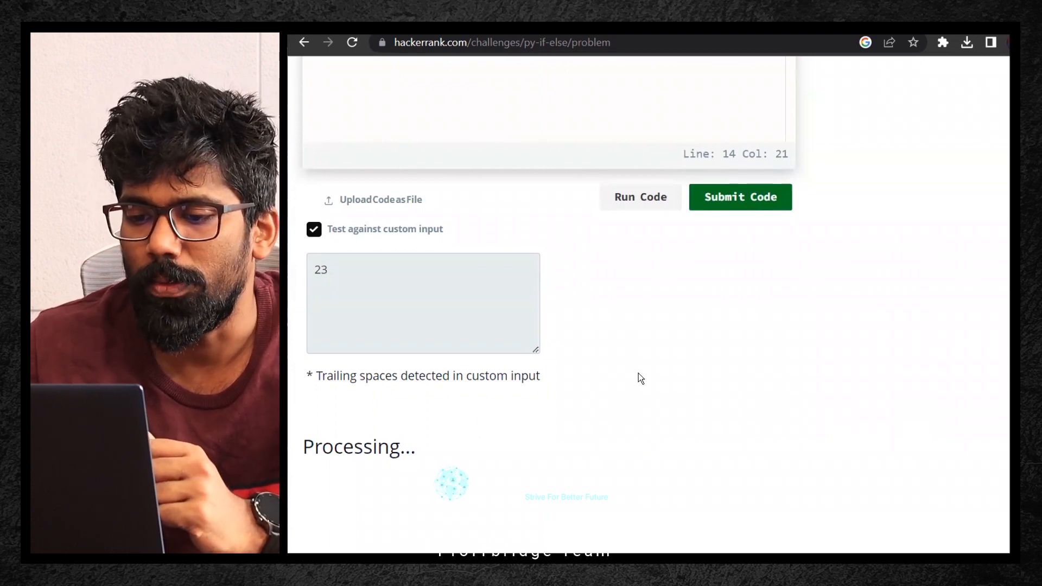
- Change the custom input to 24 and run the solution again
left_click(640, 196)
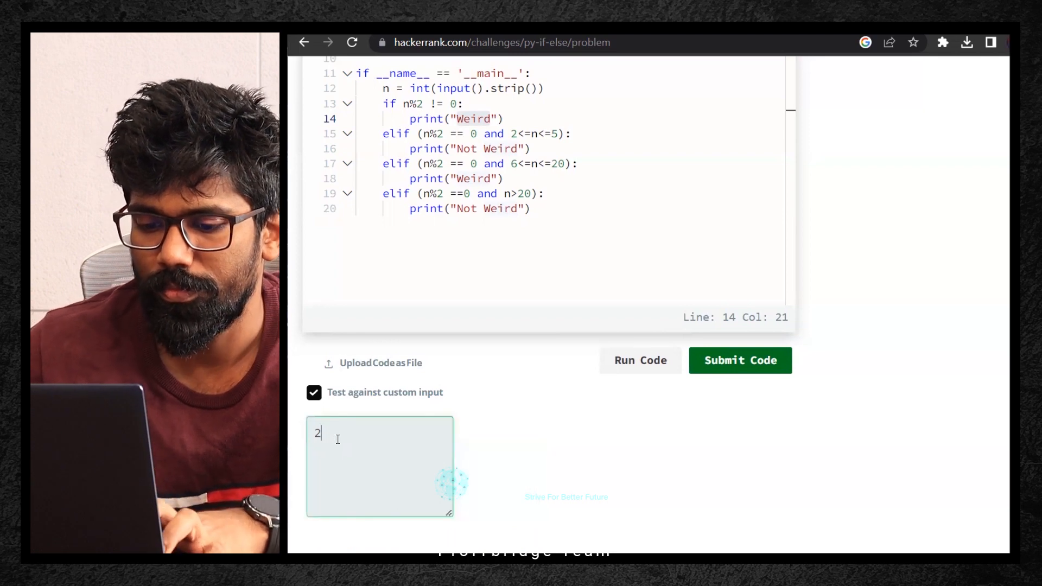
type("4")
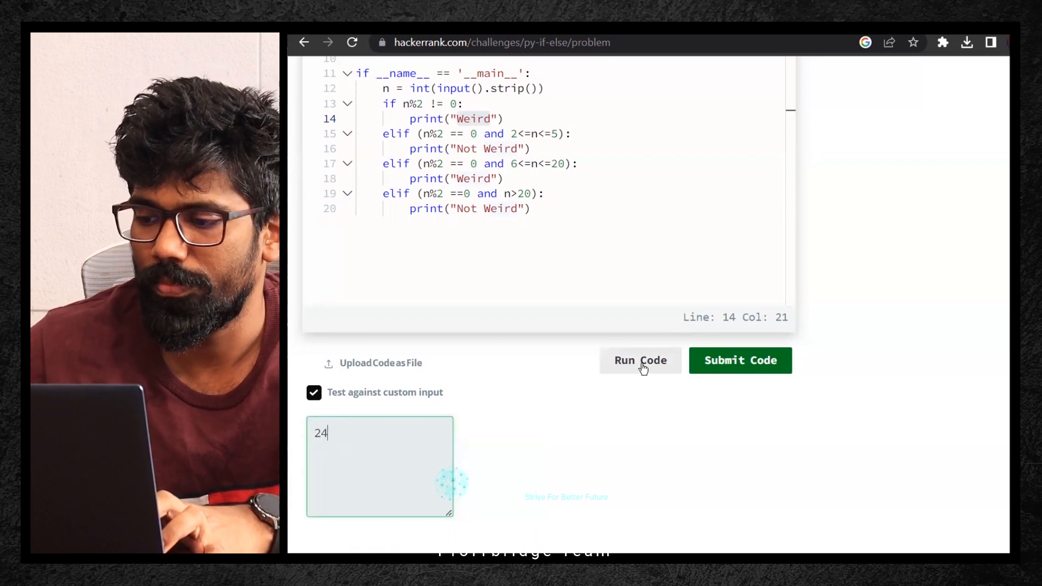
left_click(640, 360)
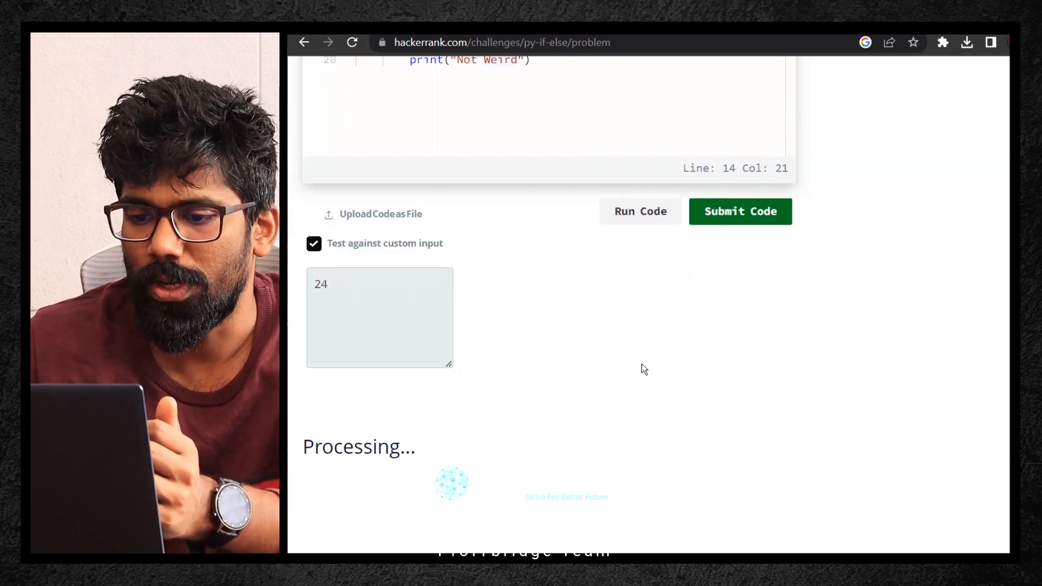
left_click(640, 211)
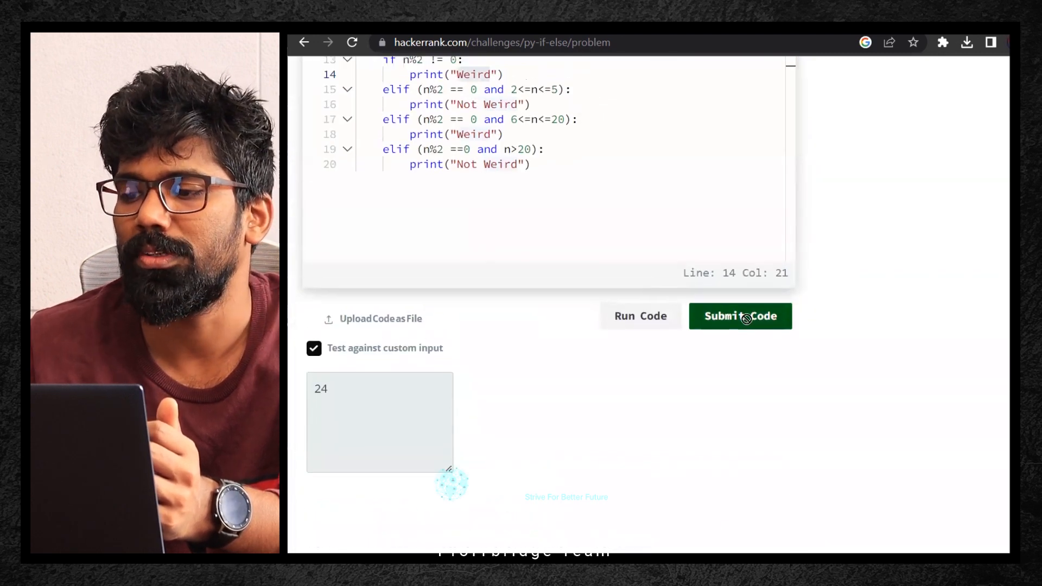
- Submit the solution, see test cases 0–7 pass and the Congratulations banner for 10 points
left_click(739, 316)
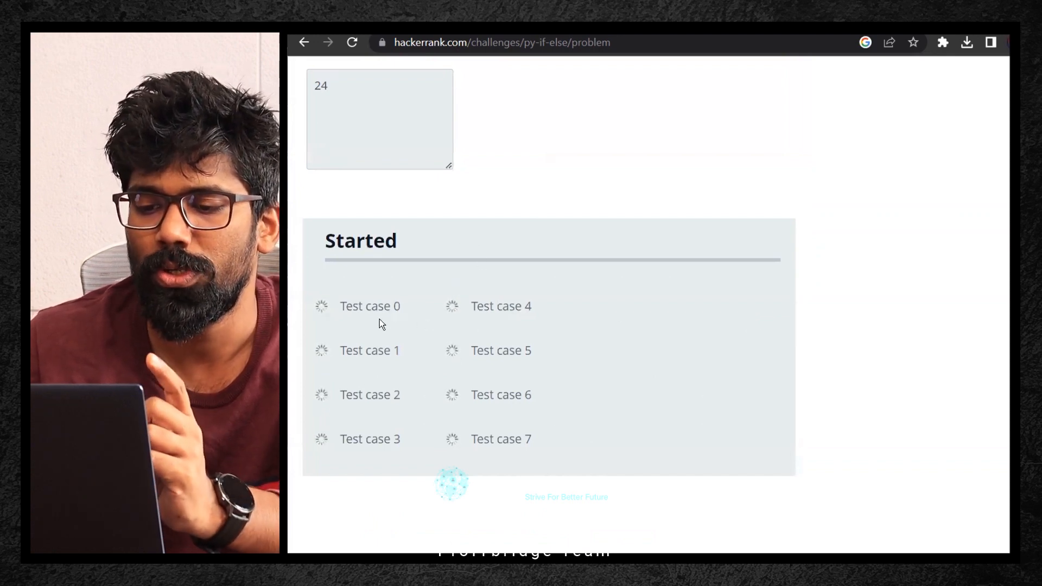
mouse_move(425, 431)
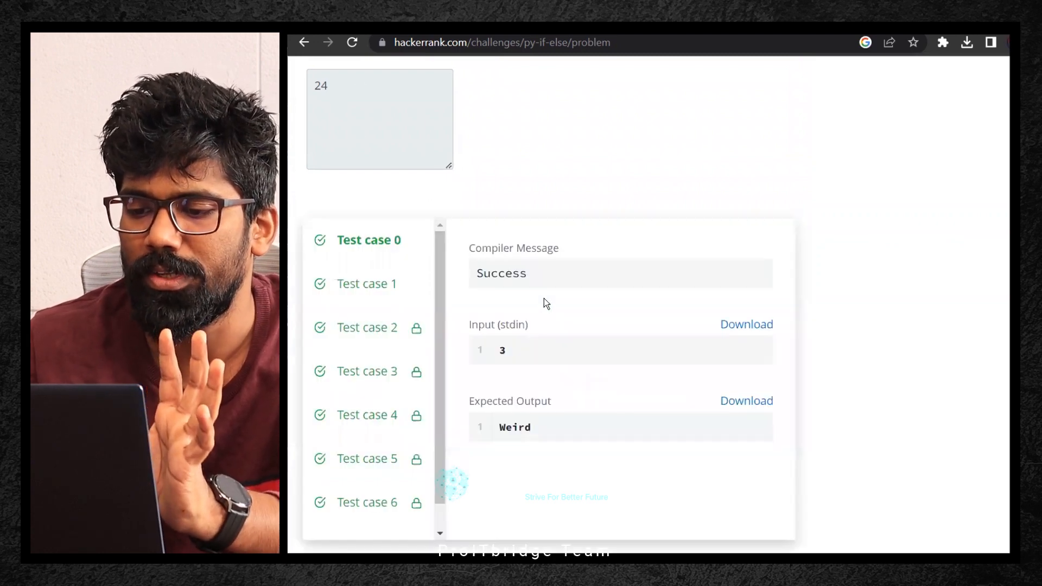
scroll("down", 3)
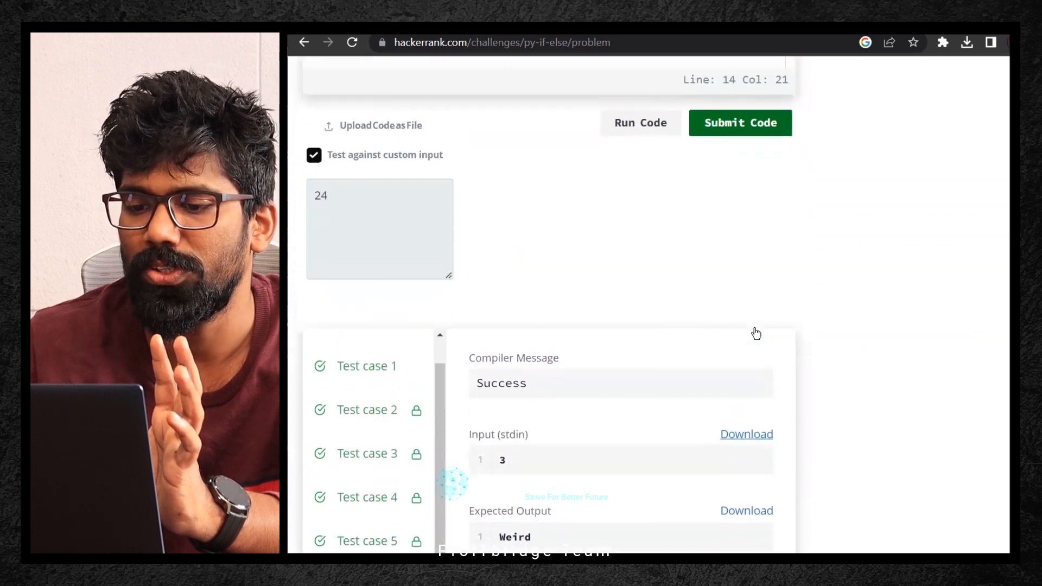
scroll("down", 3)
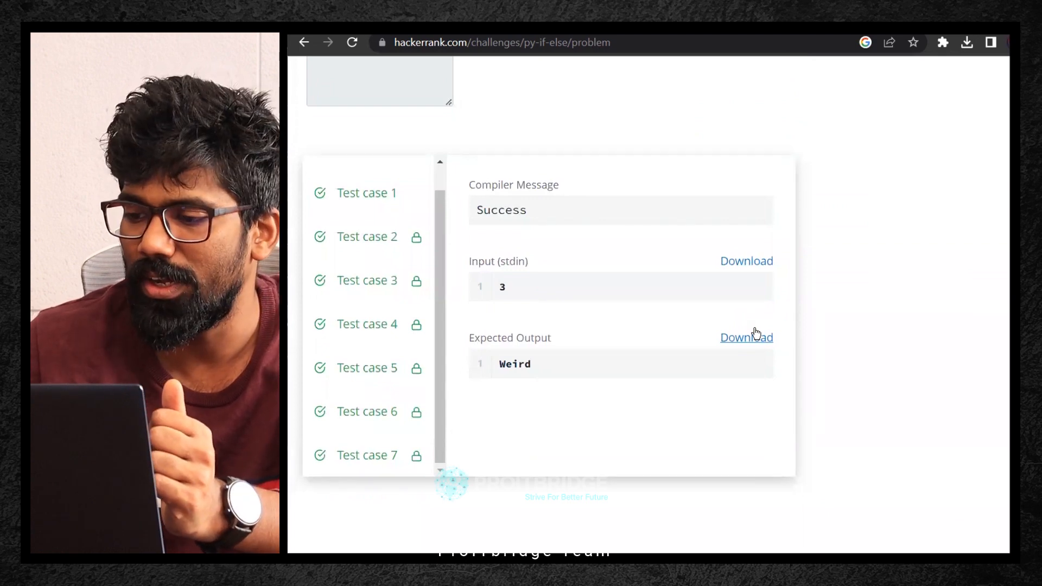
mouse_move(906, 455)
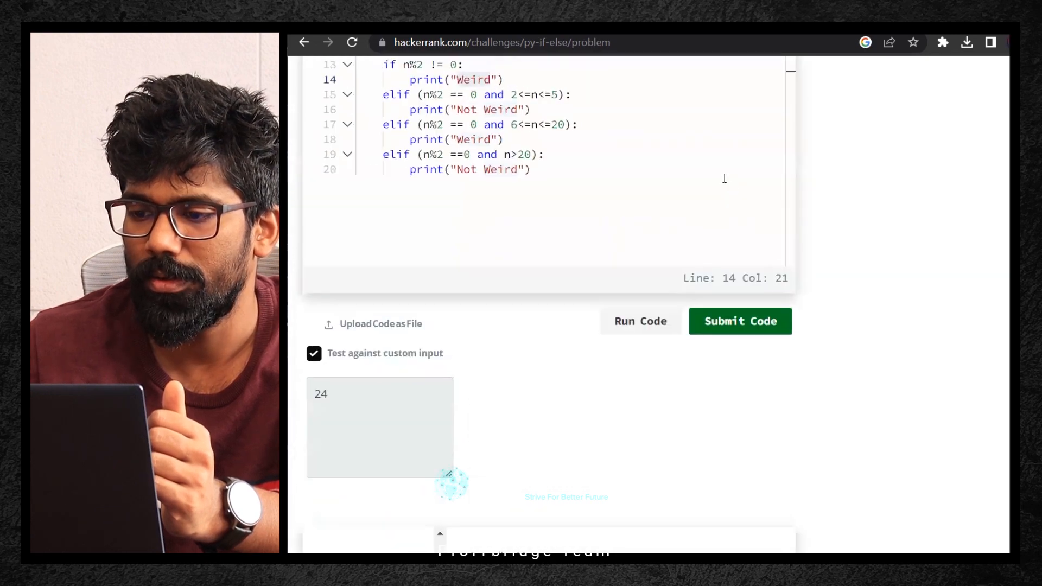
left_click(740, 321)
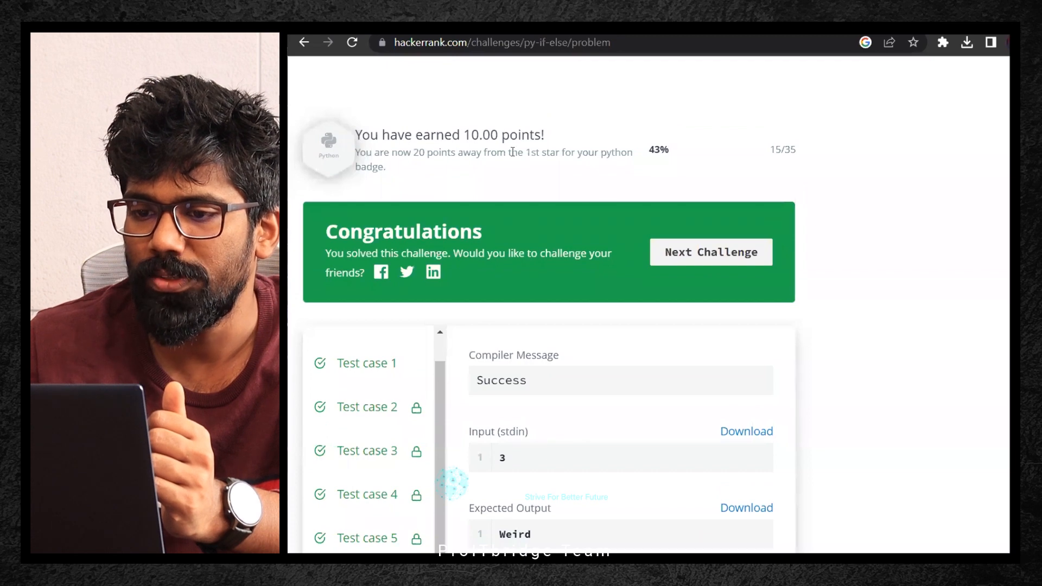
mouse_move(558, 161)
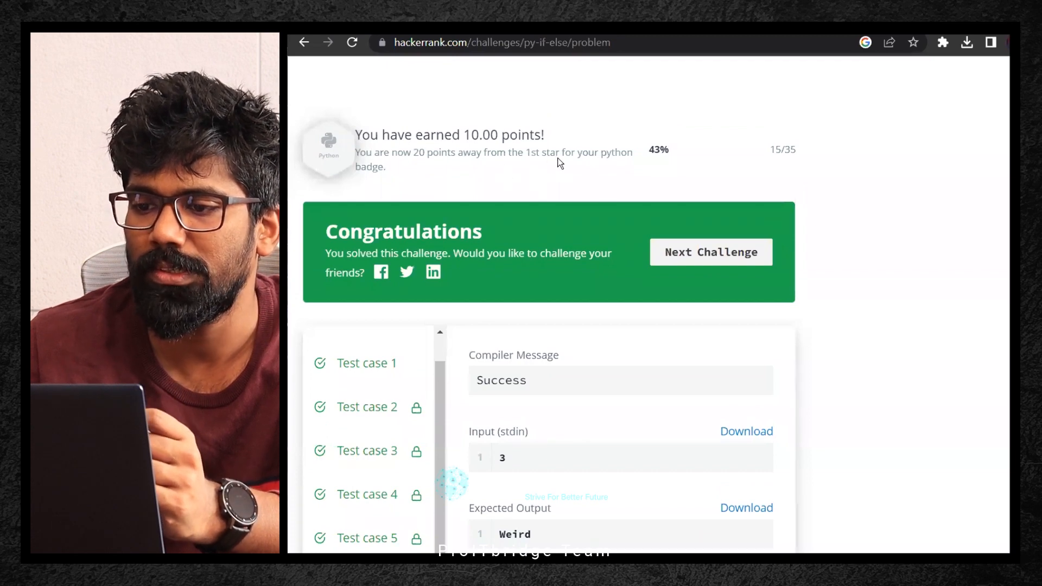
mouse_move(649, 233)
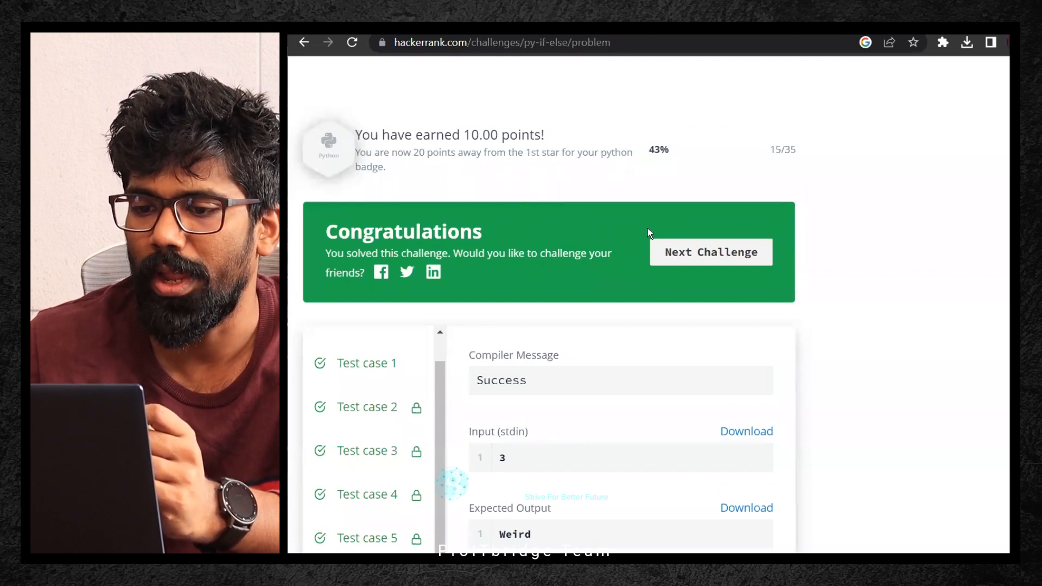
- Go to the next challenge, then back to the Python Introduction challenge list
left_click(710, 252)
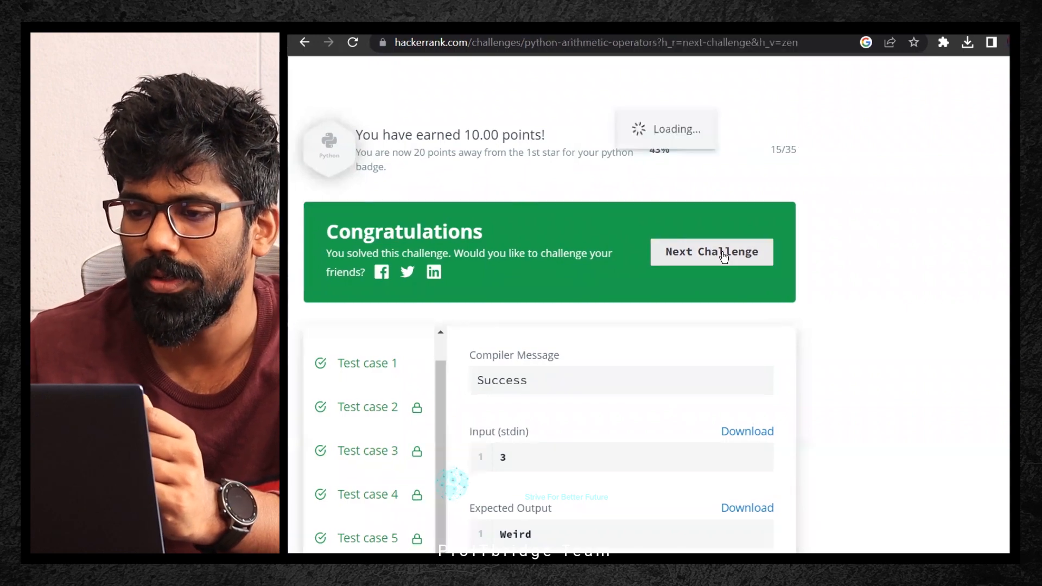
left_click(710, 251)
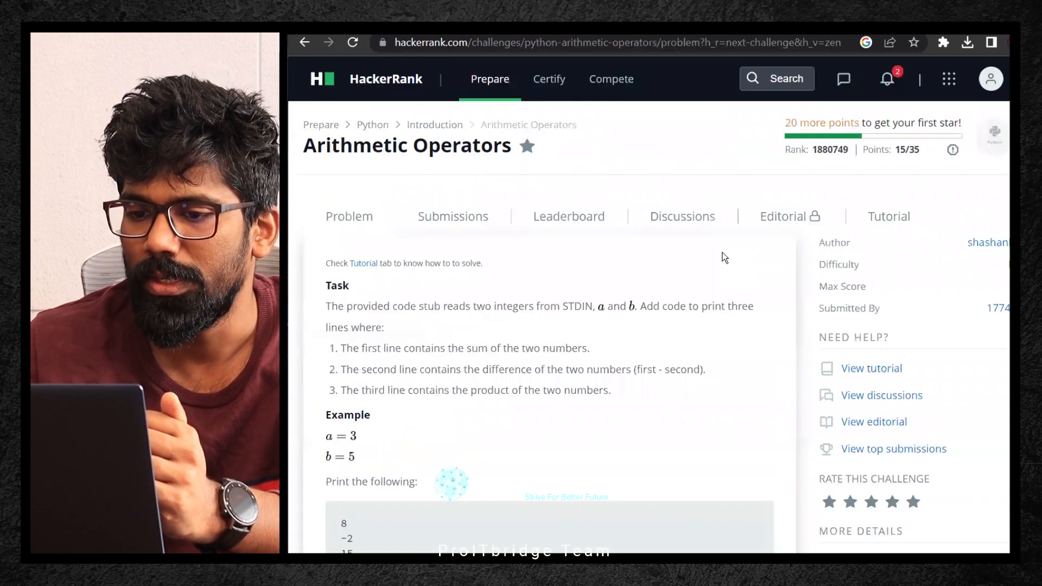
scroll("down", 3)
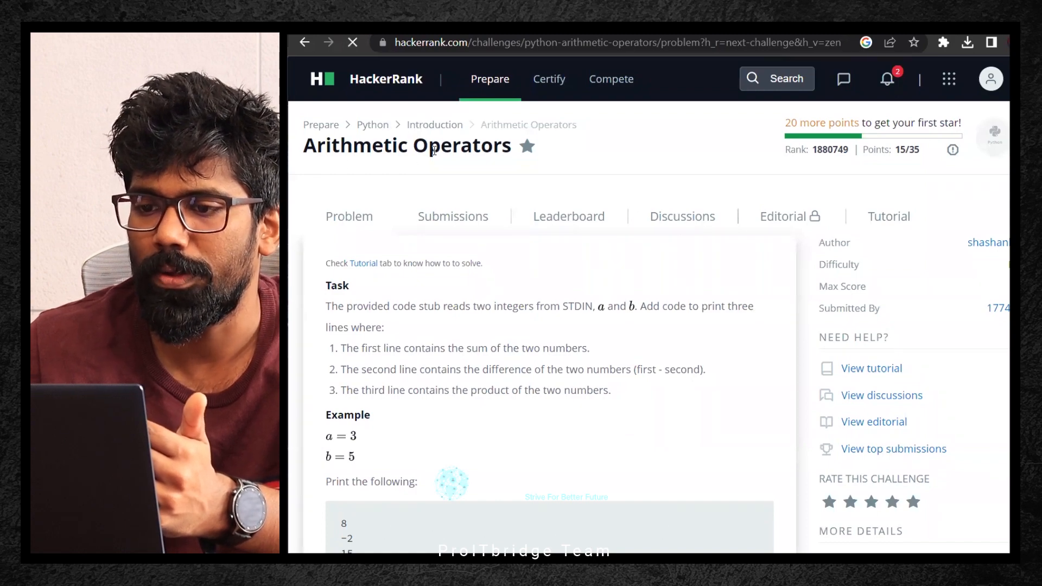
left_click(372, 124)
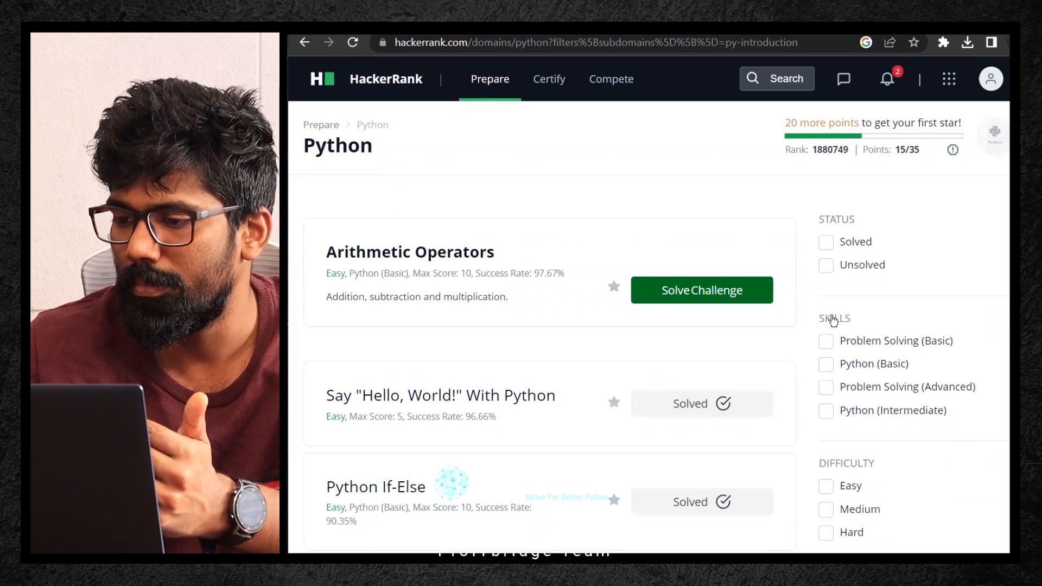
- Filter the list to Python (Basic) and Easy challenges, If-Else showing Solved
scroll("down", 3)
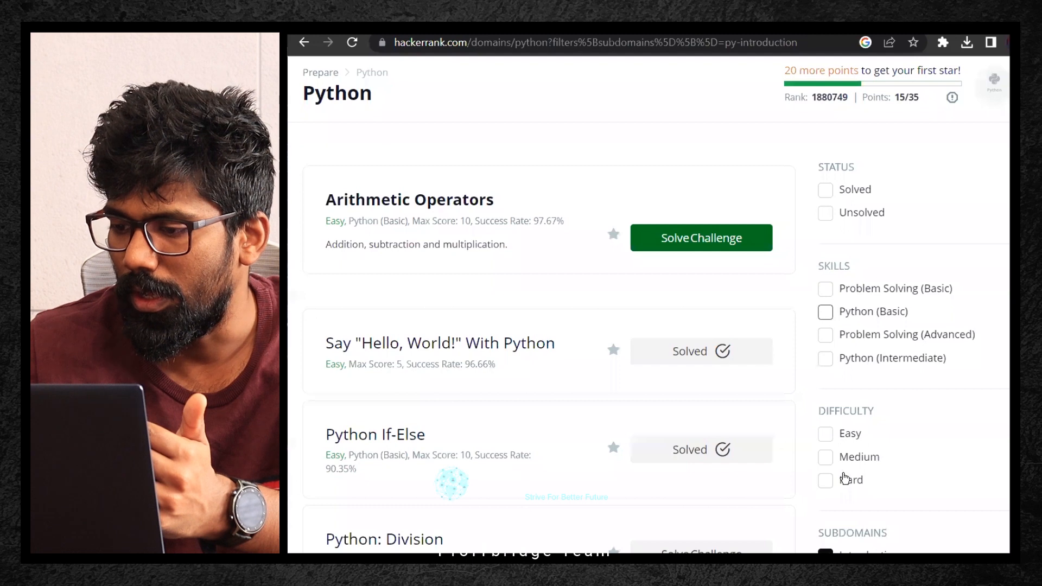
left_click(825, 312)
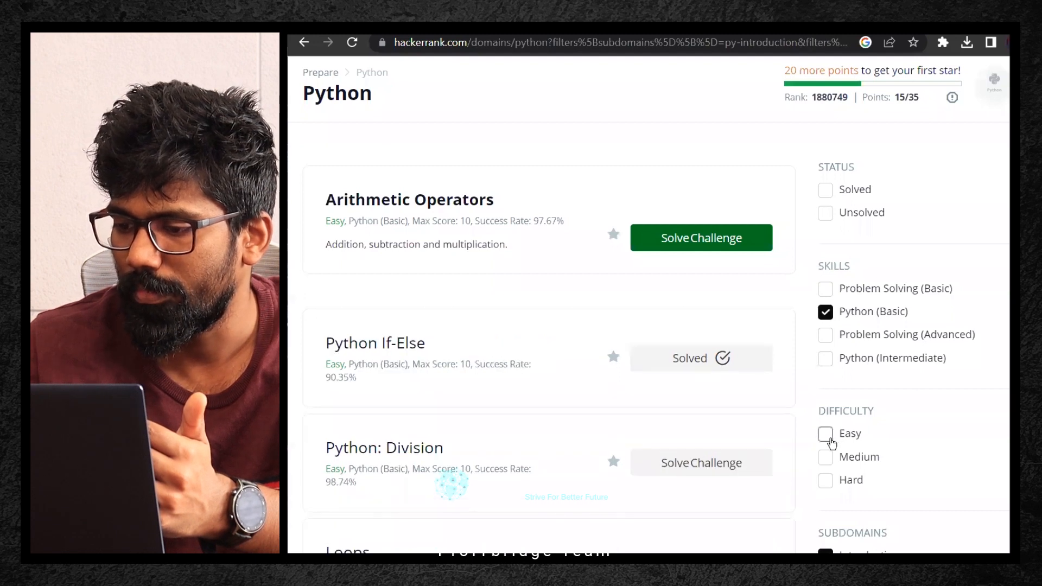
left_click(825, 434)
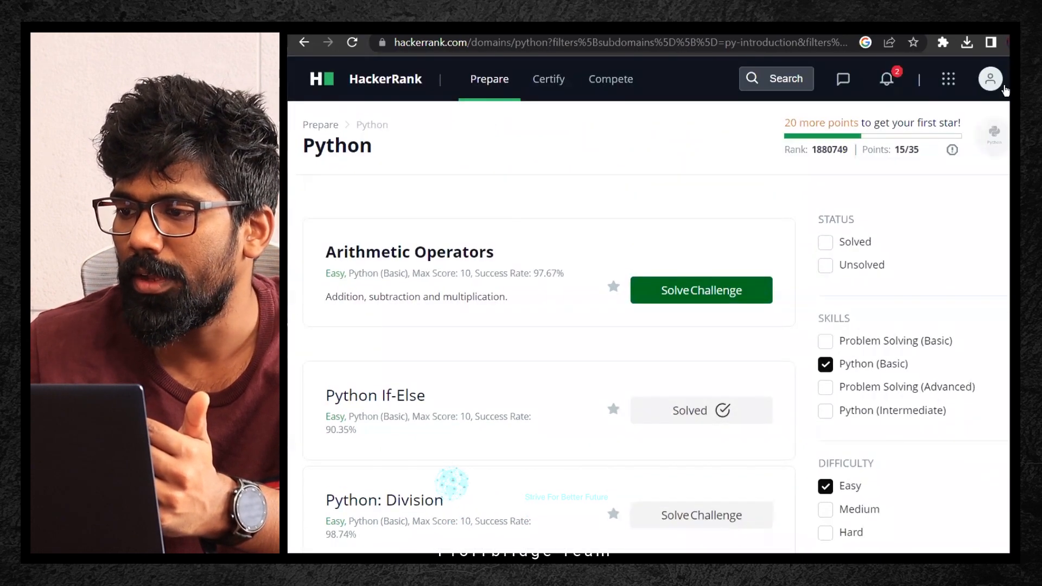
left_click(990, 78)
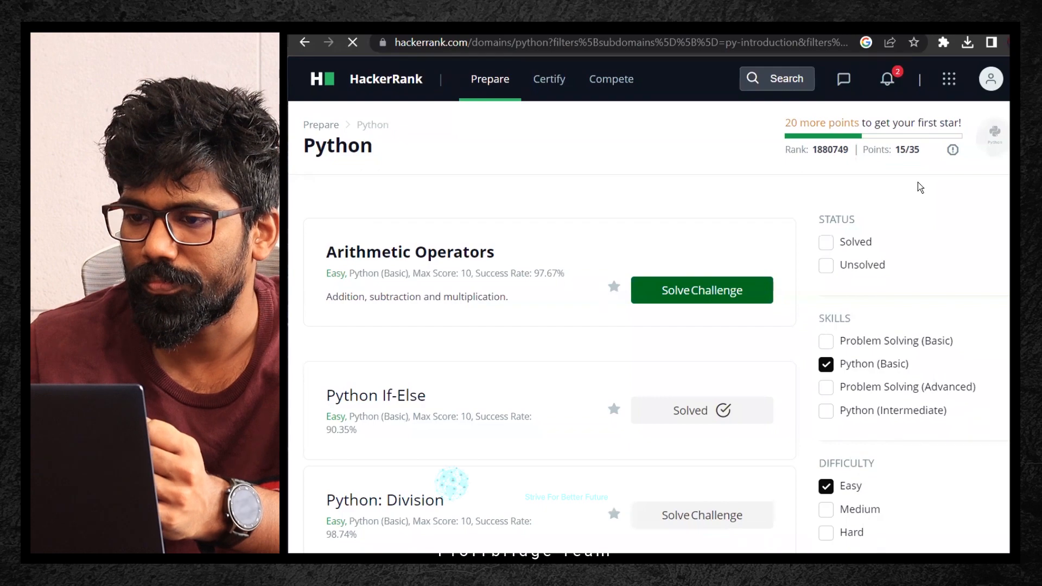
- Open the profile page and view Submissions listing Python If-Else as most recent
left_click(990, 78)
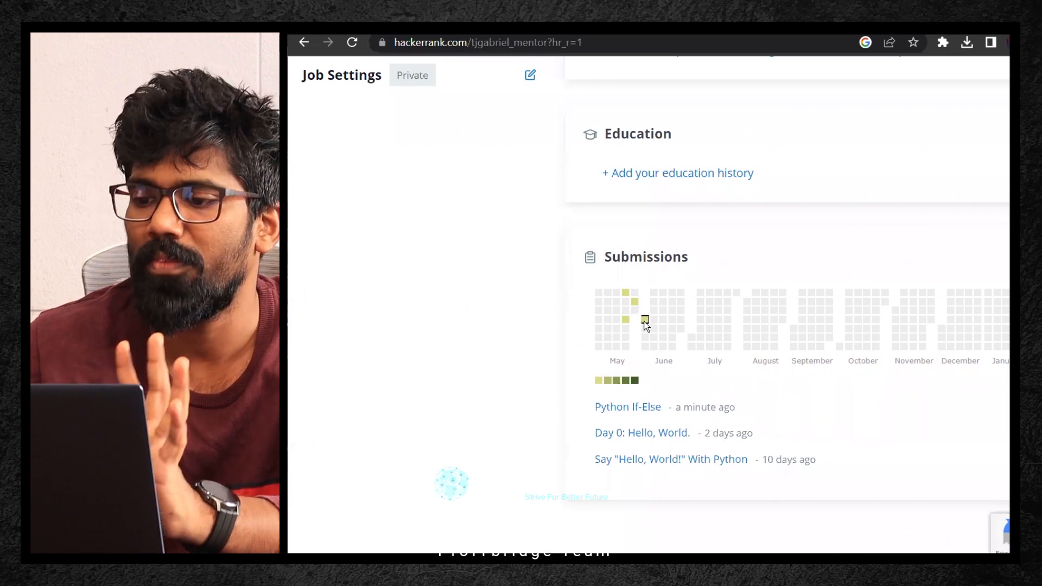
mouse_move(644, 319)
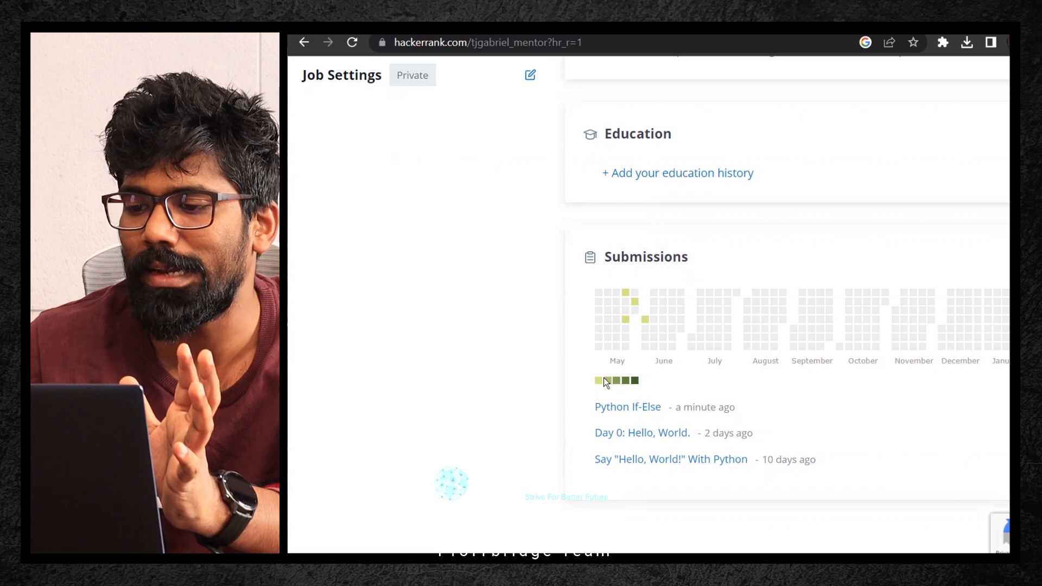
mouse_move(646, 361)
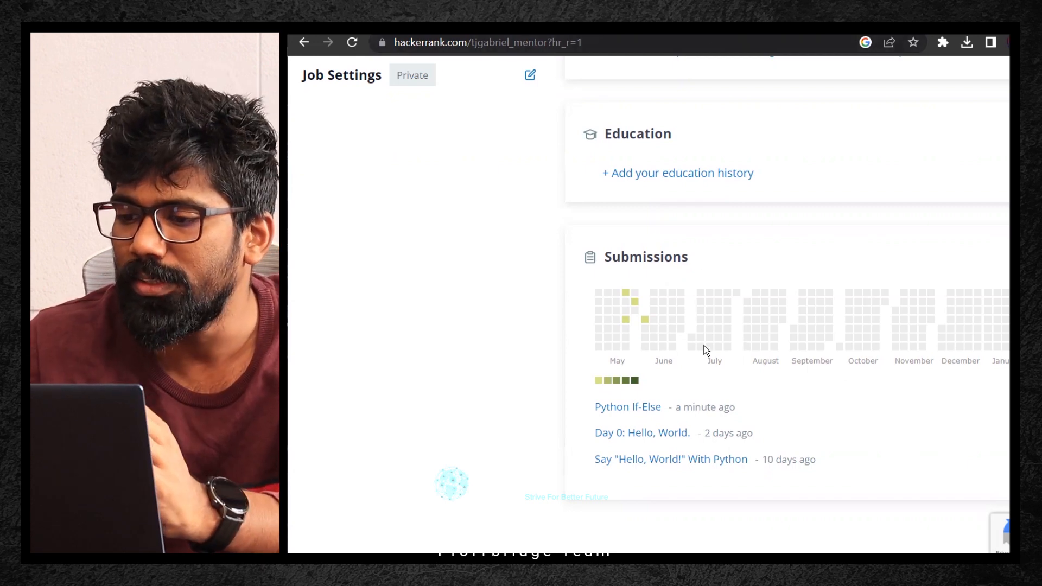
mouse_move(741, 319)
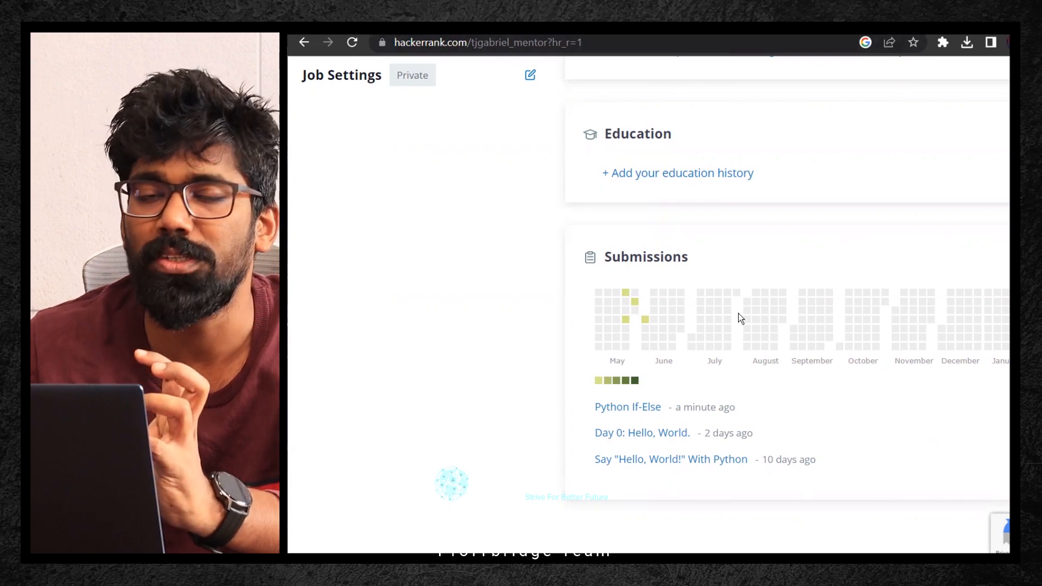
mouse_move(709, 313)
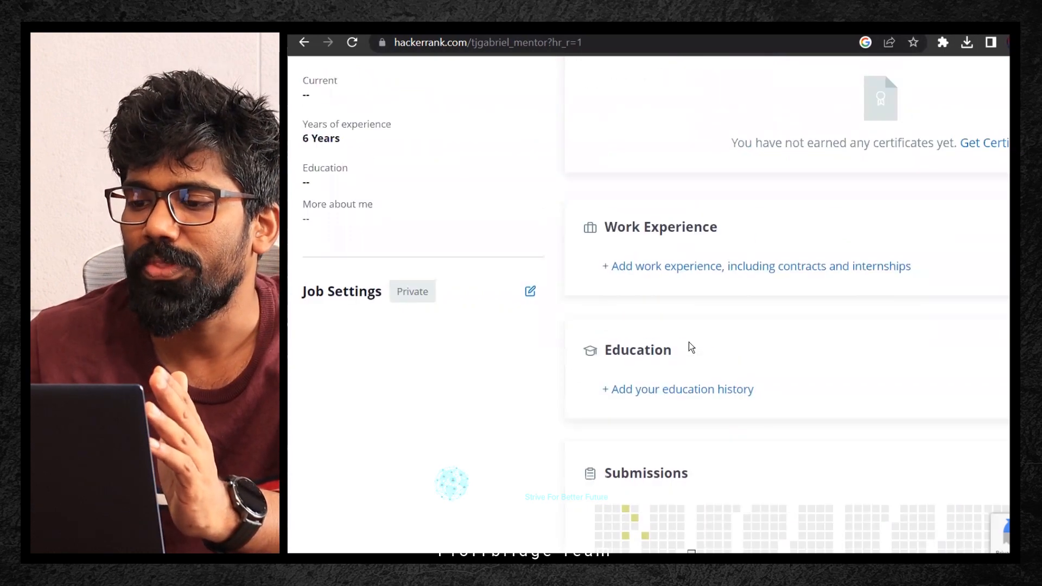
scroll("up", 3)
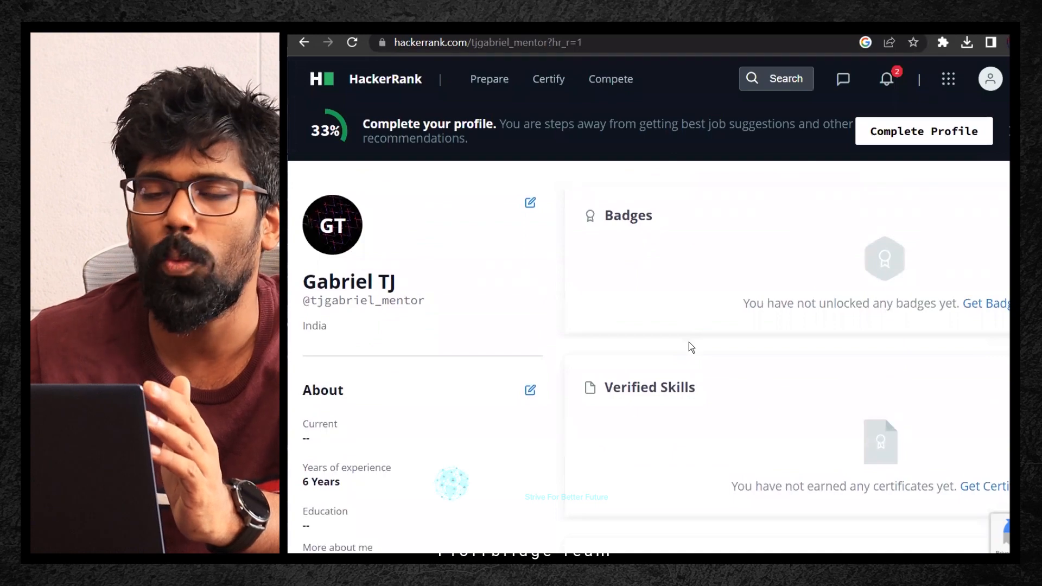